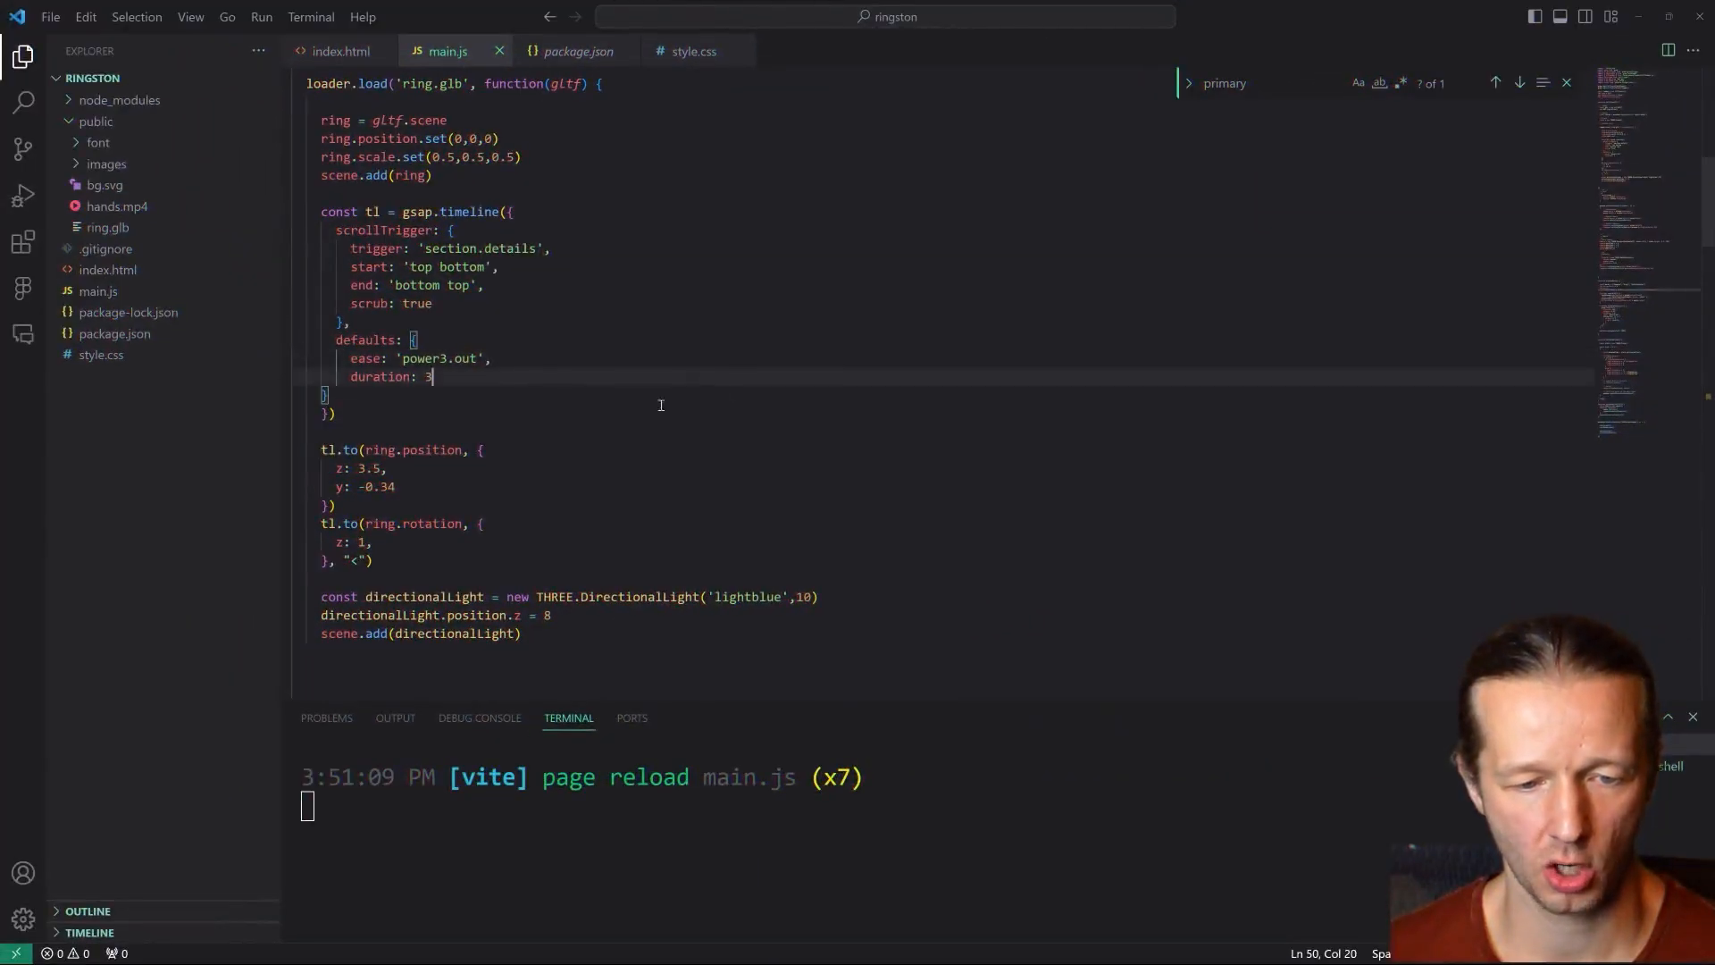
{"action": "mouse_move", "coordinate": [740, 948]}
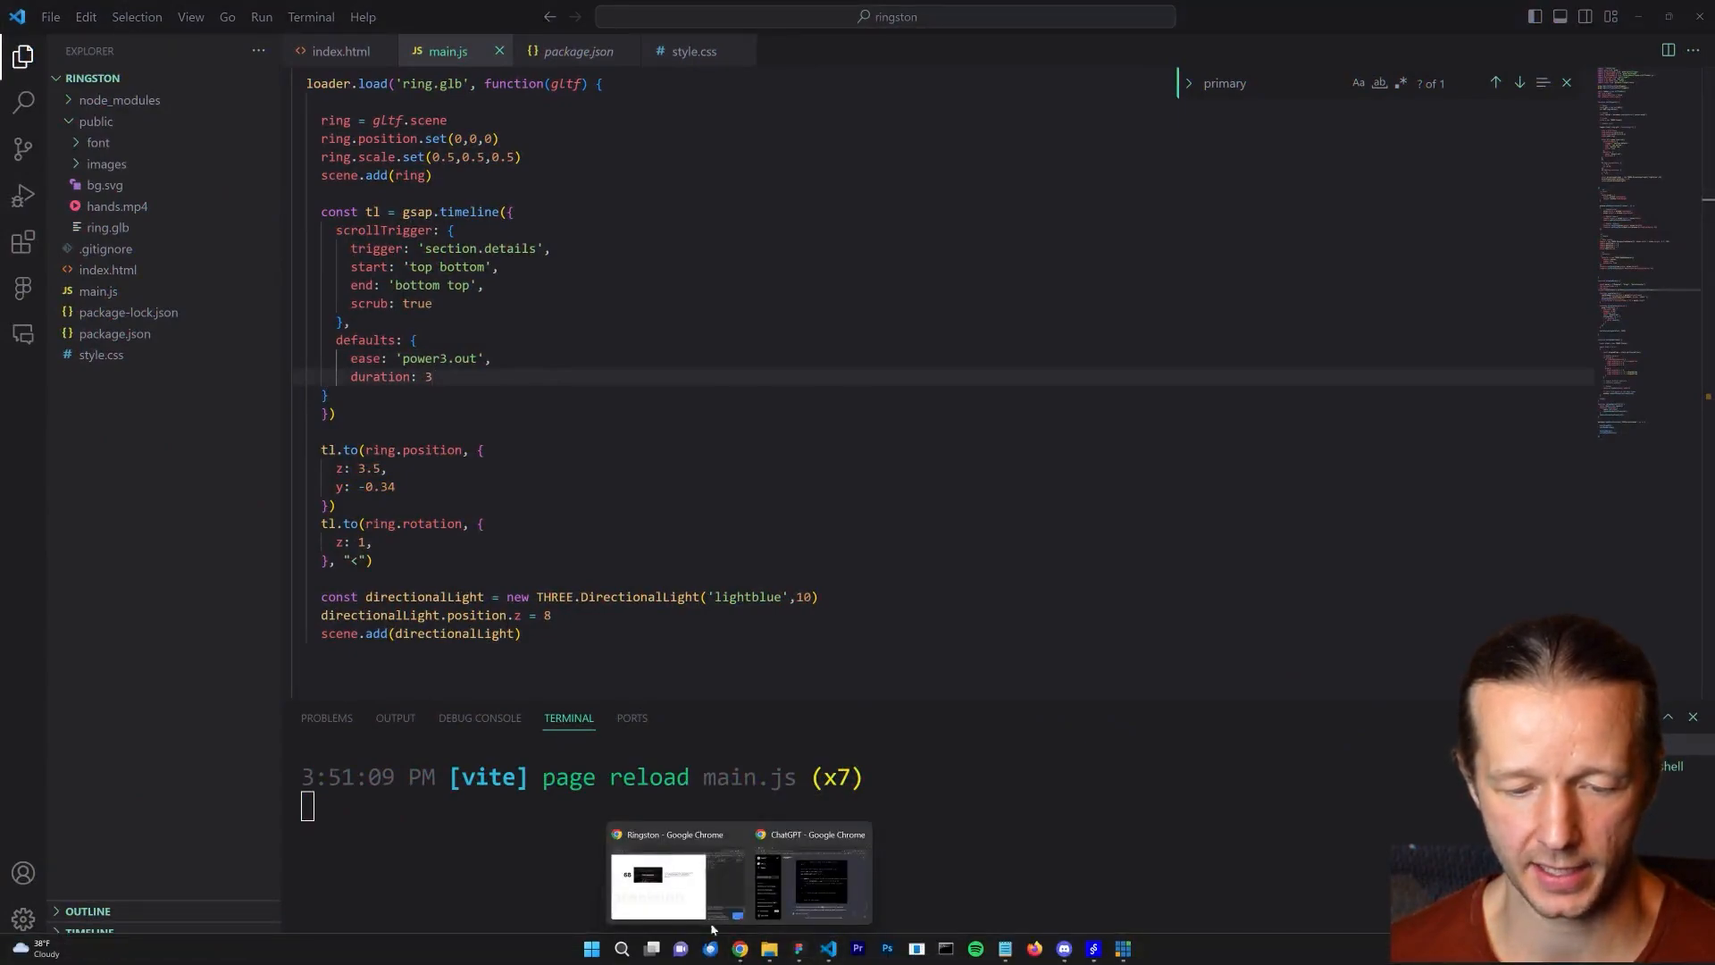
- Bring up the Ringston page in Chrome and select text in the 68 Point Inspection section
{"action": "left_click", "coordinate": [657, 886]}
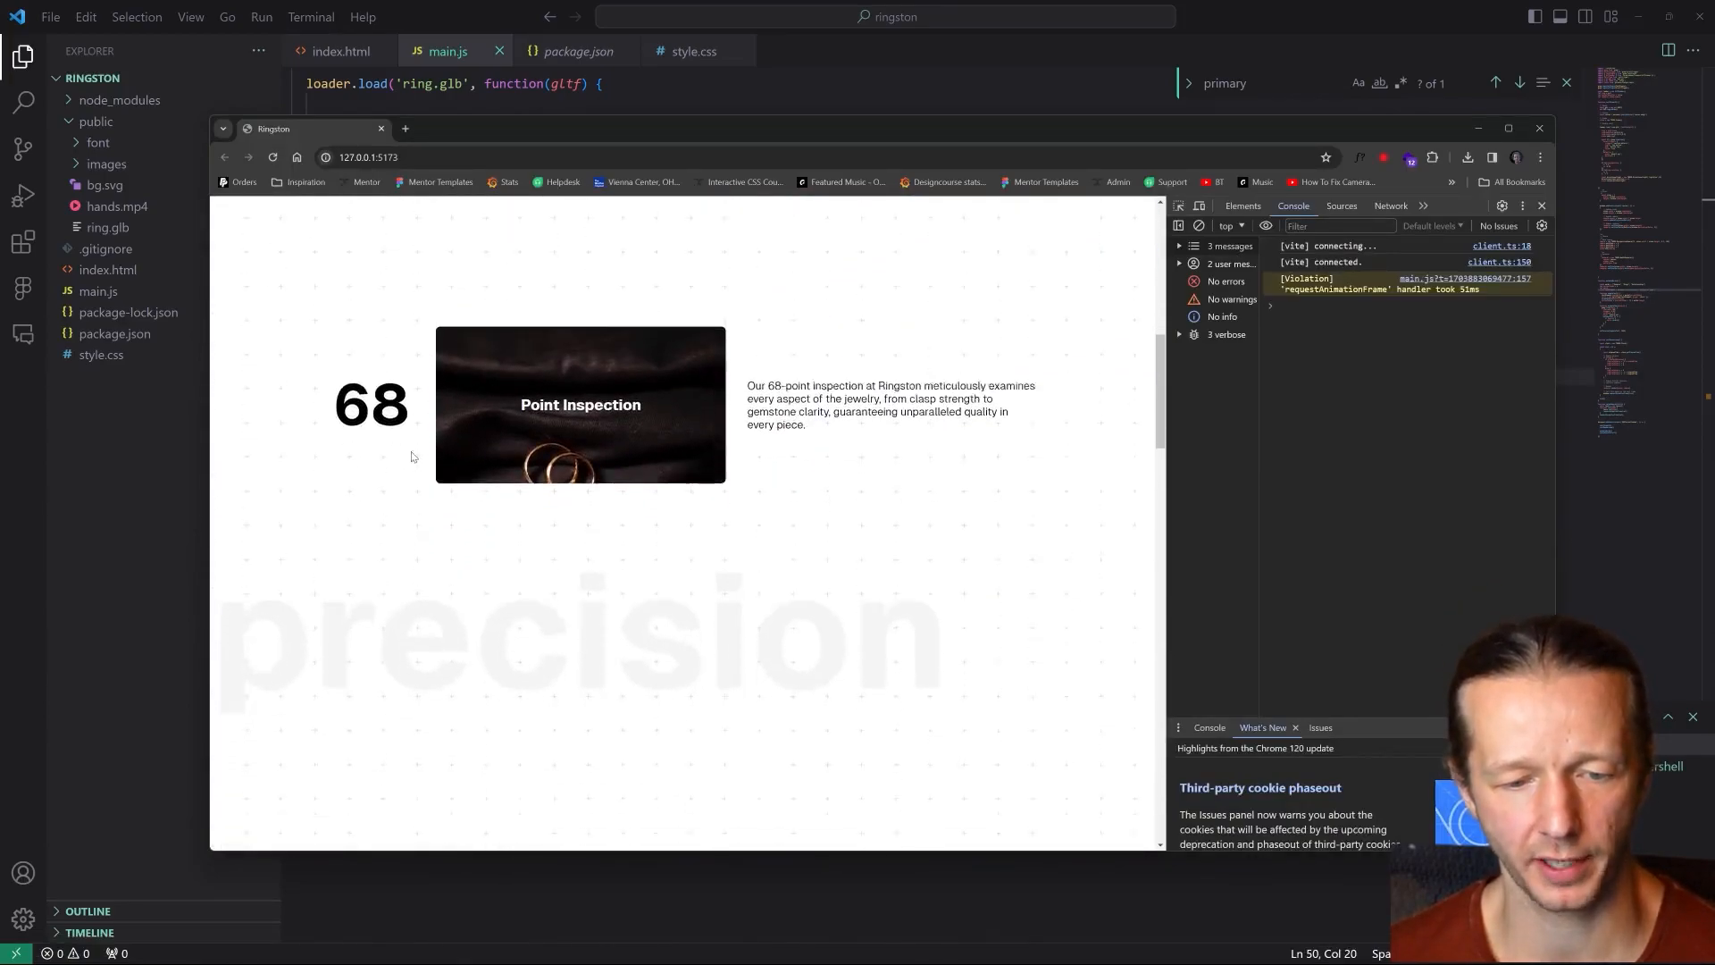
{"action": "scroll", "scroll_direction": "down", "scroll_amount": 3}
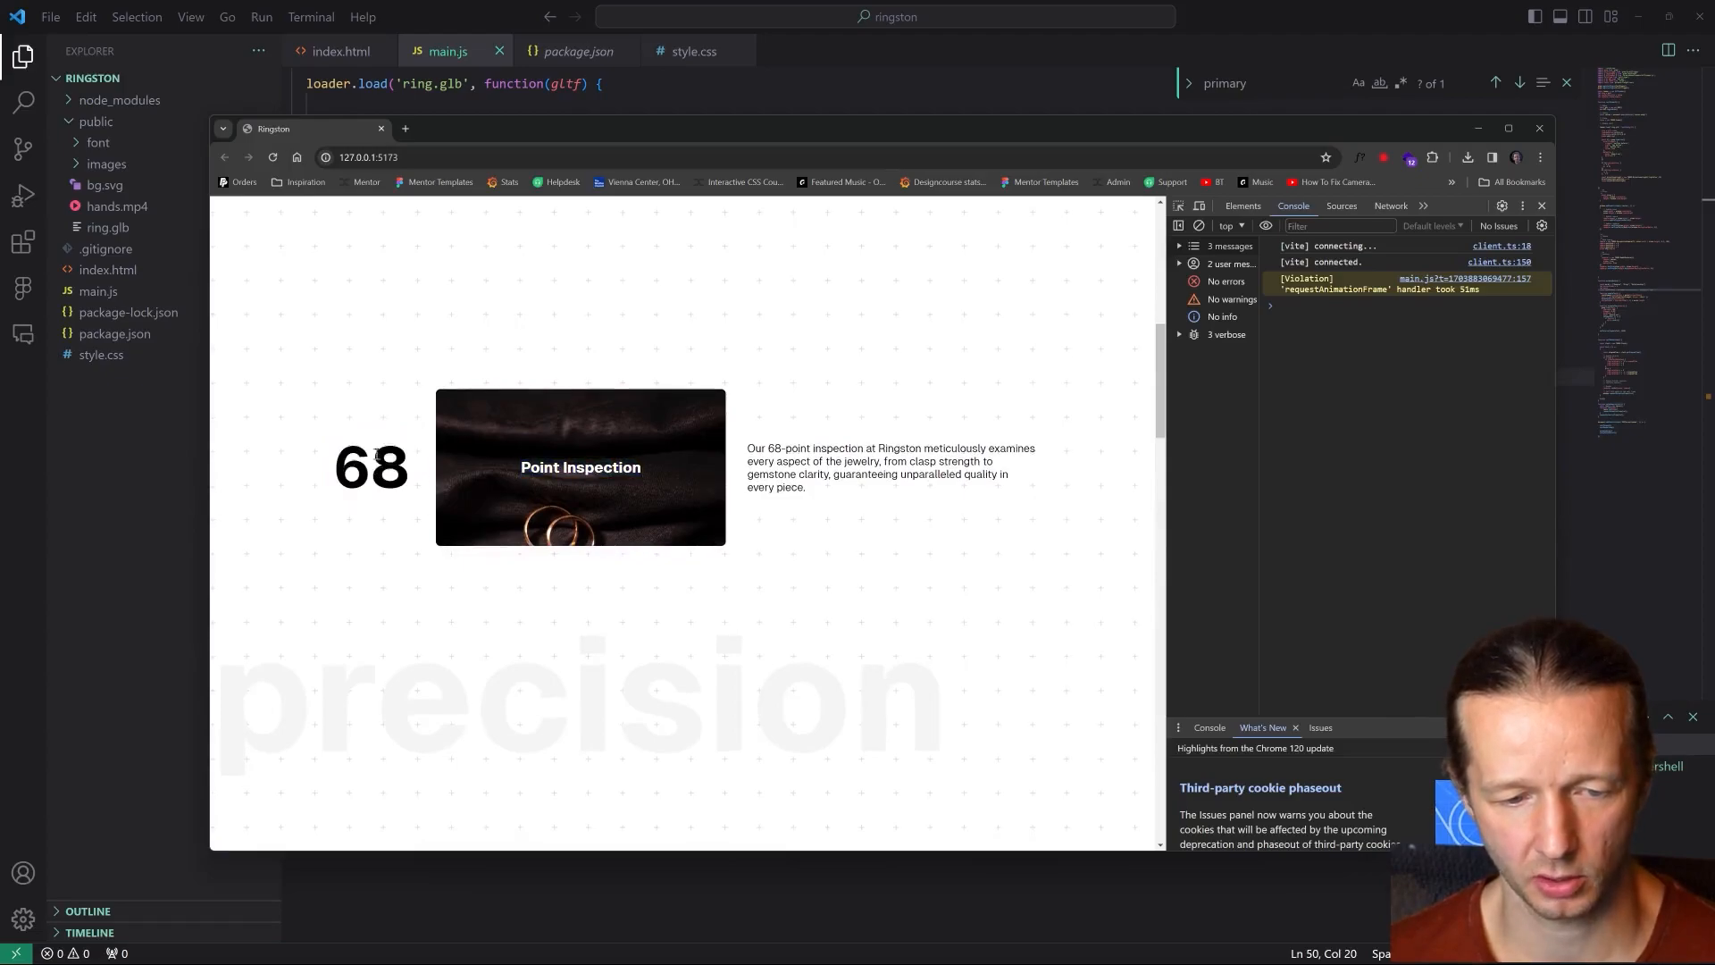
{"action": "mouse_move", "coordinate": [613, 413]}
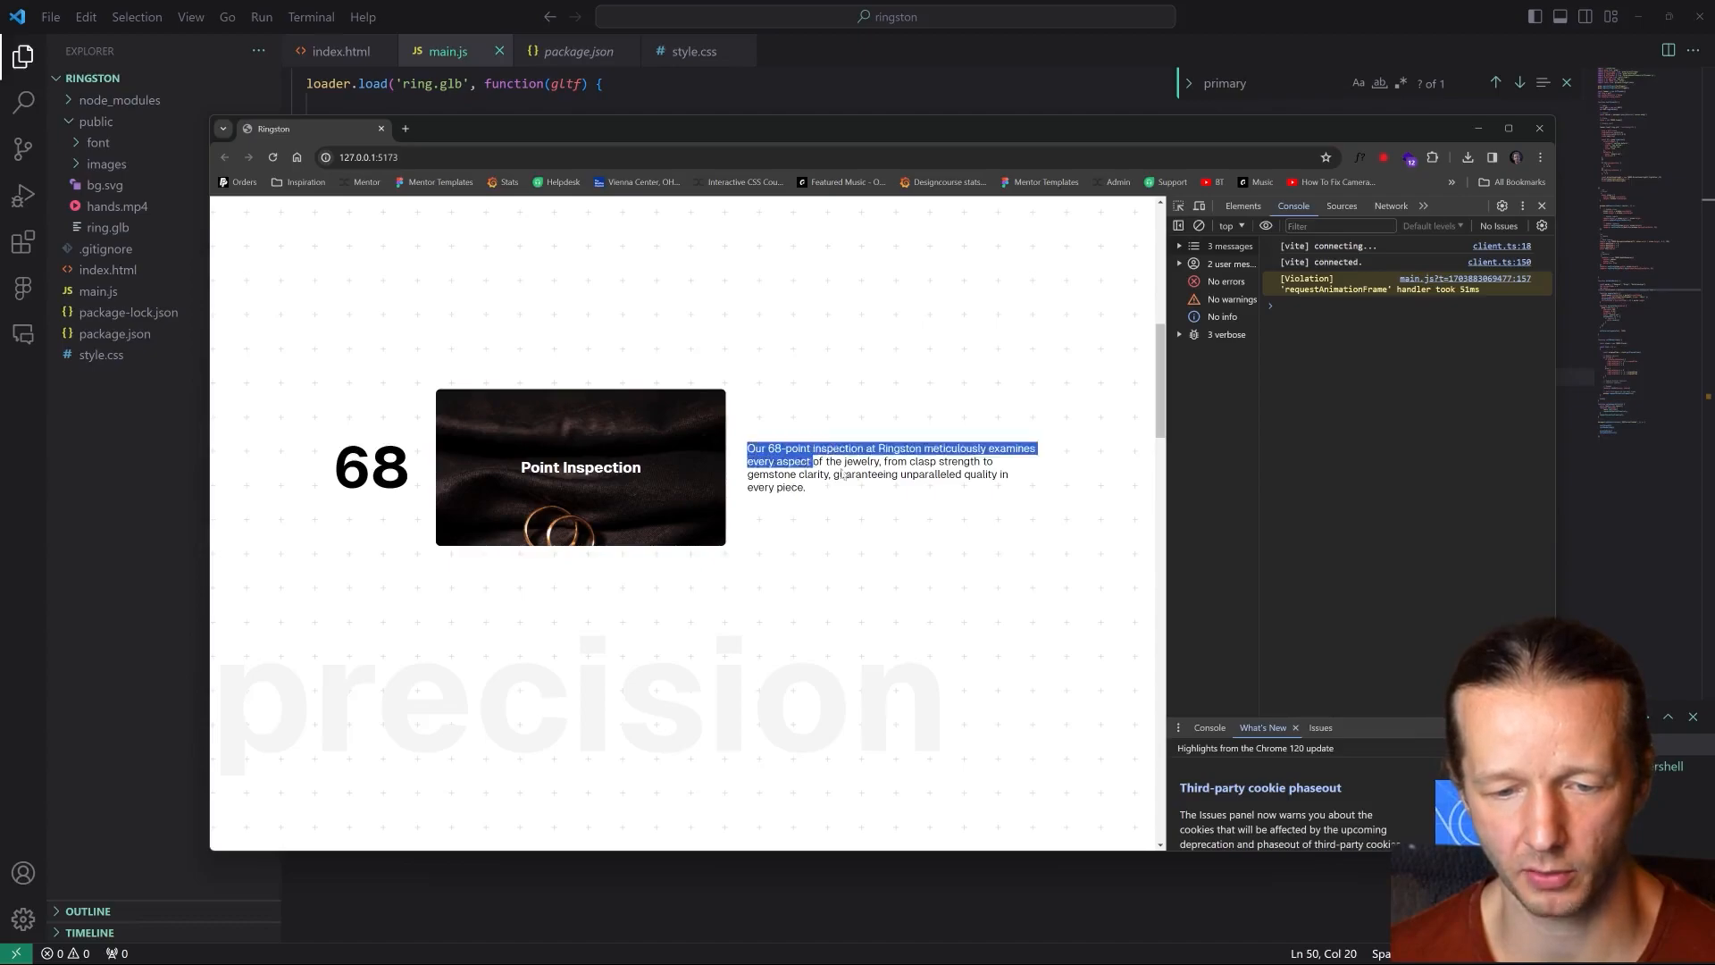
{"action": "left_click", "coordinate": [755, 448]}
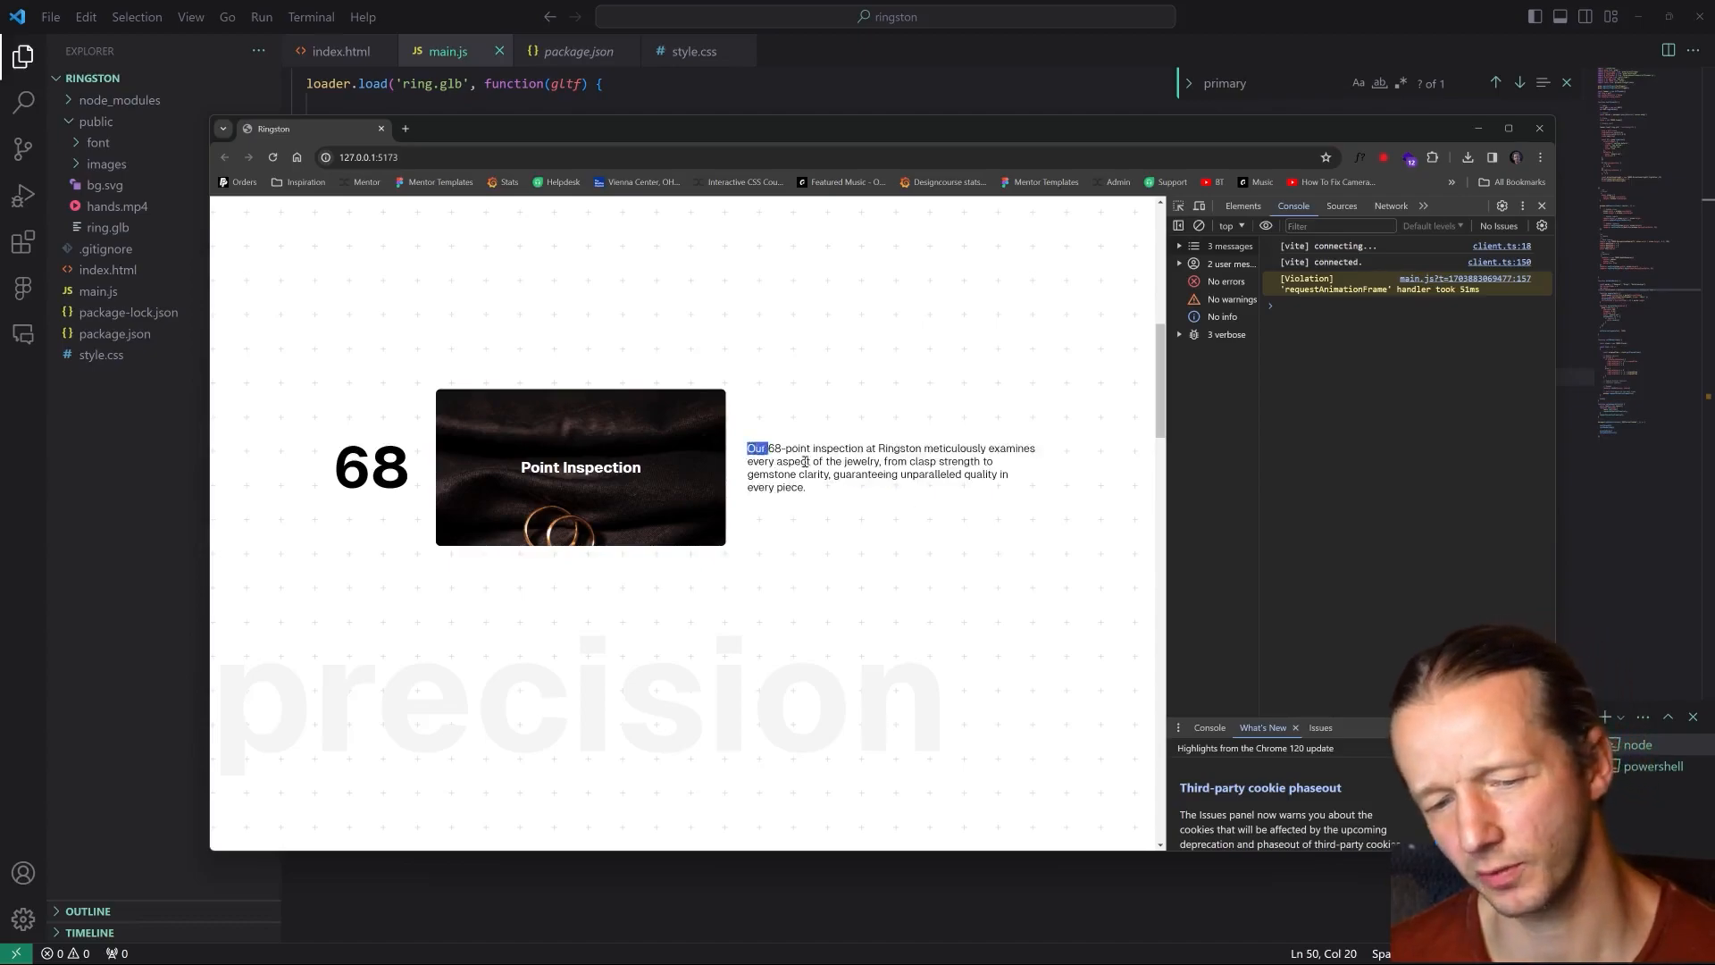
{"action": "scroll", "scroll_direction": "up", "scroll_amount": 3}
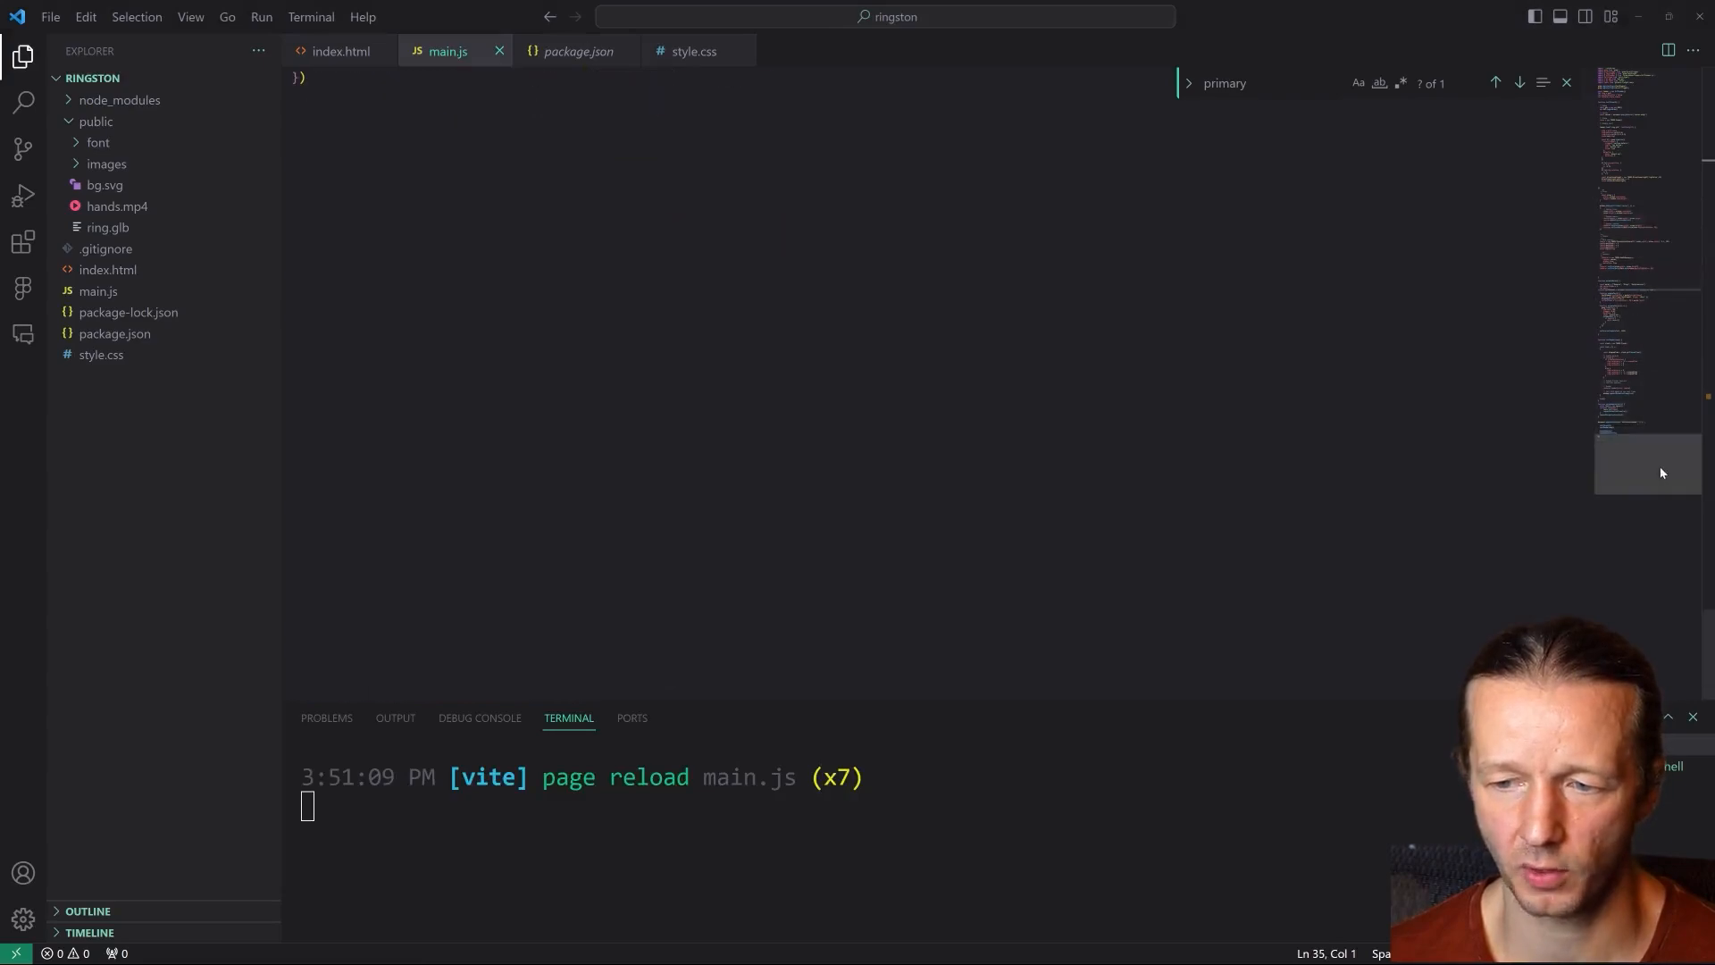
- Add an inspectionSection() call on a new line after animateWords() on page load
{"action": "scroll", "scroll_direction": "up", "scroll_amount": 3}
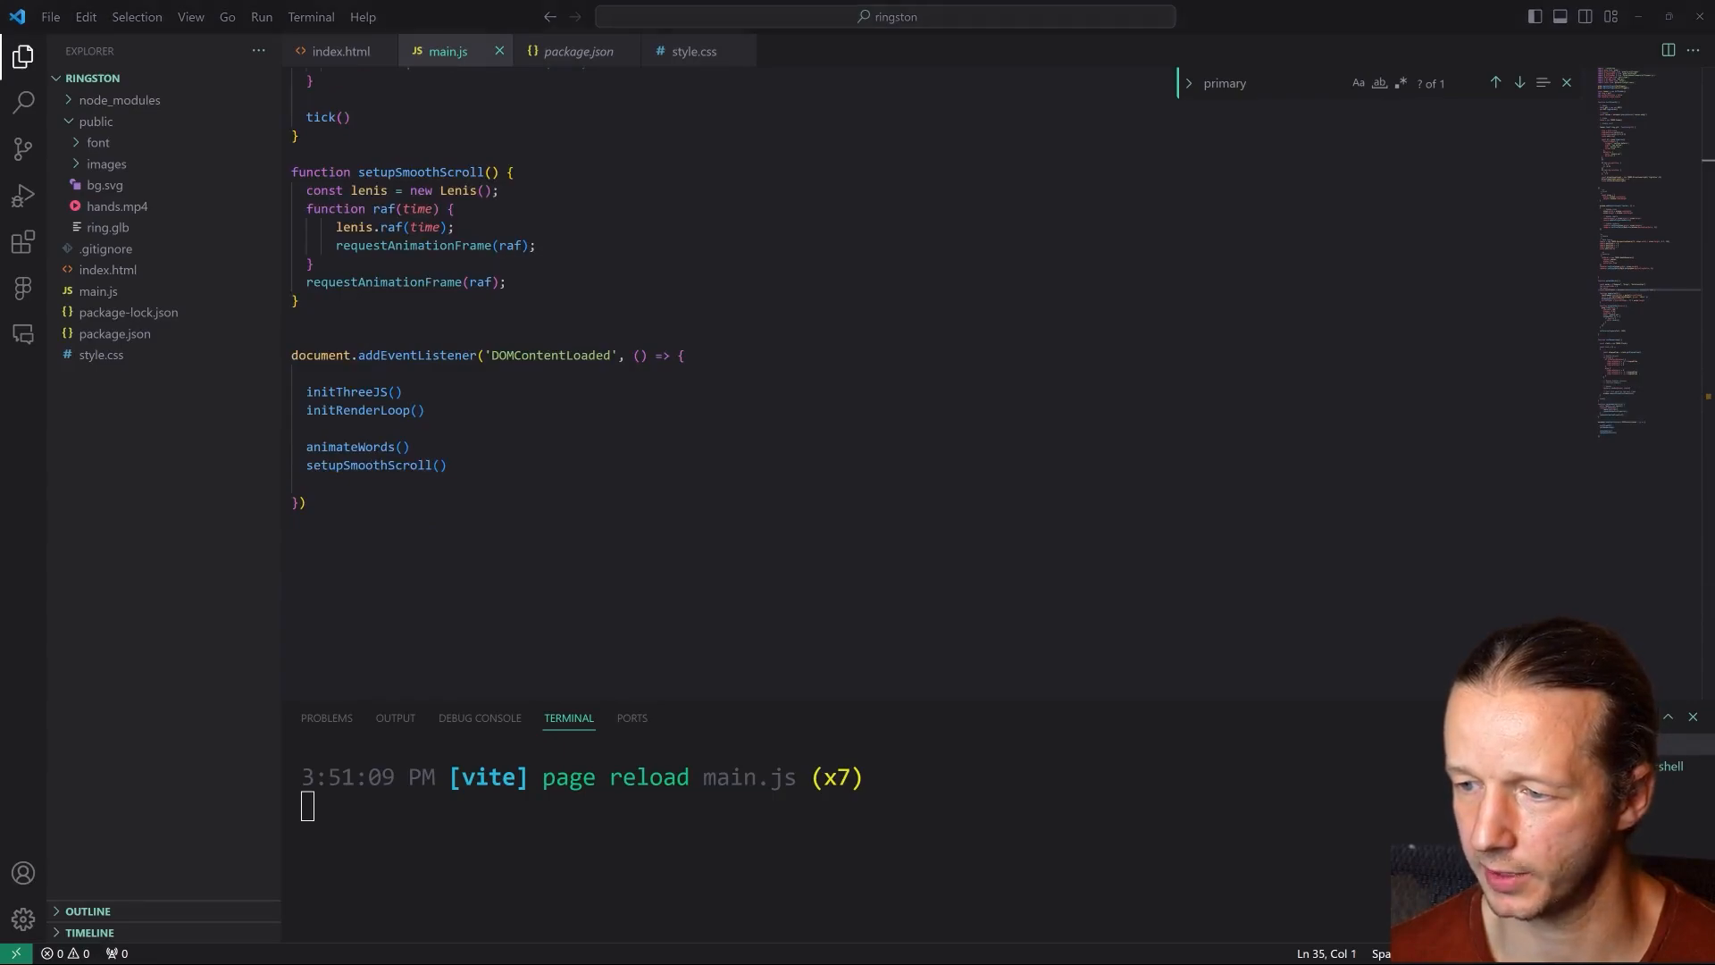
{"action": "left_click", "coordinate": [516, 410]}
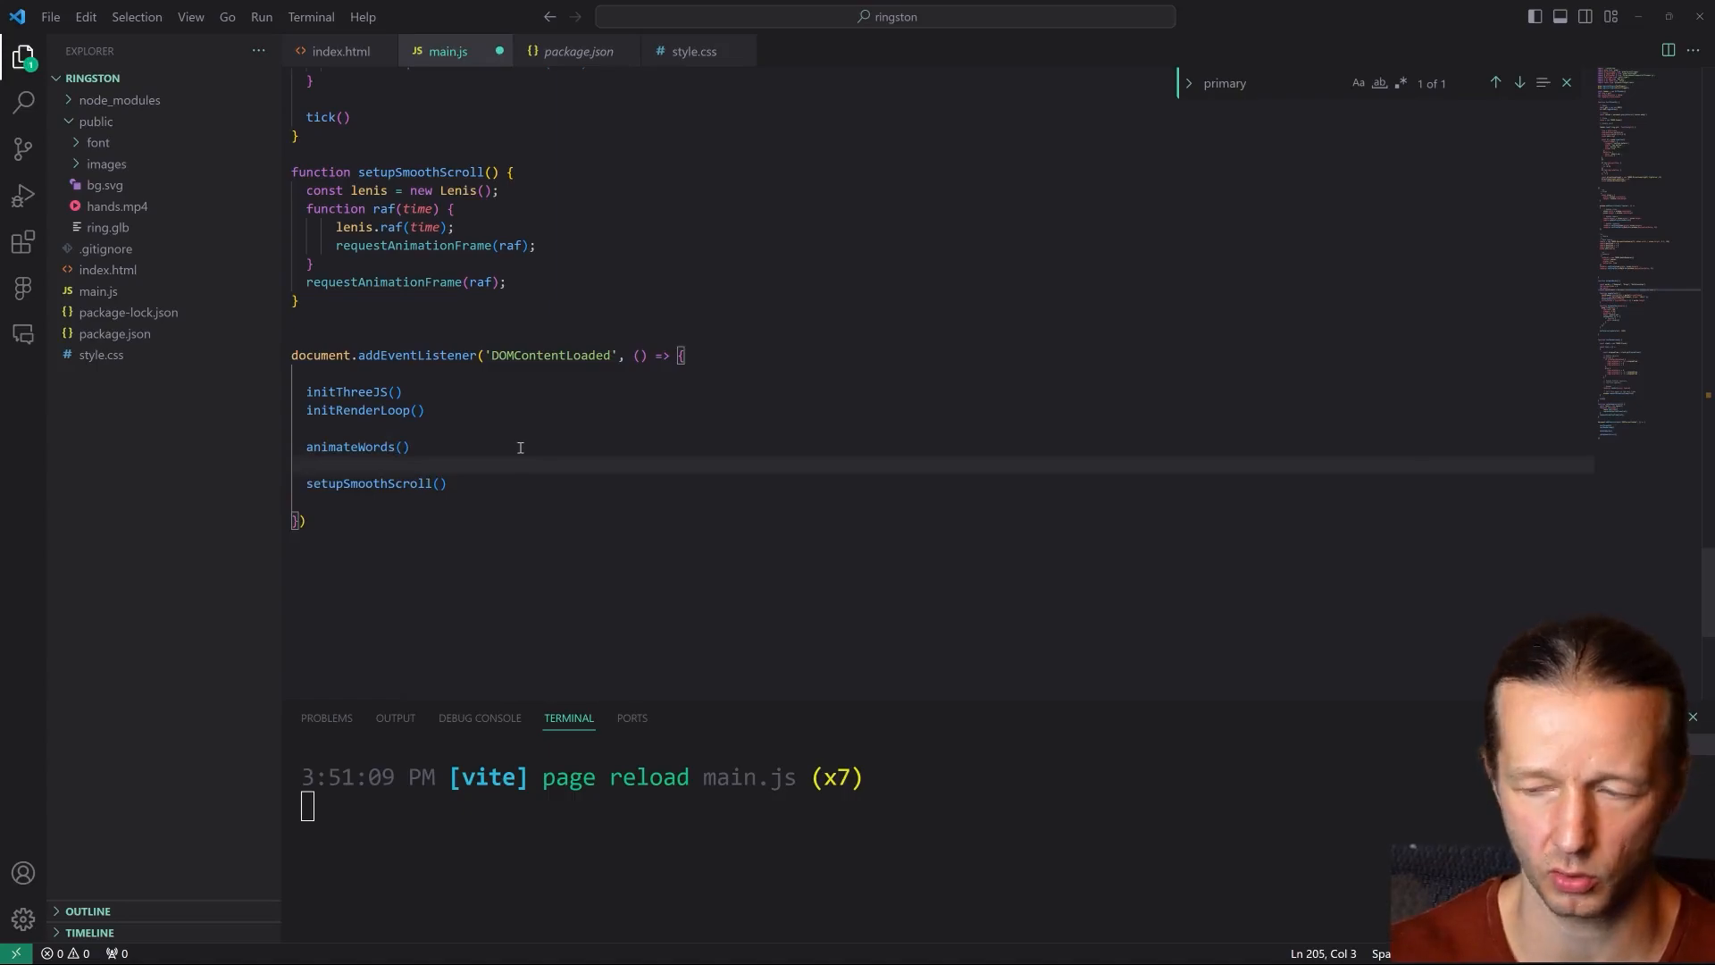
{"action": "type", "text": "inspectionSec"}
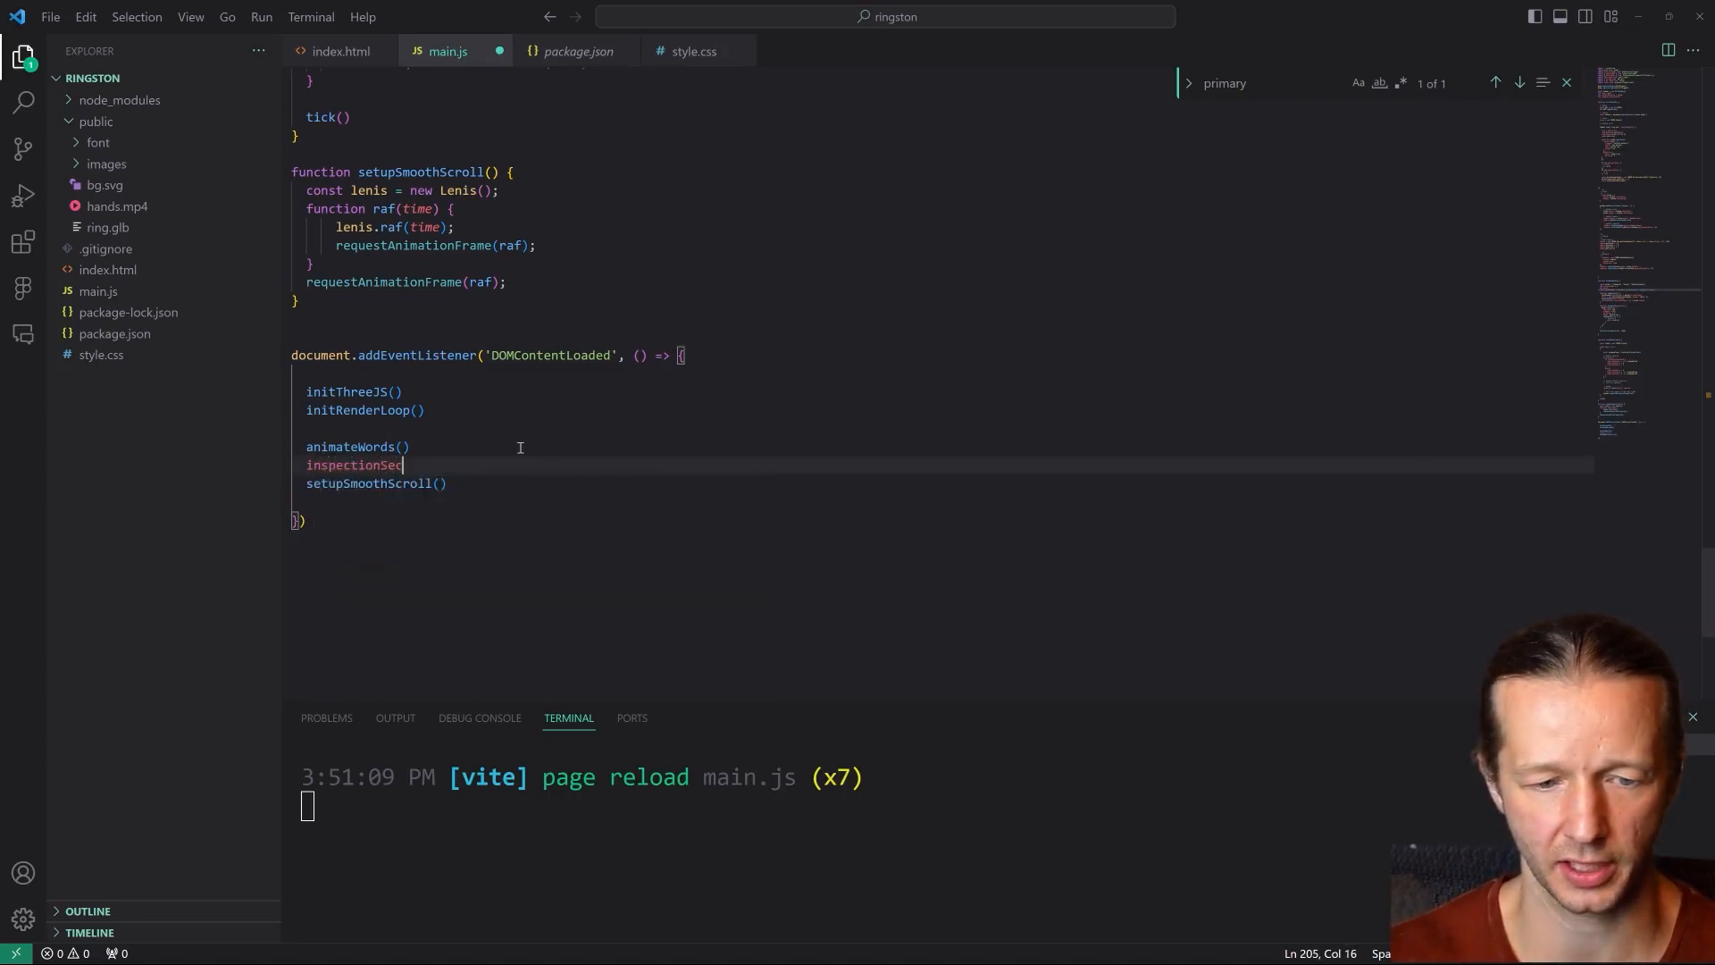
{"action": "type", "text": "tion"}
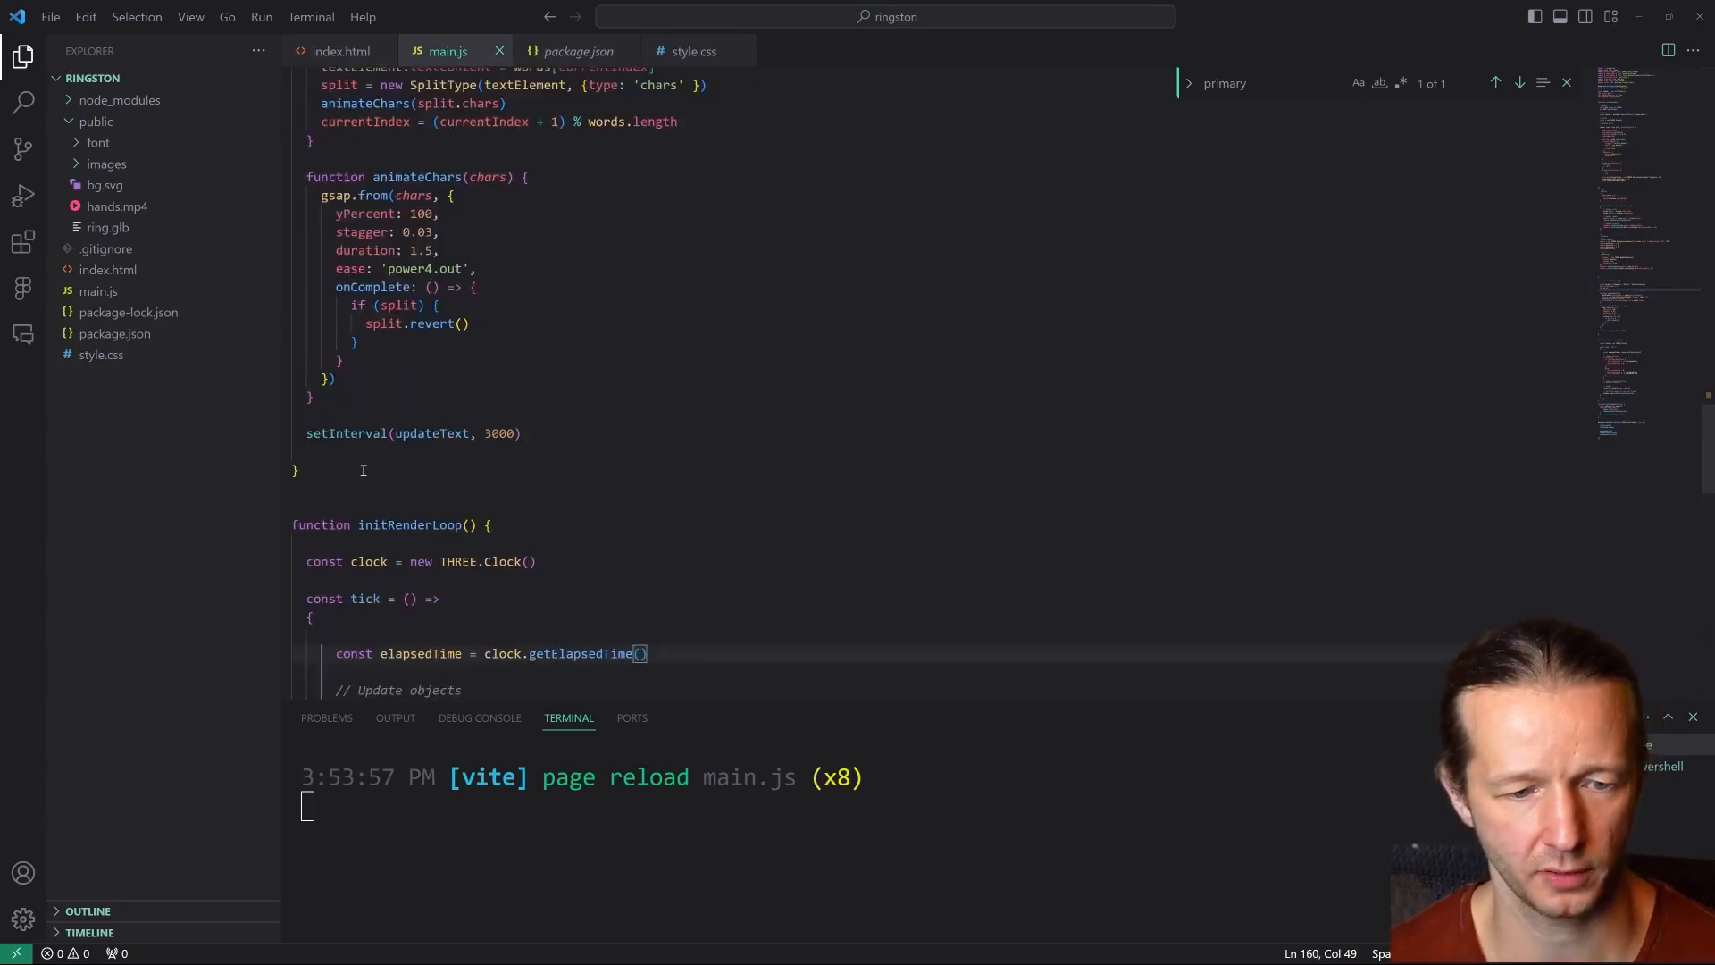
- Write function inspectionSection() { with const inspectionTl = gsap.timeline({ }) inside
{"action": "type", "text": "function inspectionSection() {"}
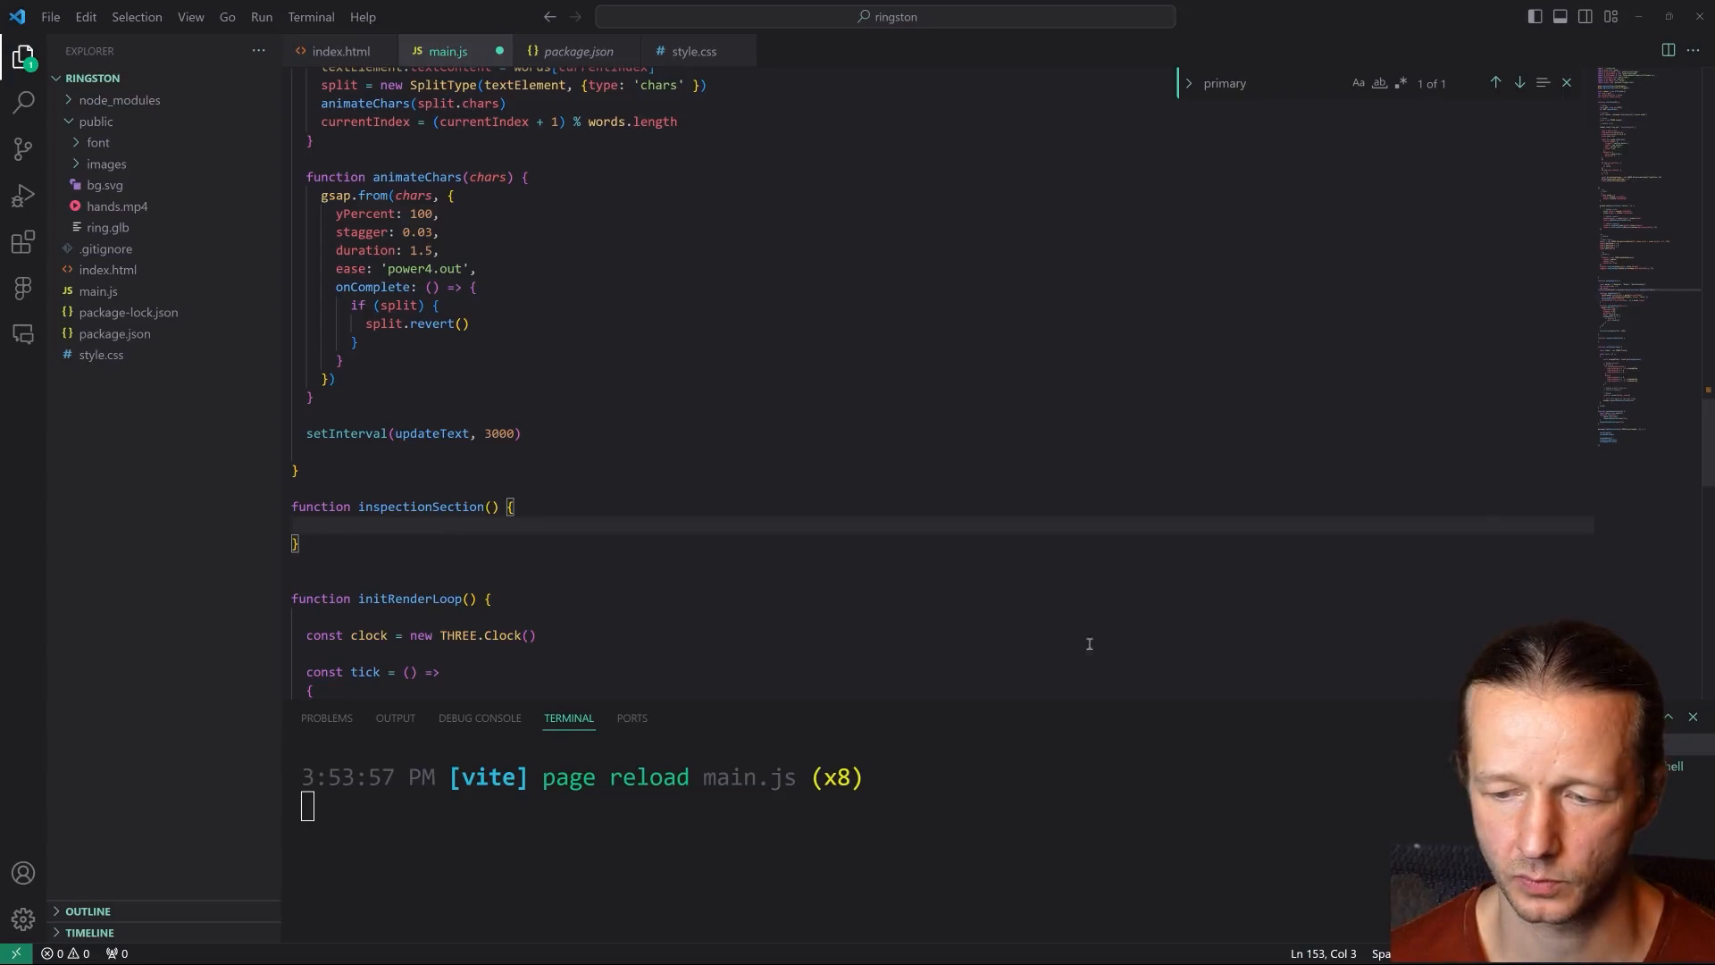
{"action": "scroll", "scroll_direction": "down", "scroll_amount": 3}
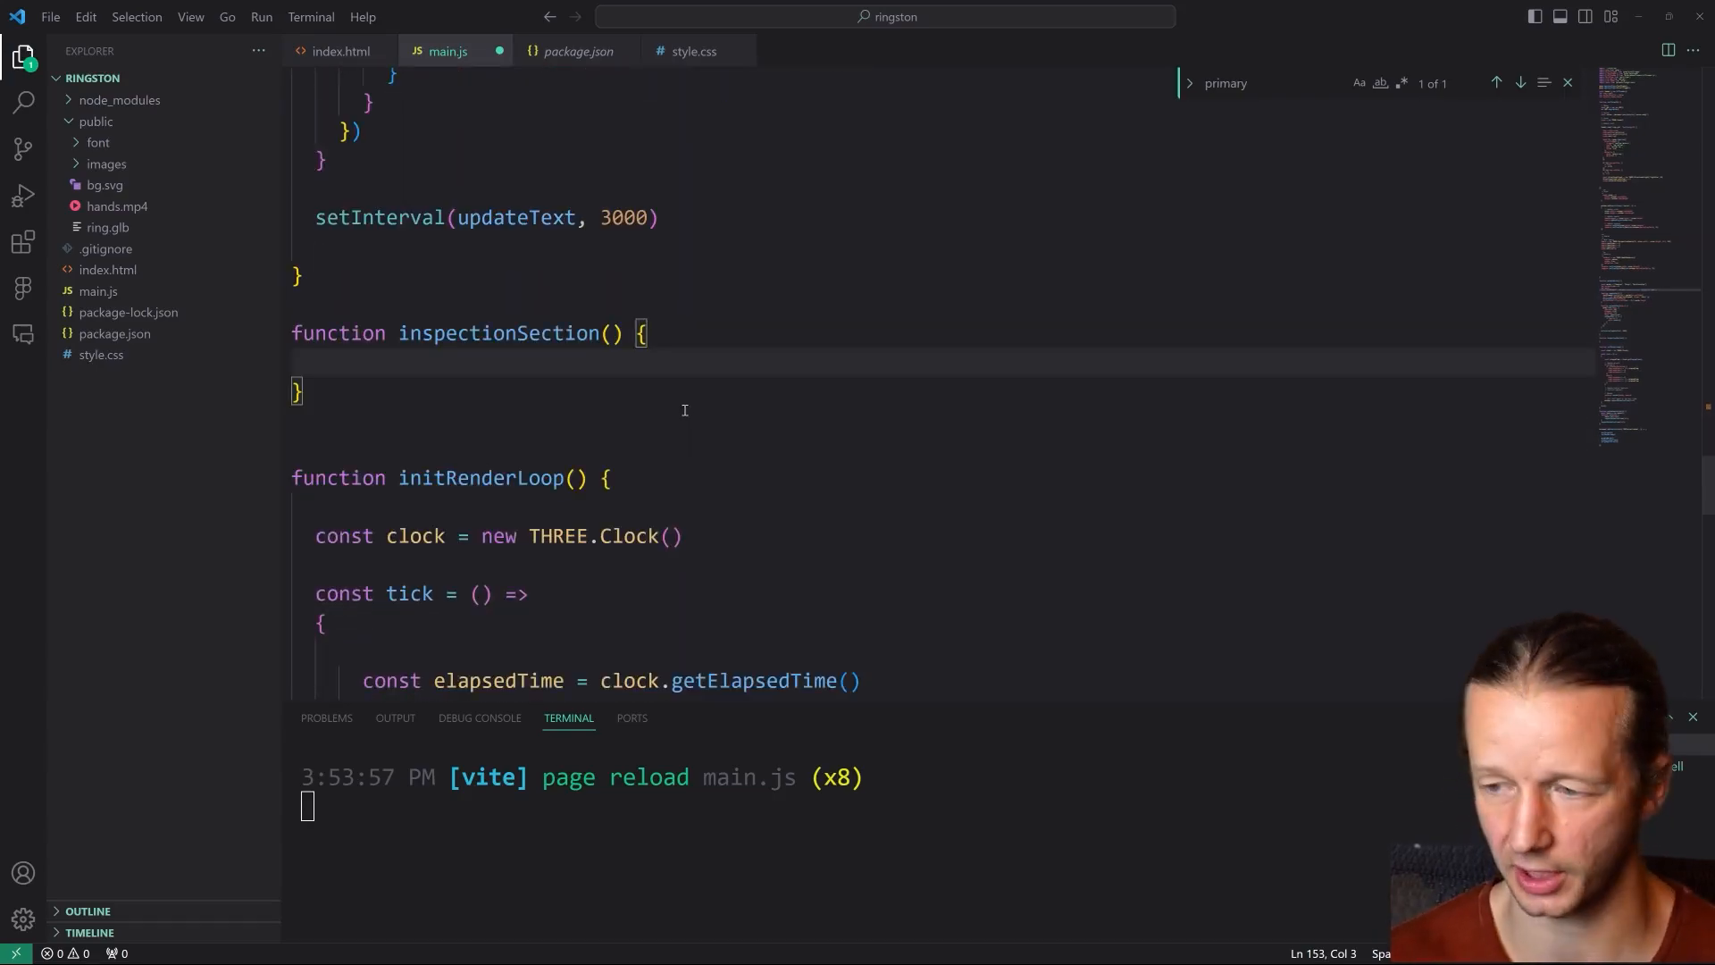
{"action": "type", "text": "const"}
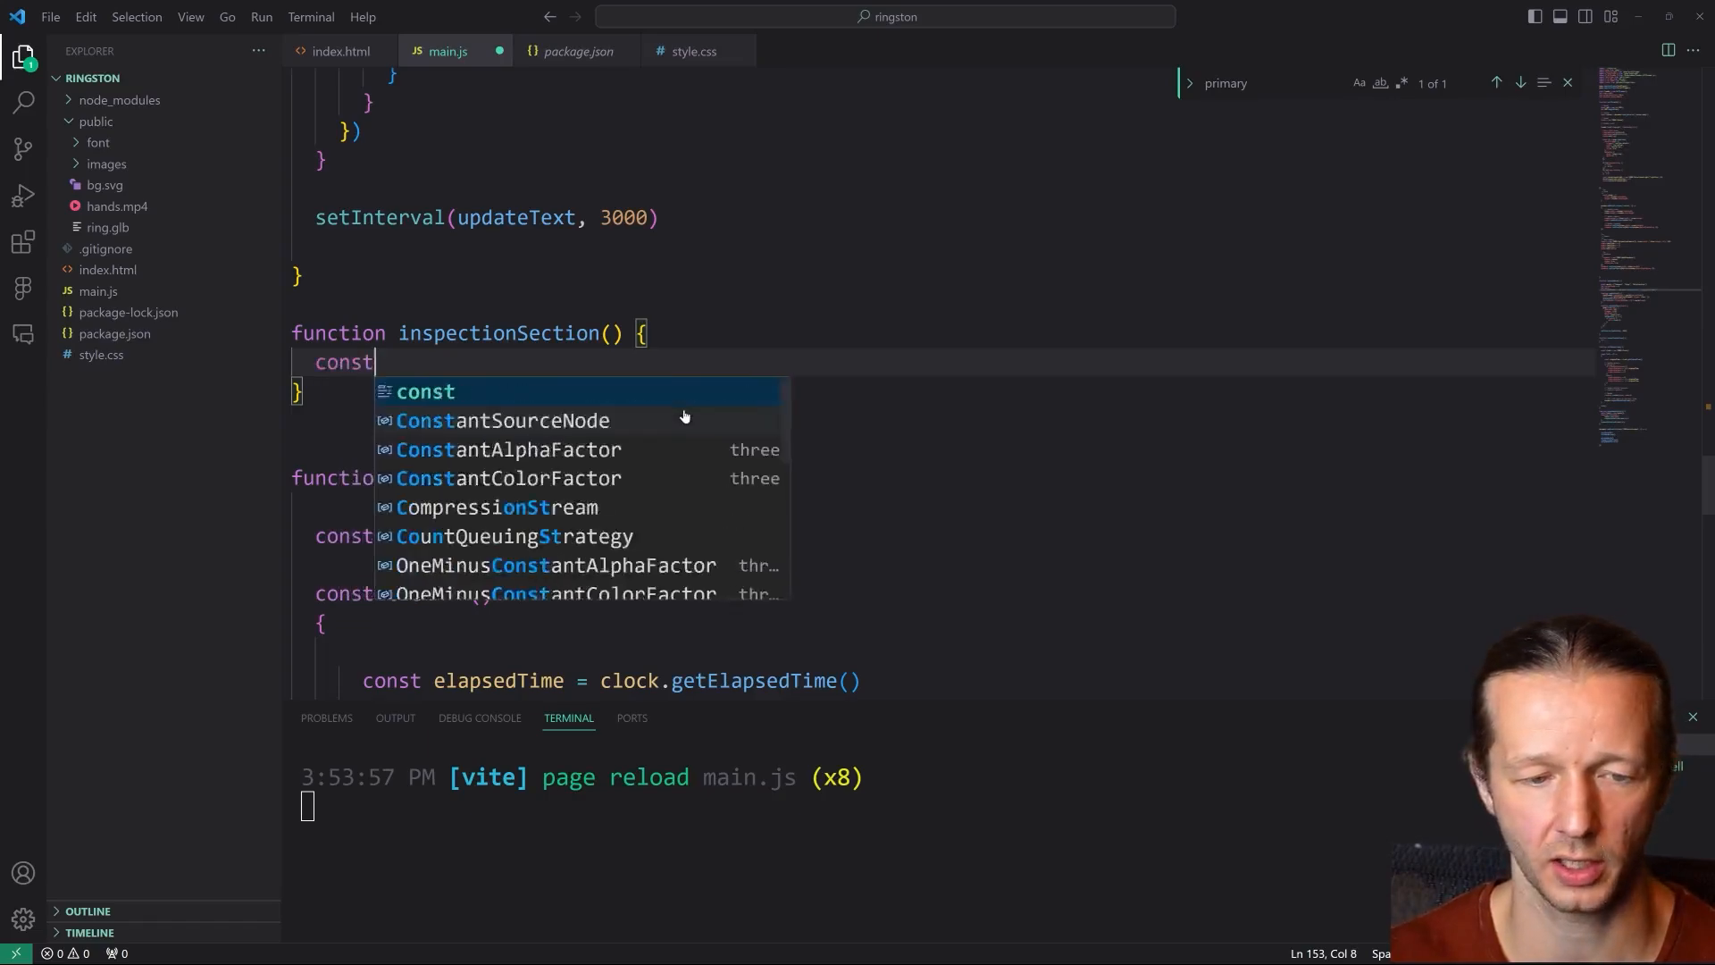
{"action": "type", "text": "inspectionTl = gsap.timeline({"}
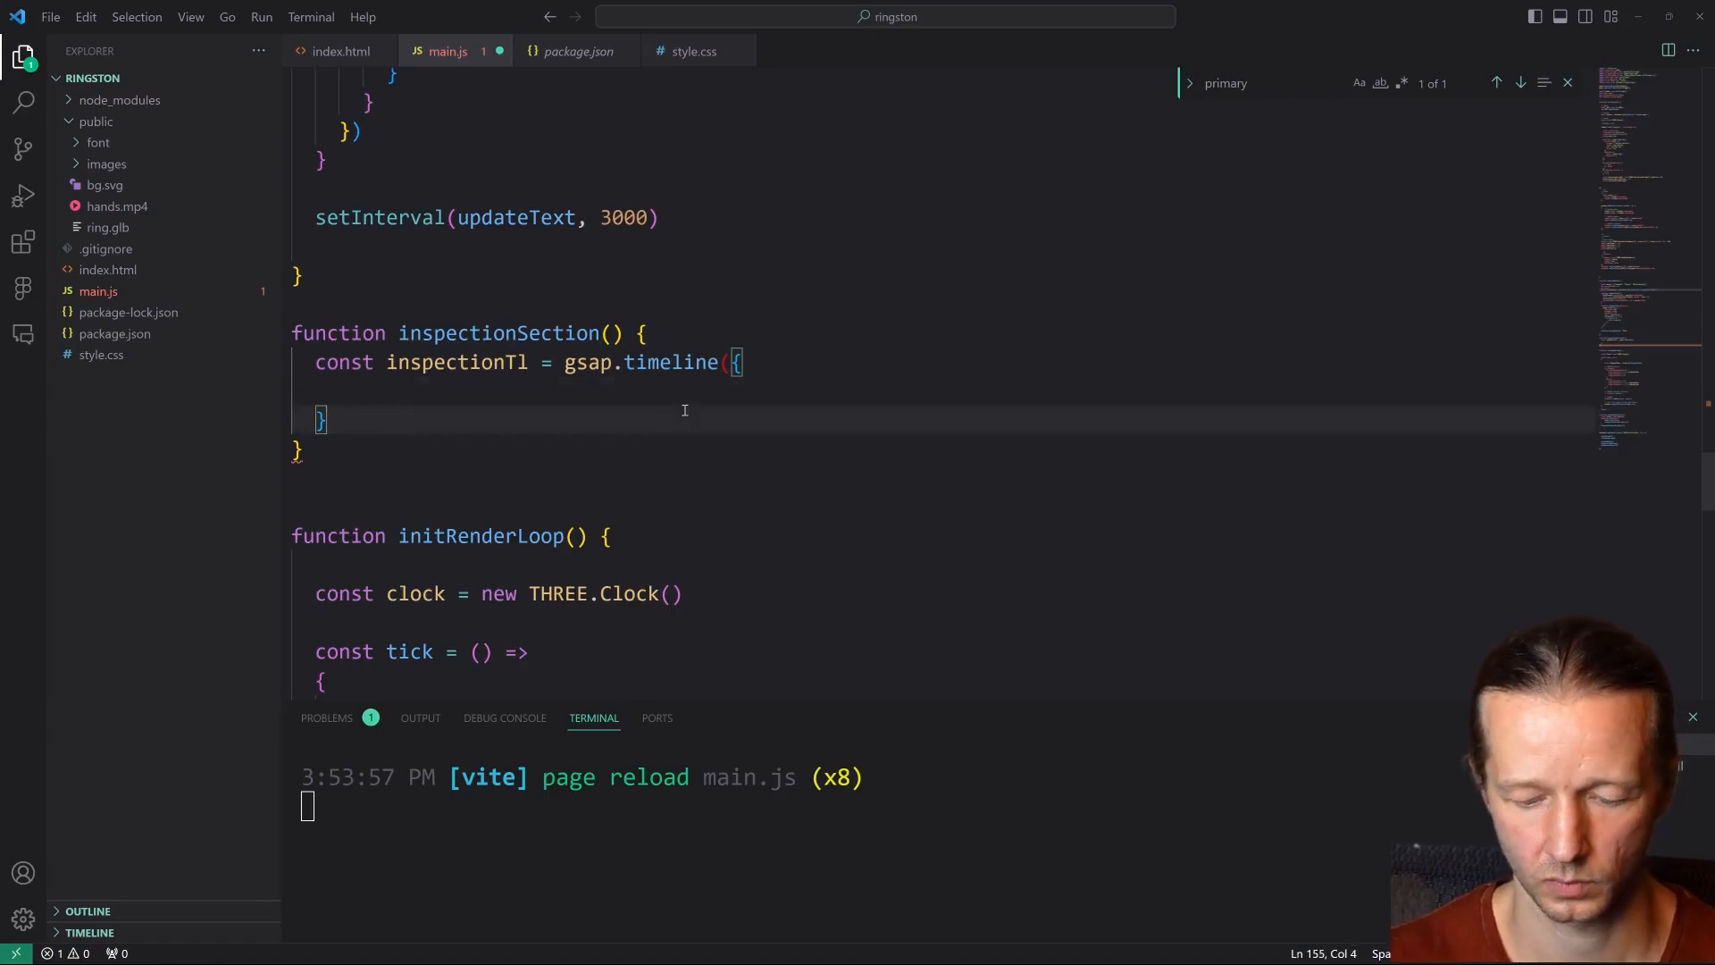
- Give inspectionTl a scrubbed '.inspection' scrollTrigger and tween the h2 to y -100
{"action": "type", "text": ")"}
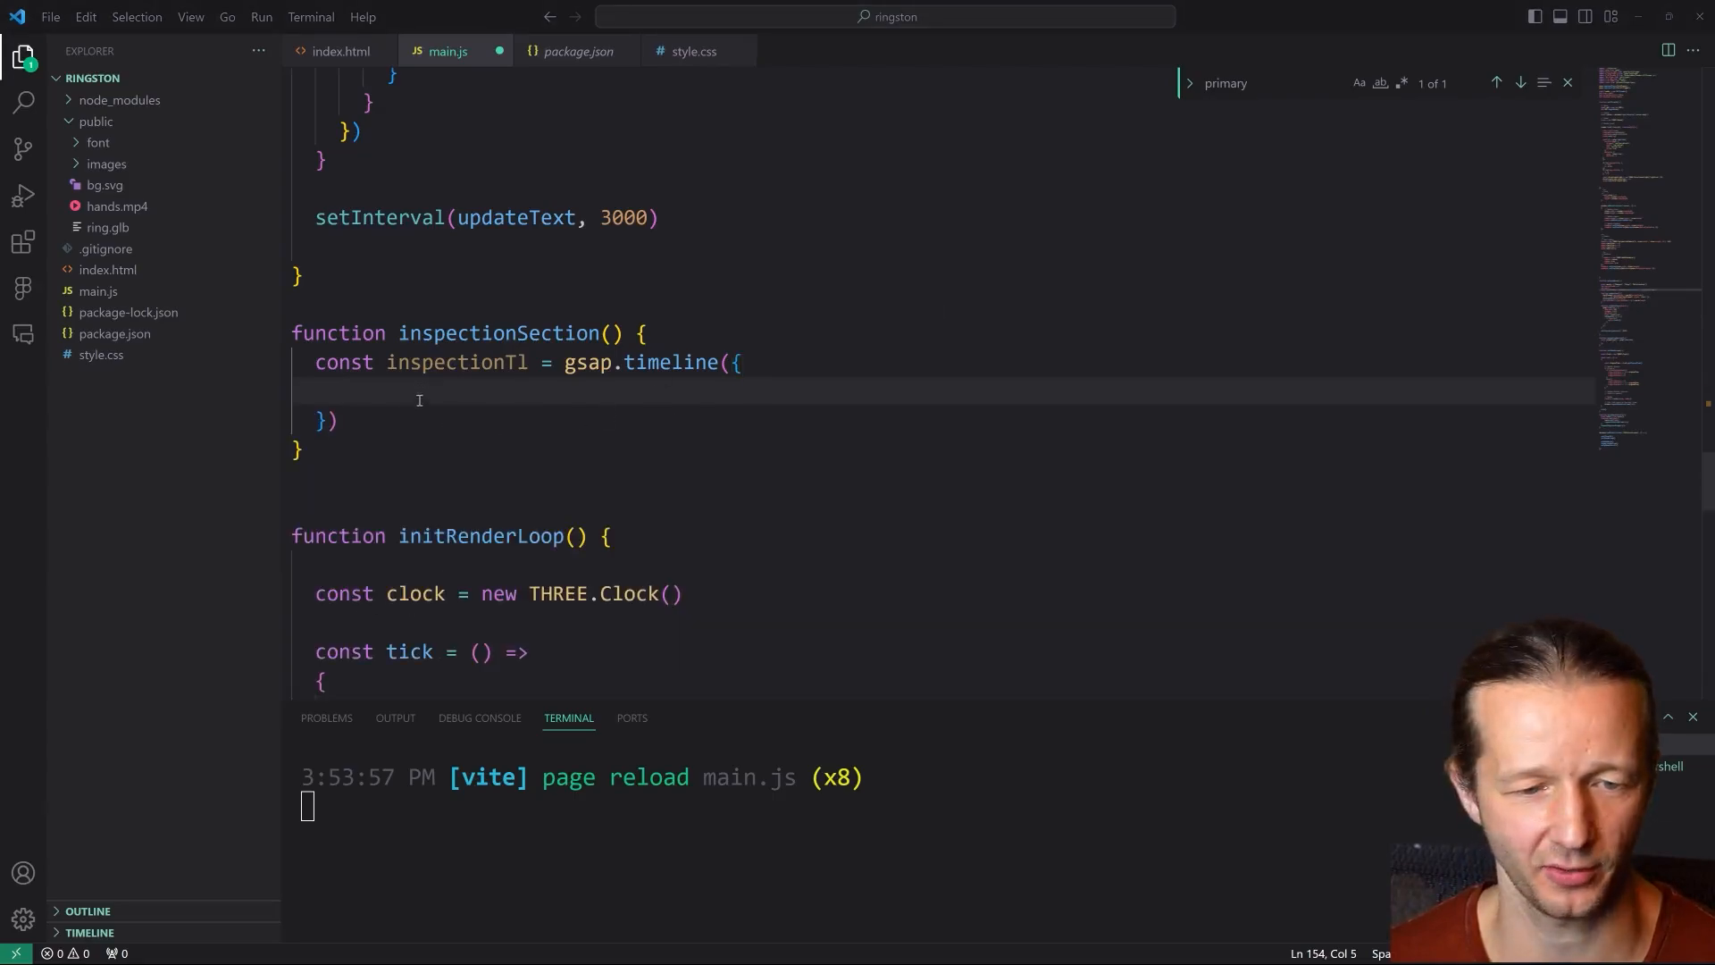
{"action": "type", "text": "scrollTrigger: {"}
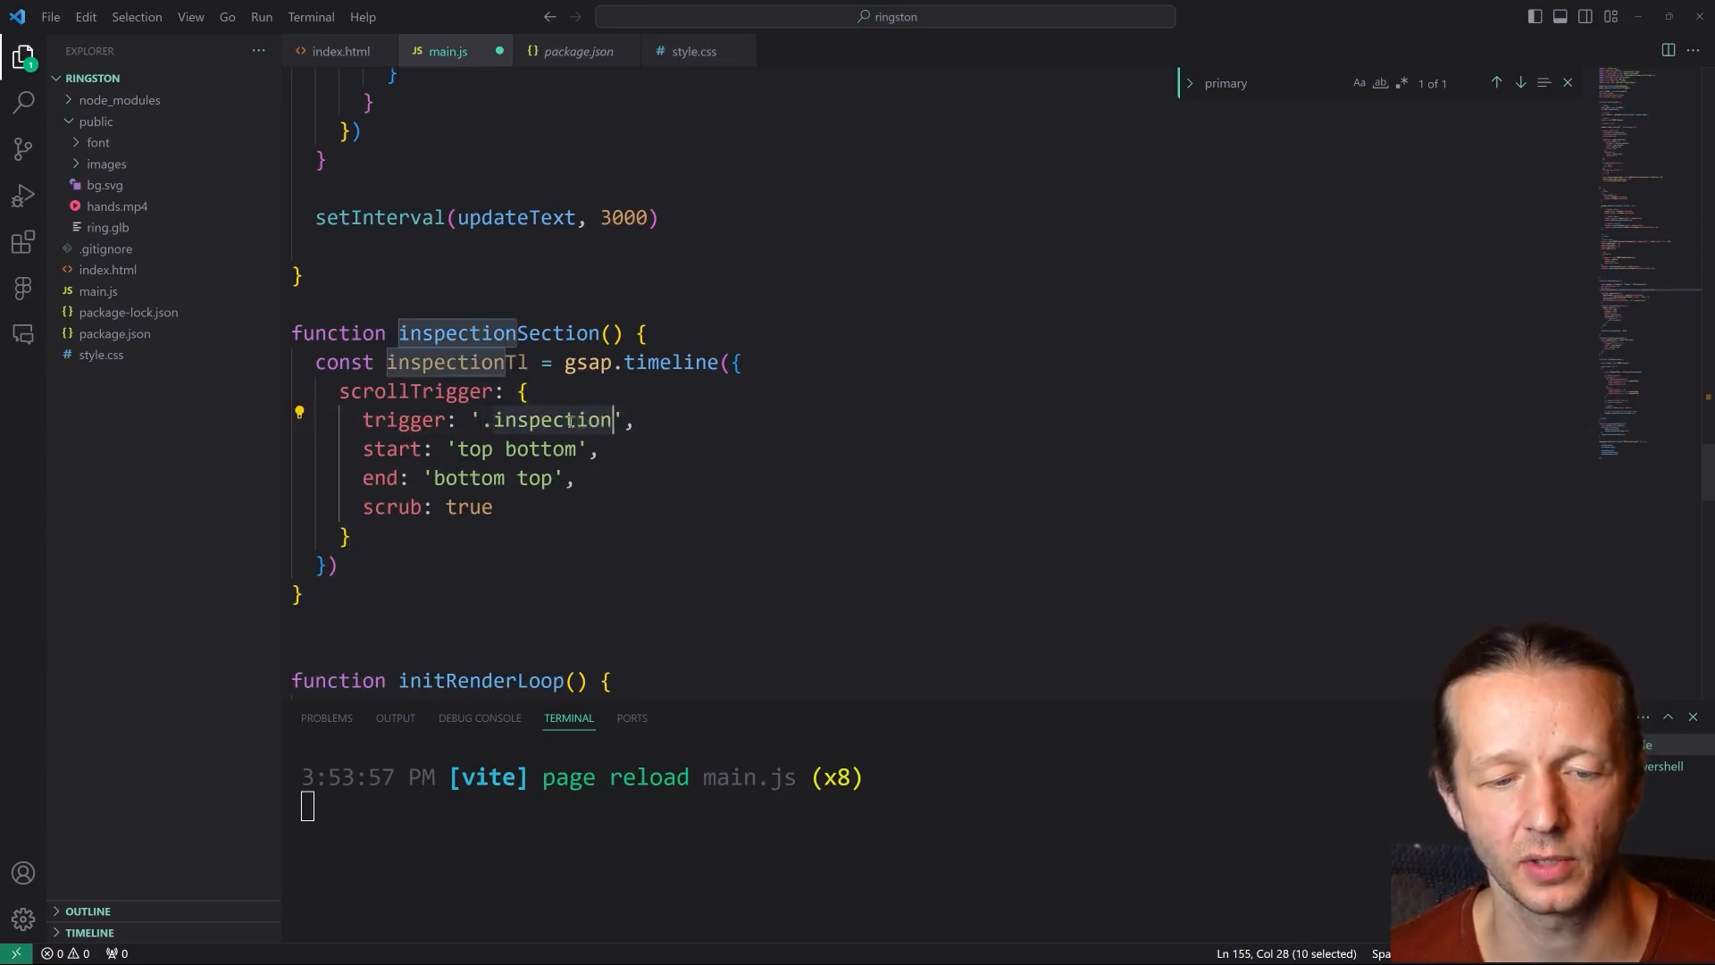
{"action": "left_click", "coordinate": [638, 419]}
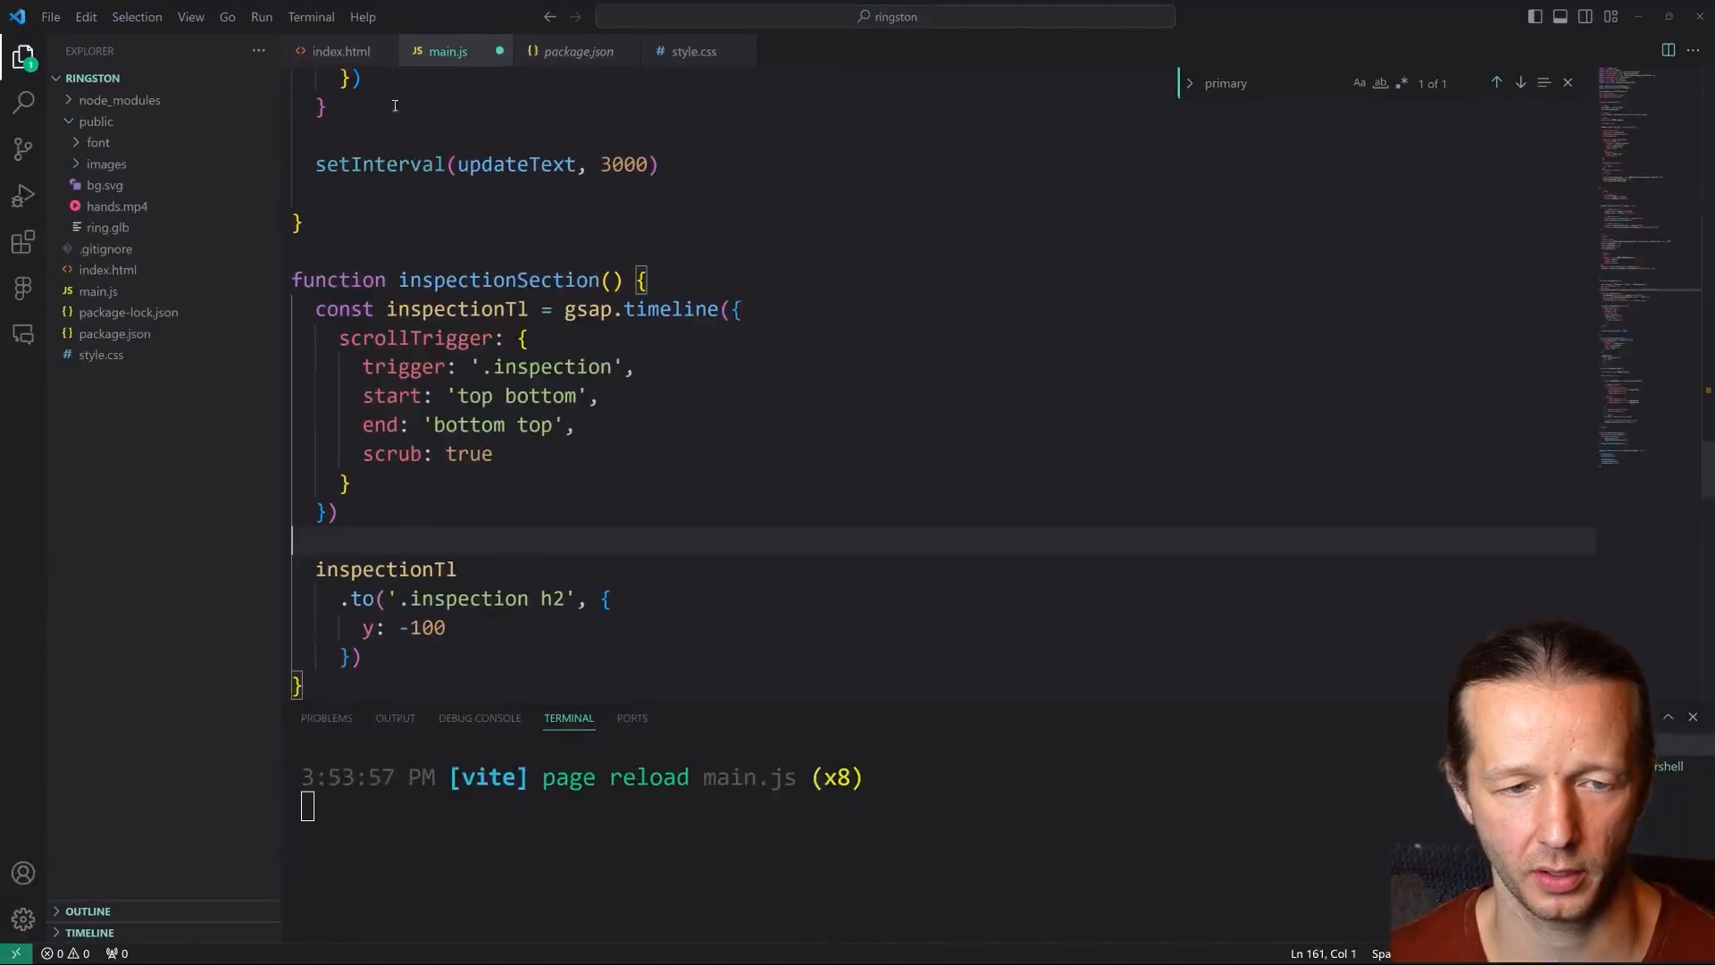
- Review the inspection section markup in index.html, then bring up Chrome
{"action": "left_click", "coordinate": [341, 51]}
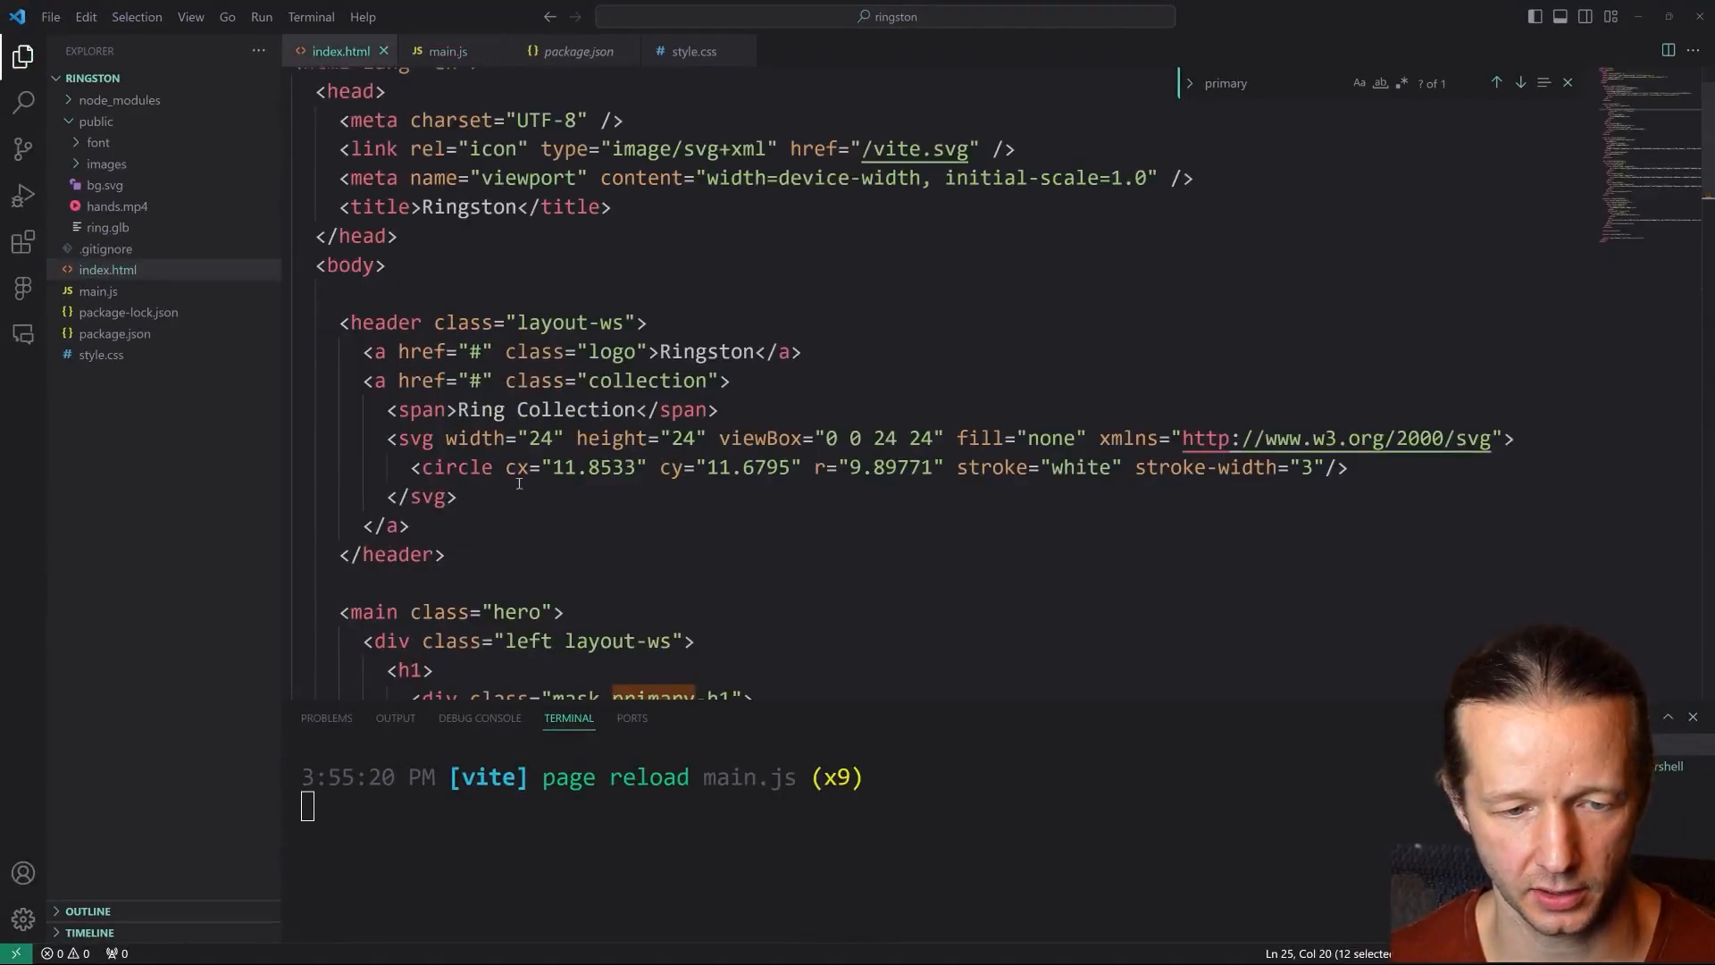
{"action": "scroll", "scroll_direction": "down", "scroll_amount": 3}
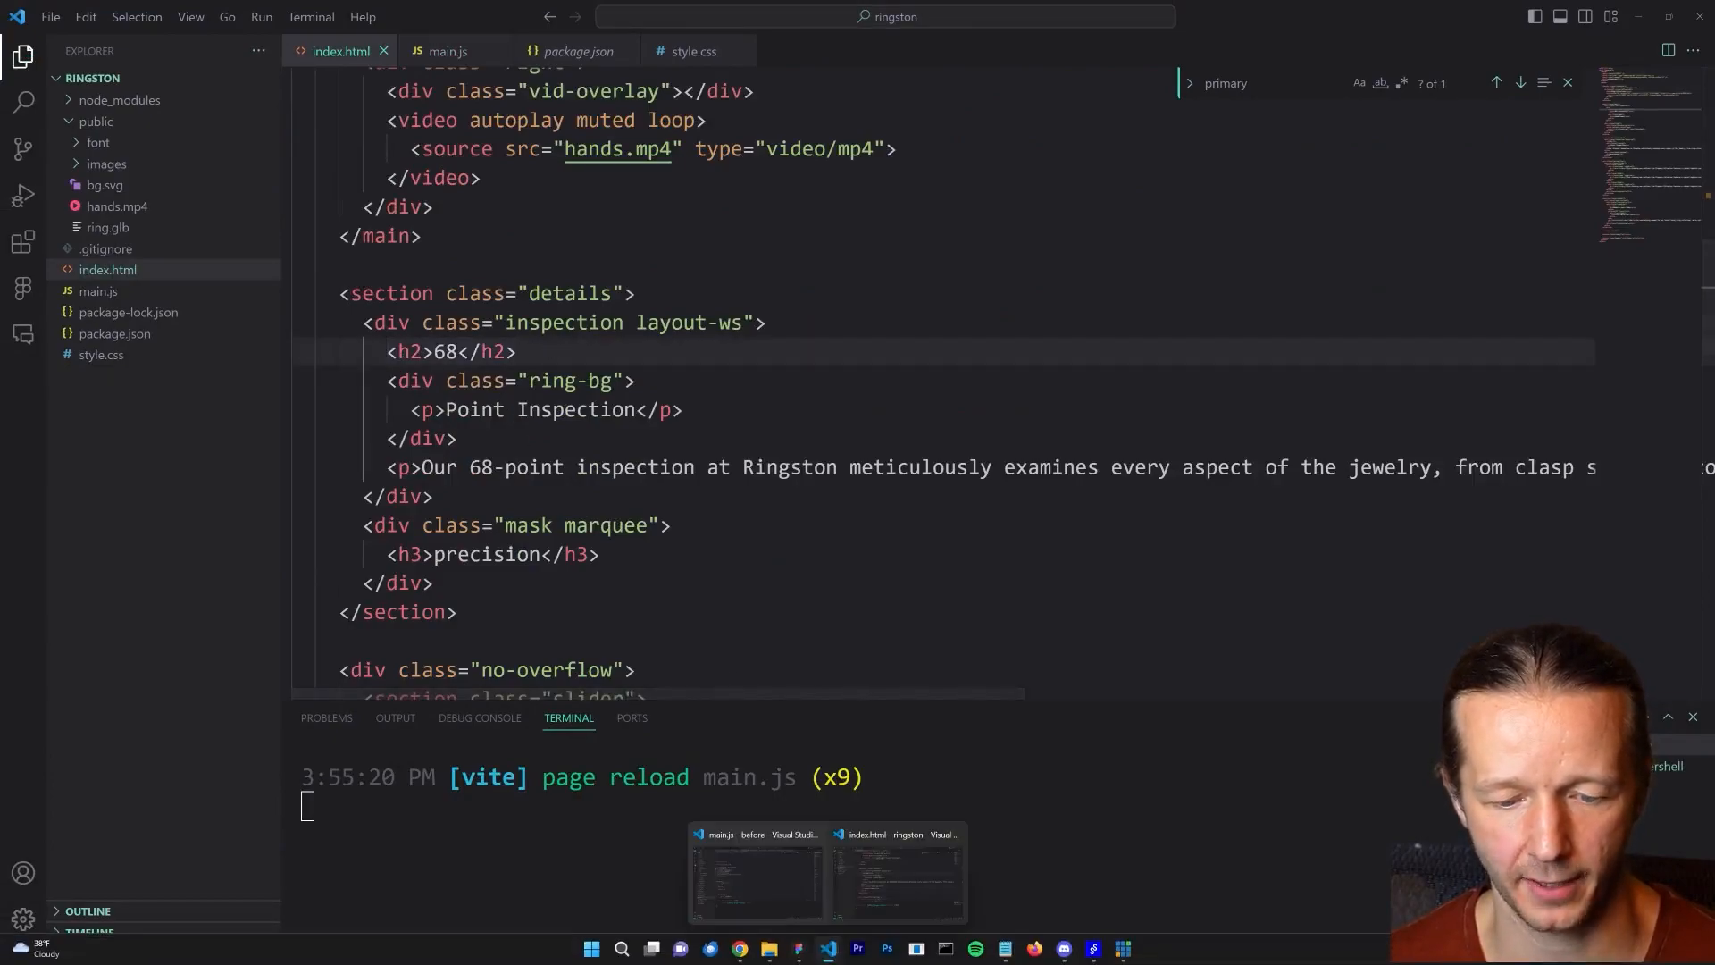
{"action": "left_click", "coordinate": [897, 872]}
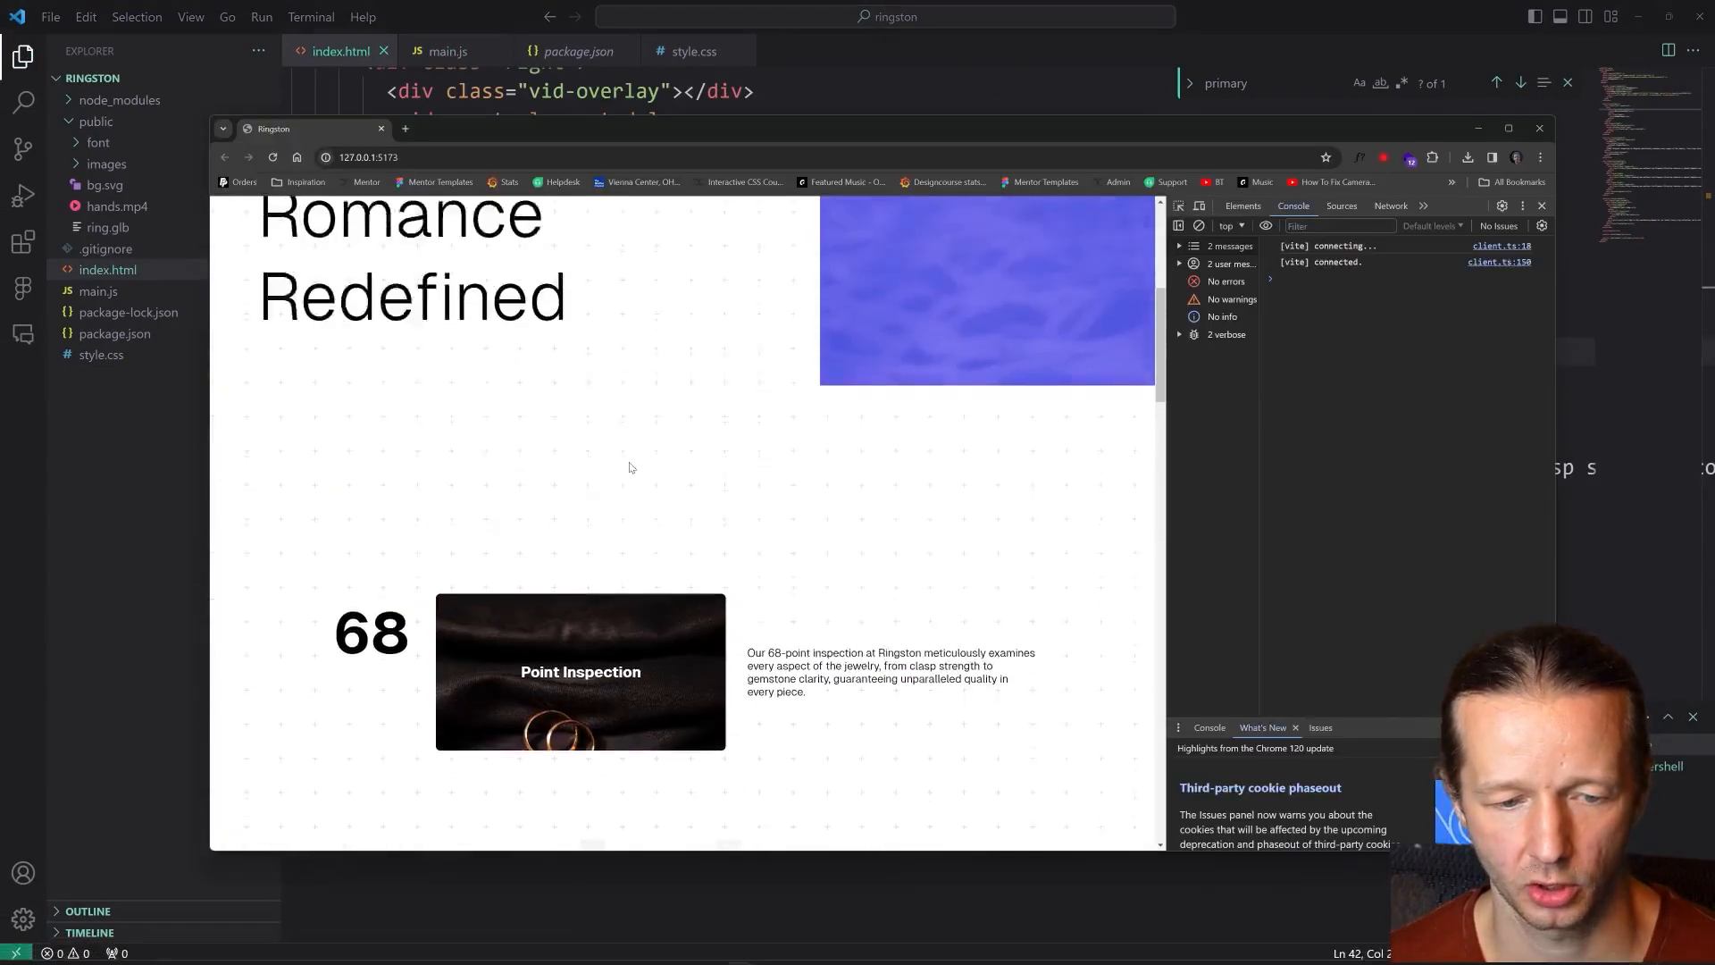
- Scroll back and forth past the 68 Point Inspection section to watch the heading drift
{"action": "scroll", "scroll_direction": "down", "scroll_amount": 3}
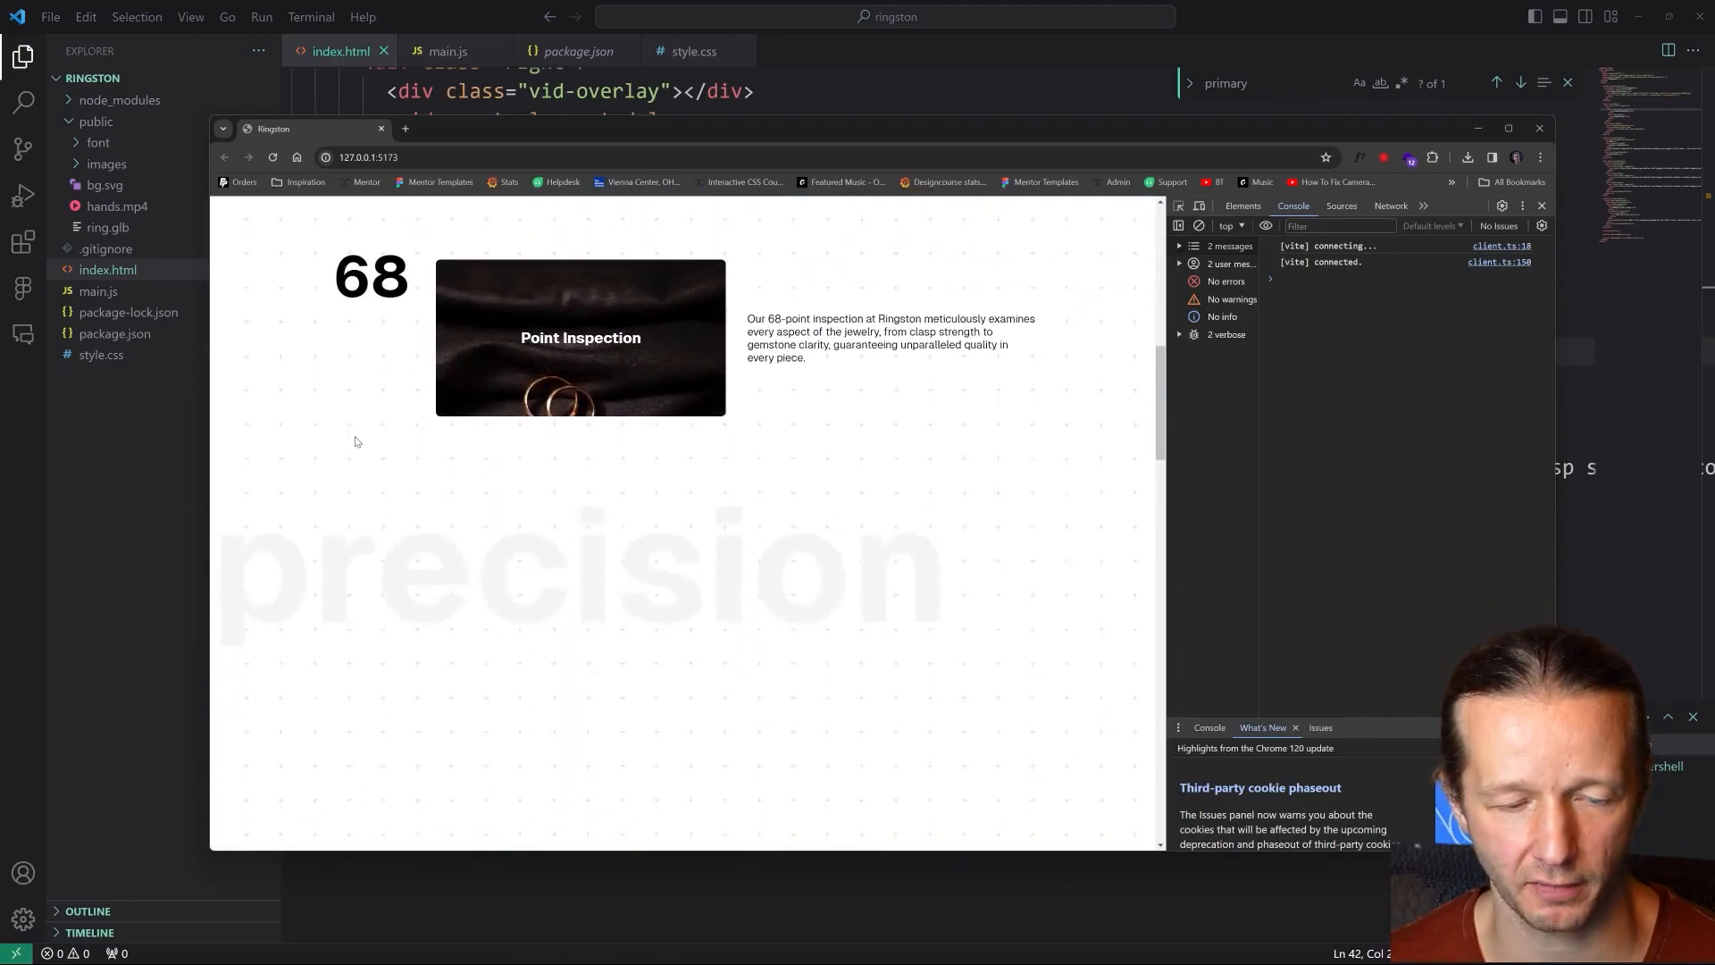
{"action": "scroll", "scroll_direction": "up", "scroll_amount": 3}
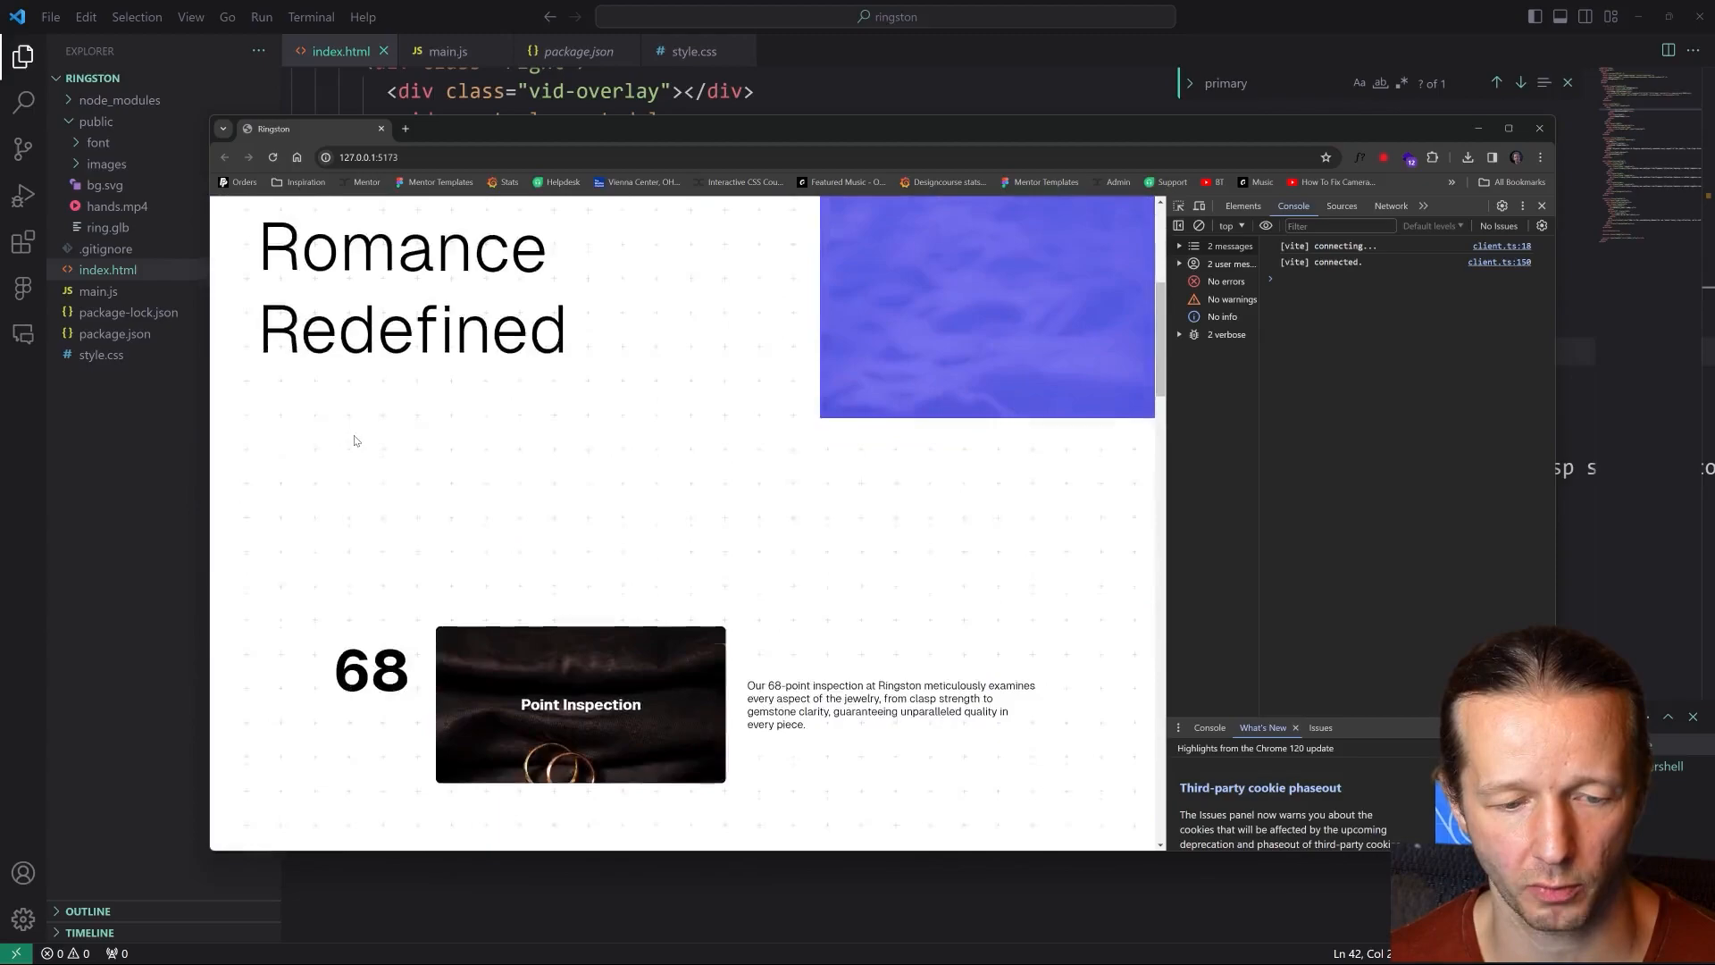
{"action": "scroll", "scroll_direction": "down", "scroll_amount": 3}
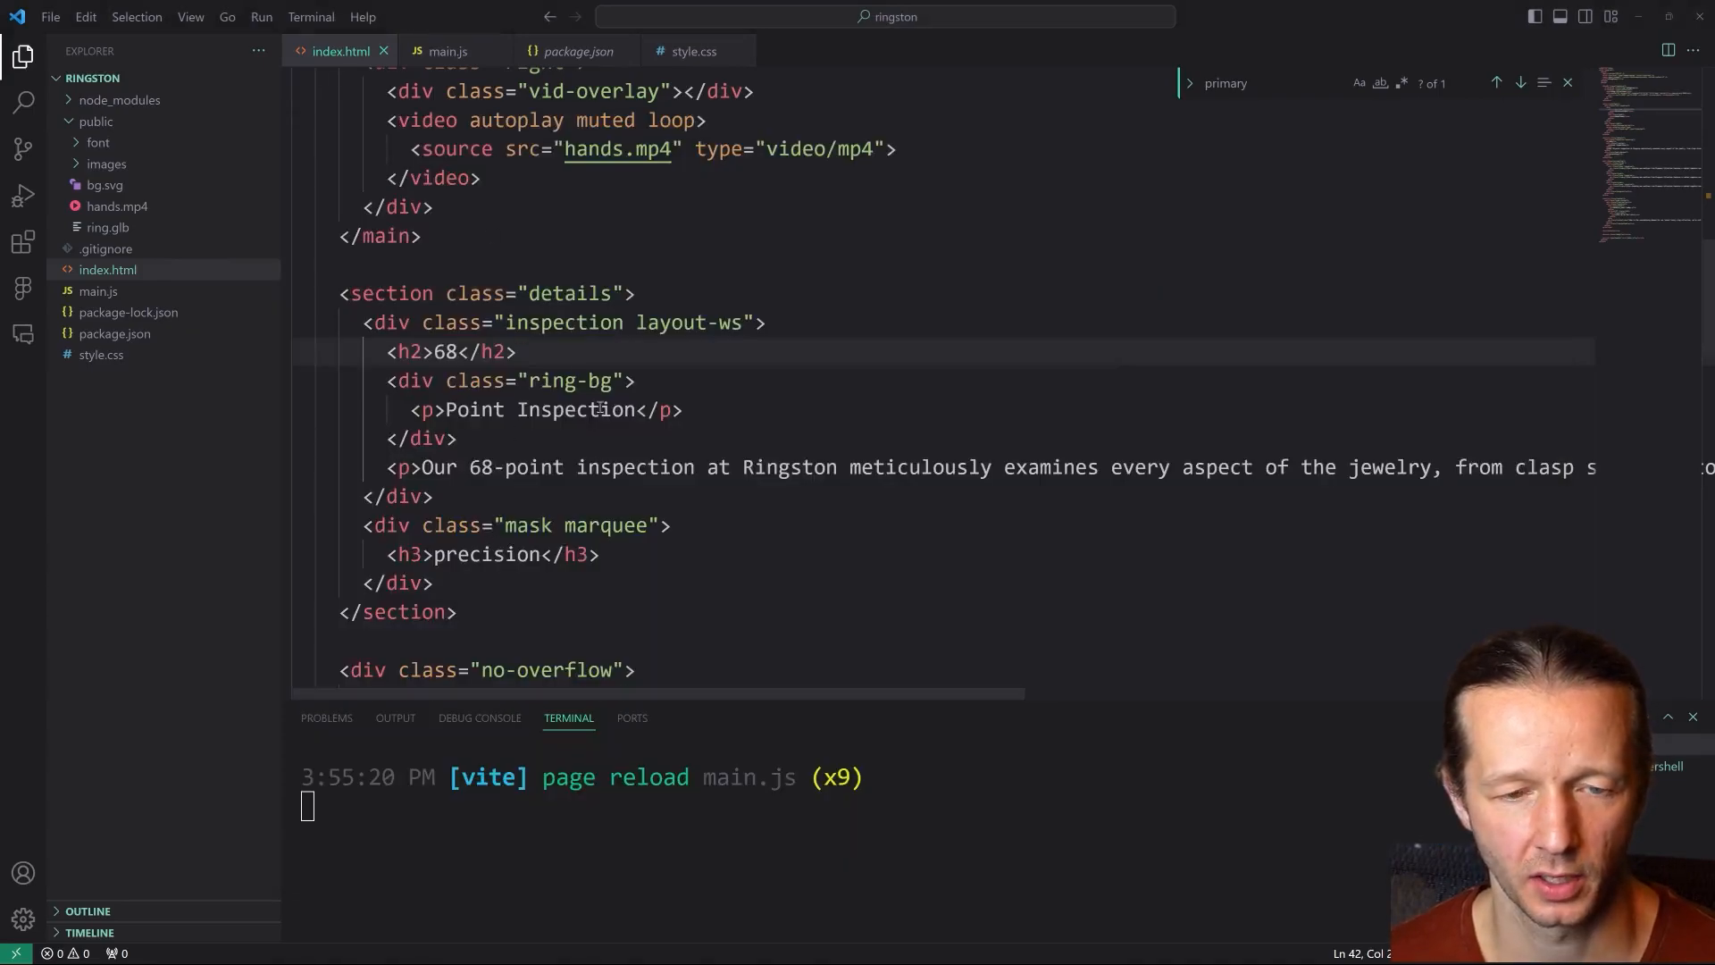
- Chain .to('.ring-bg', { y: -50, height: 300 }, "<") onto inspectionTl in main.js
{"action": "left_click", "coordinate": [445, 50]}
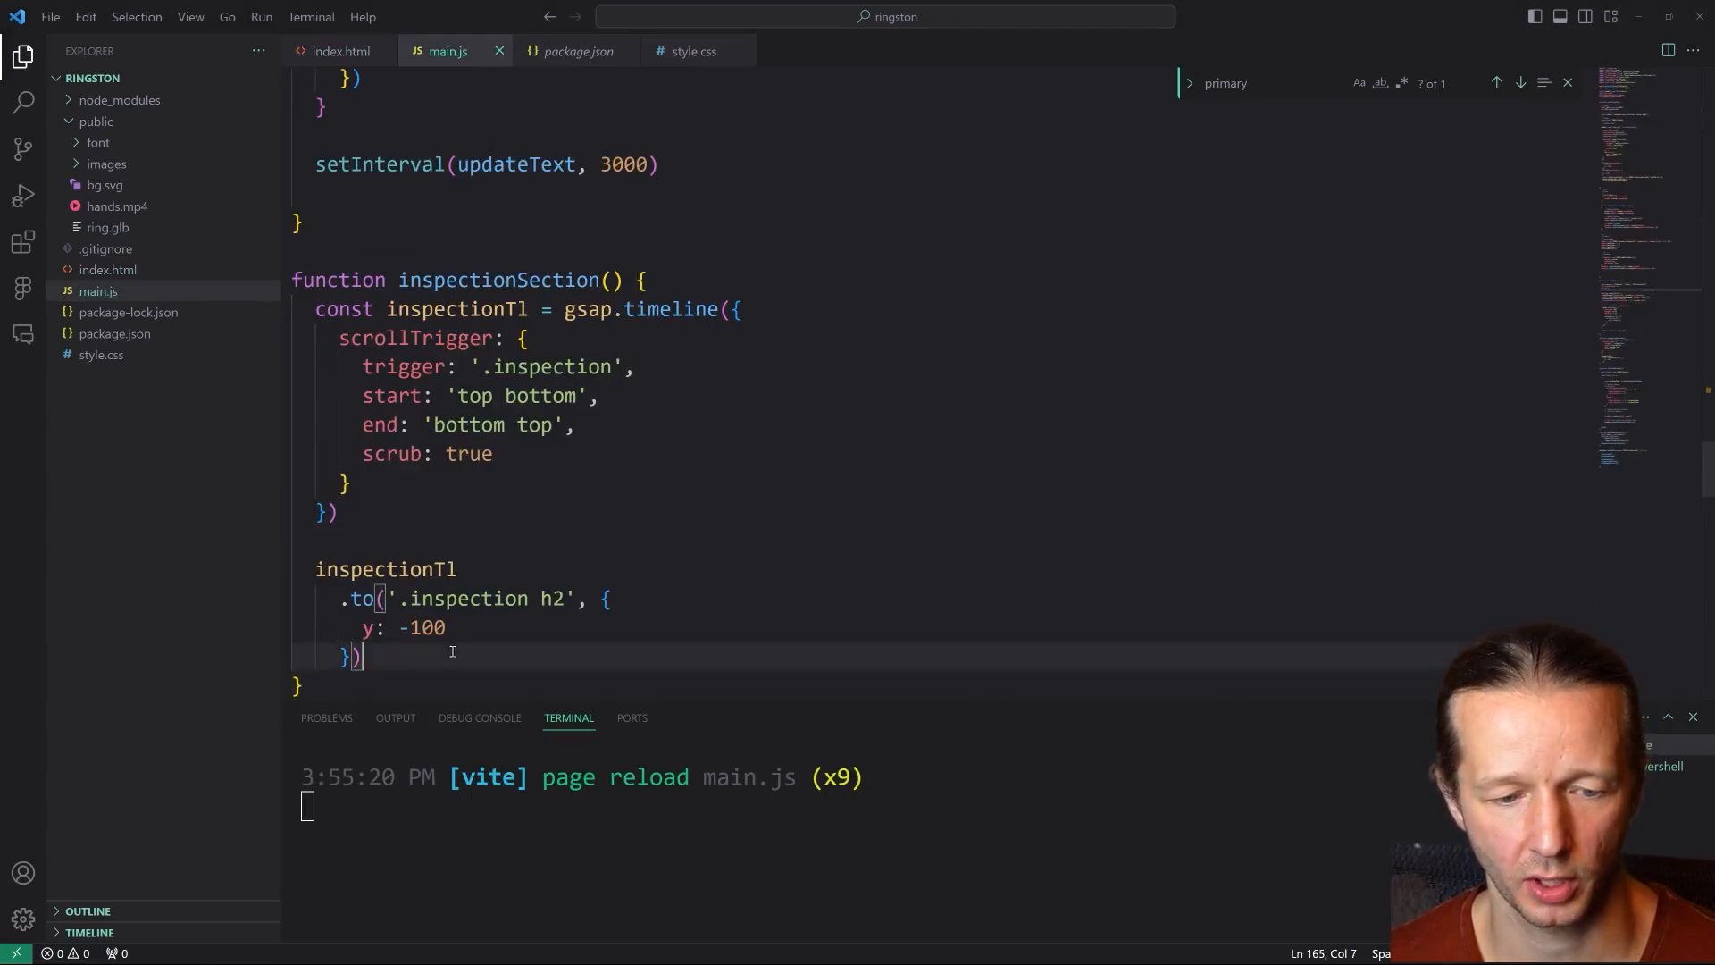
{"action": "type", "text": ".to('.'"}
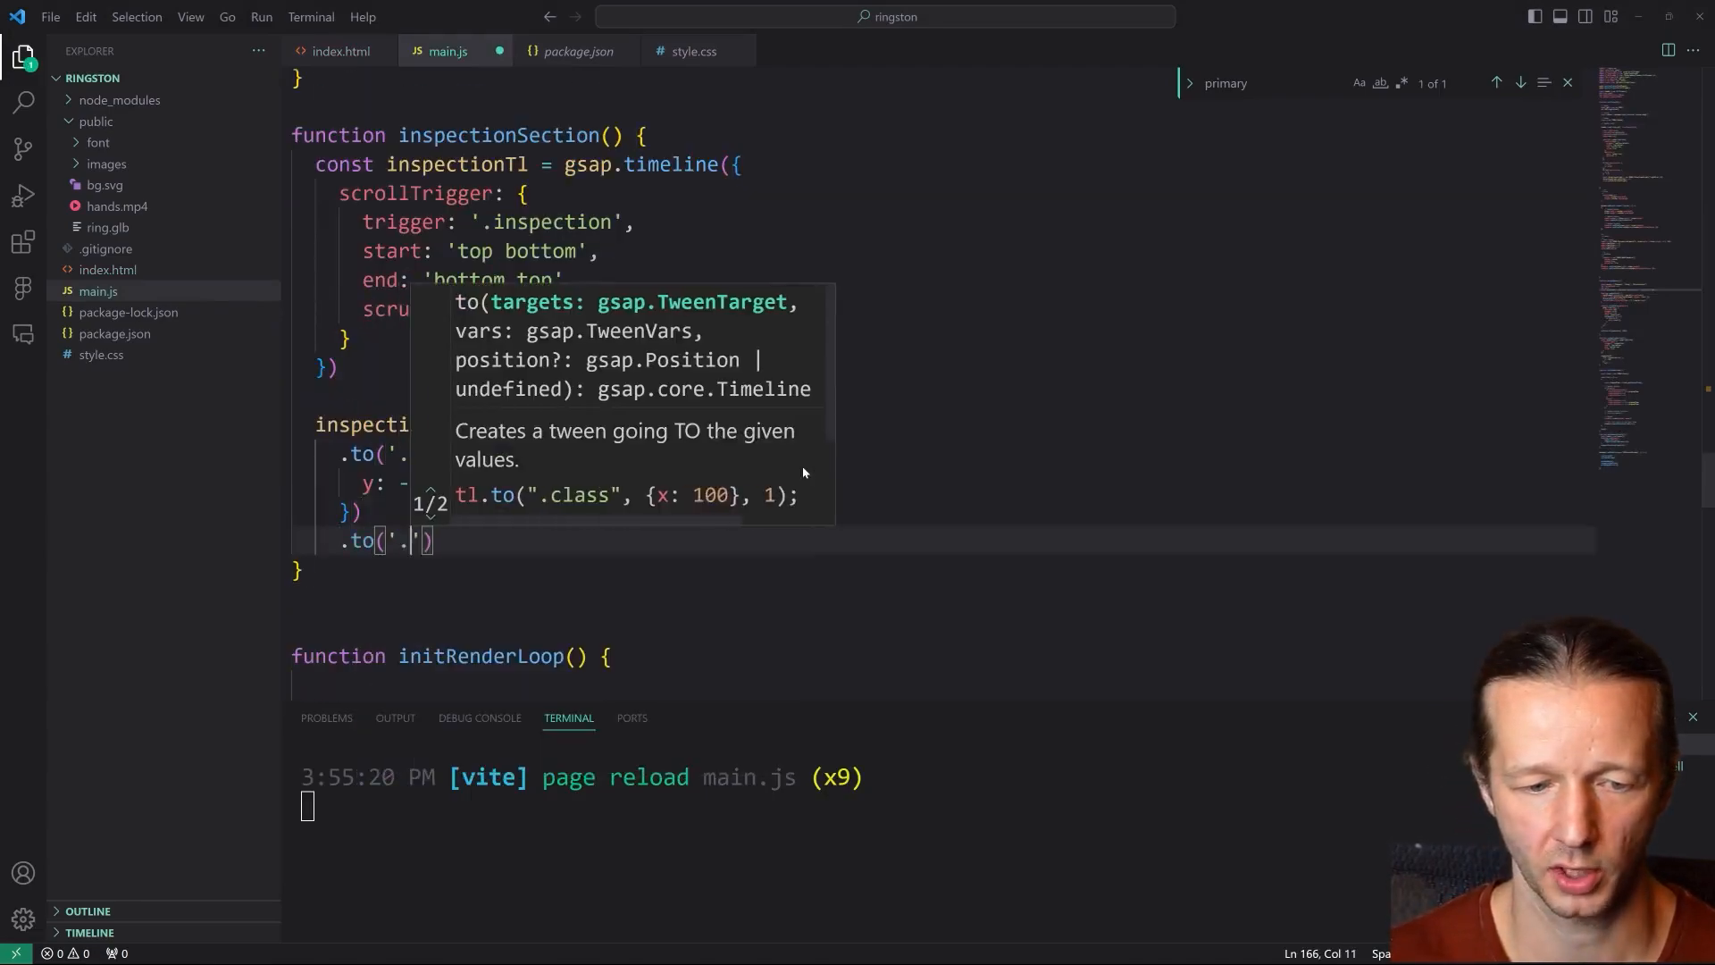
{"action": "type", "text": ".ring-bg"}
{"action": "type", "text": "y: -"}
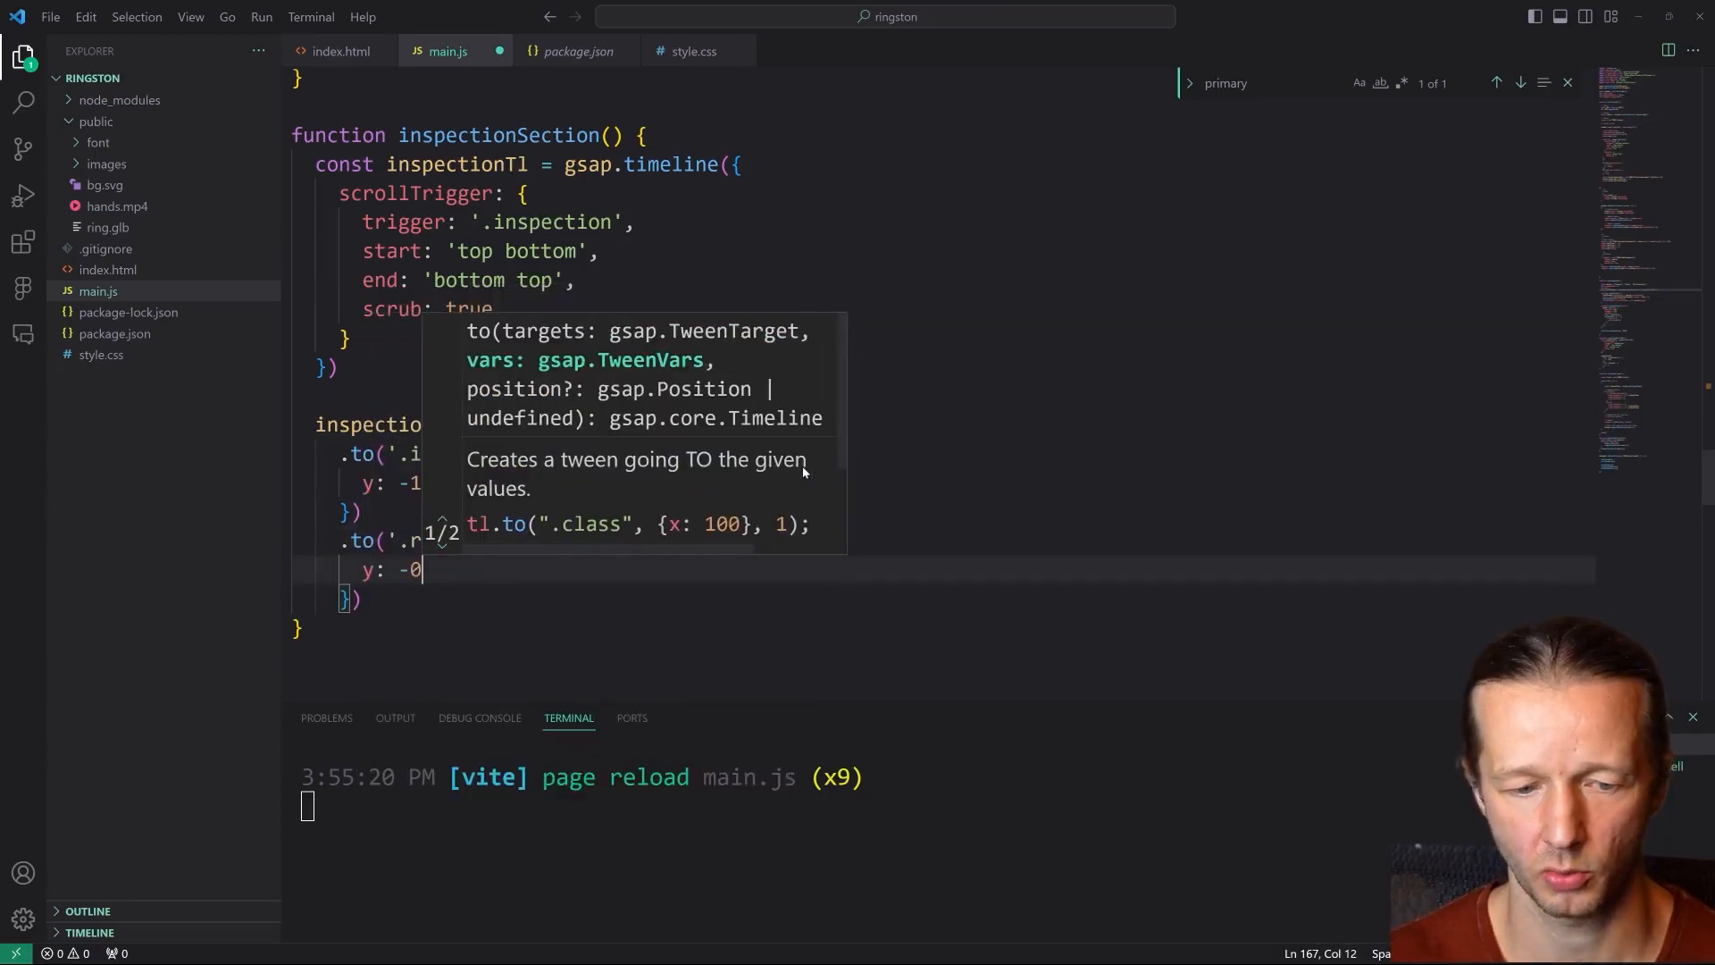
{"action": "type", "text": "0"}
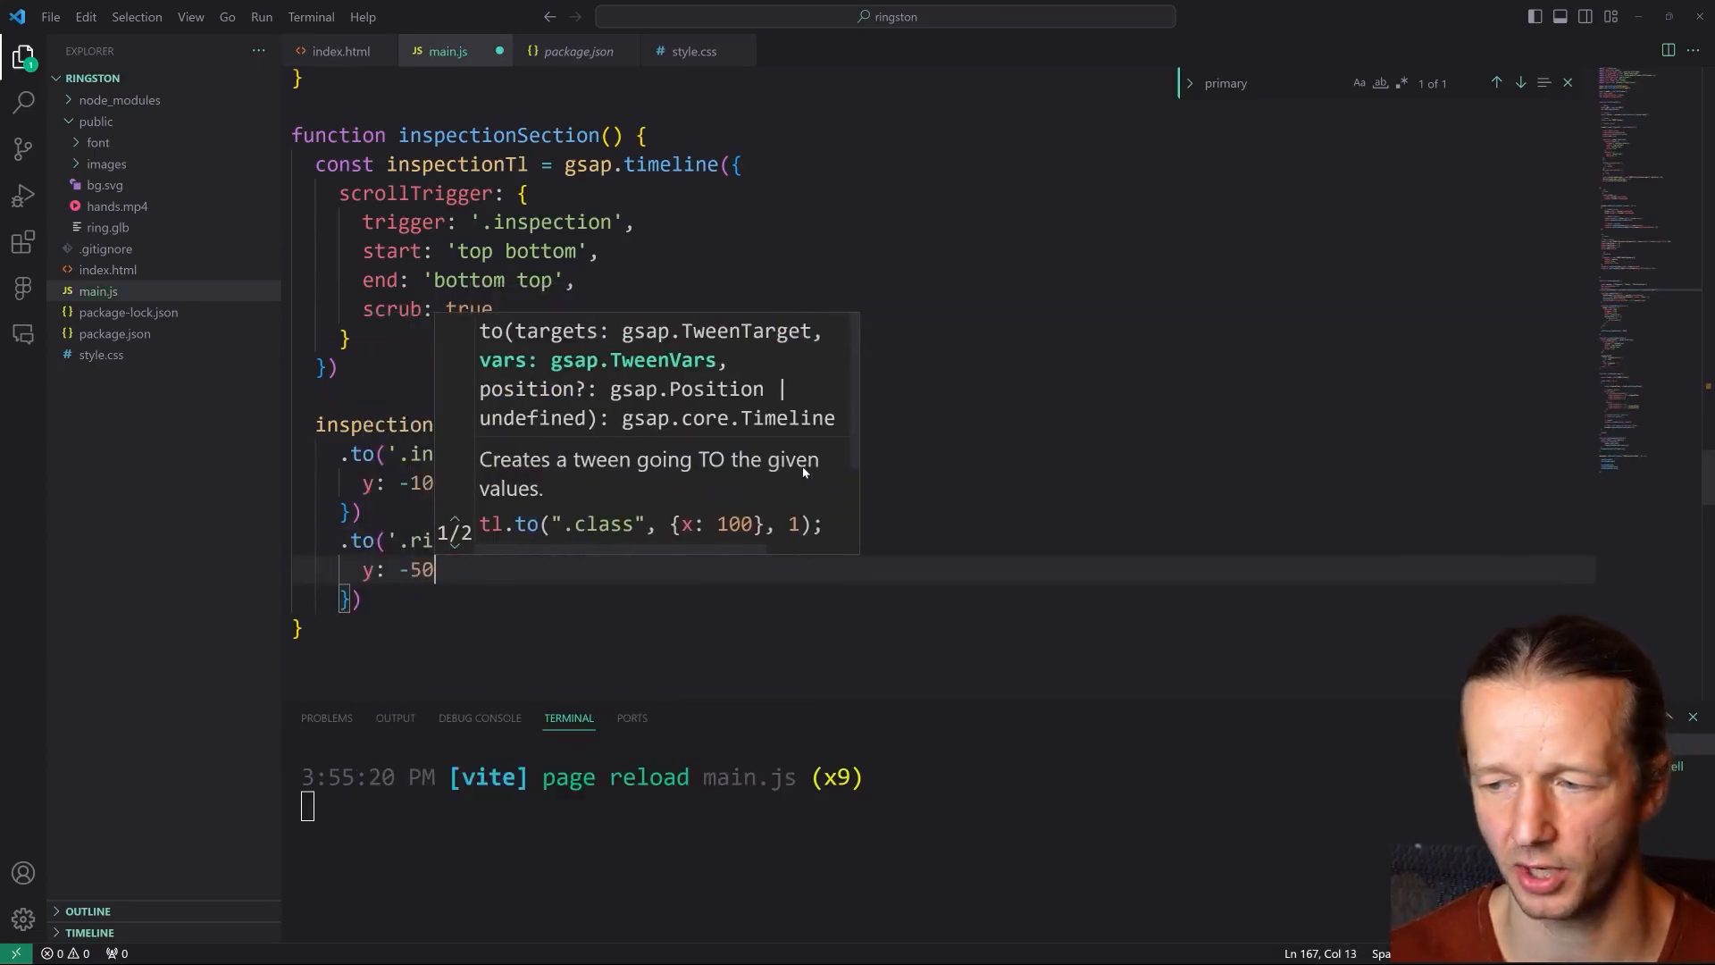
{"action": "type", "text": ","}
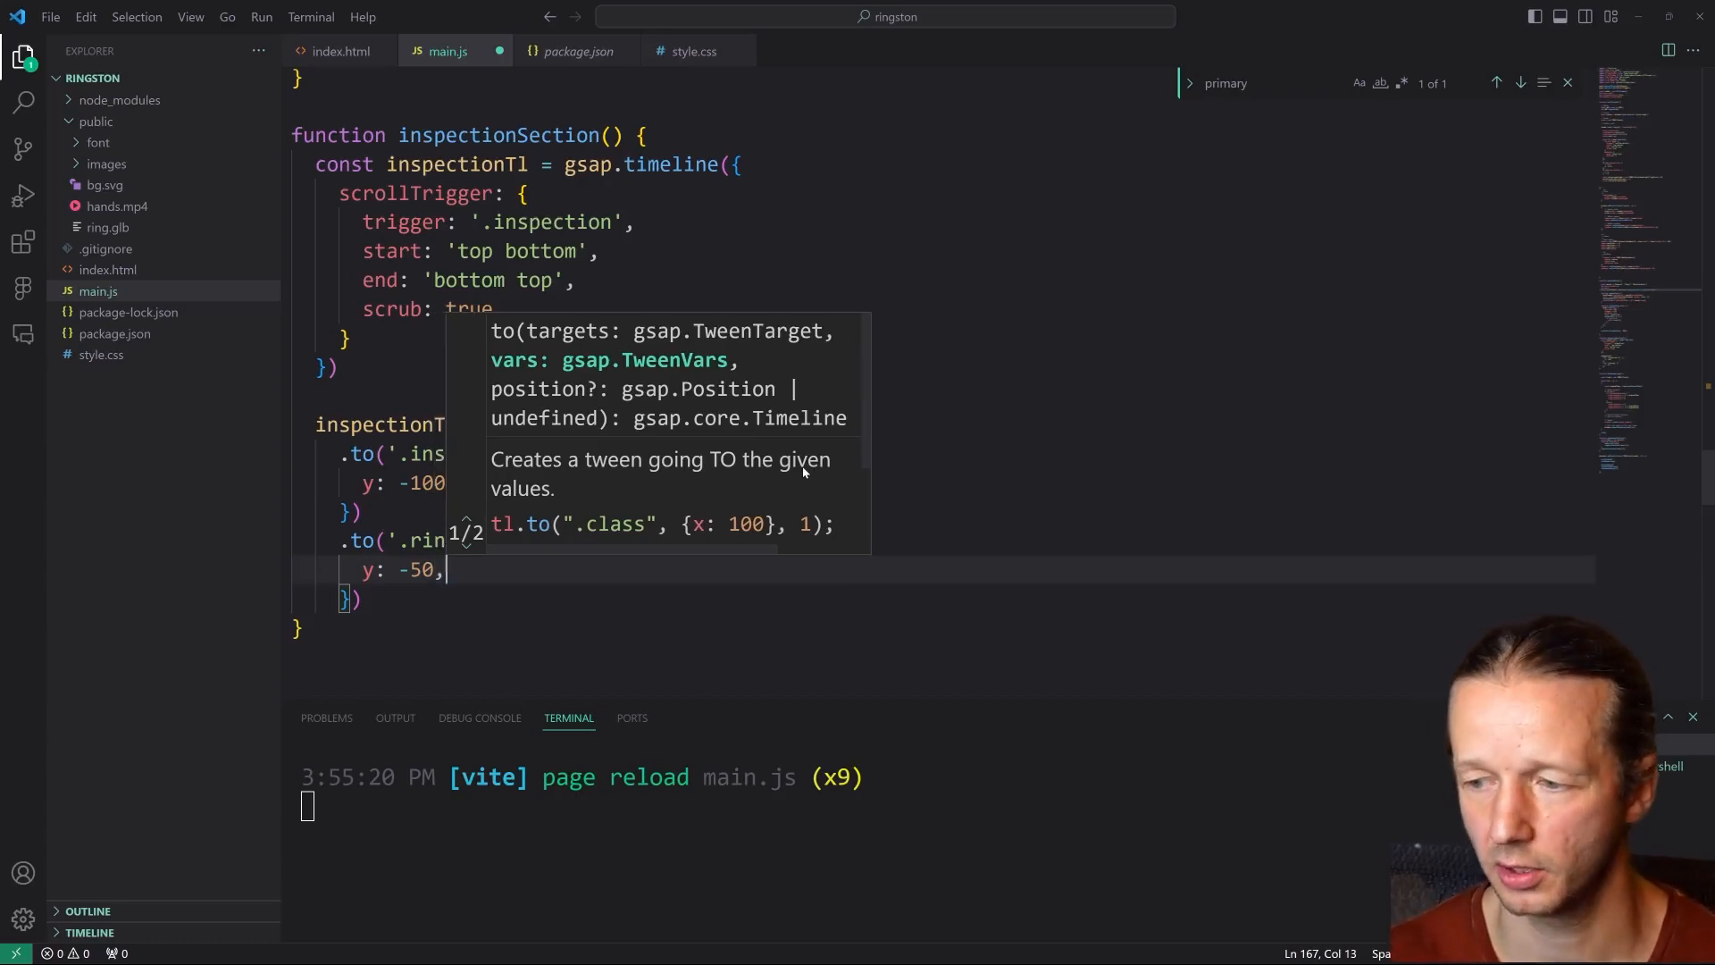
{"action": "type", "text": "height: 300"}
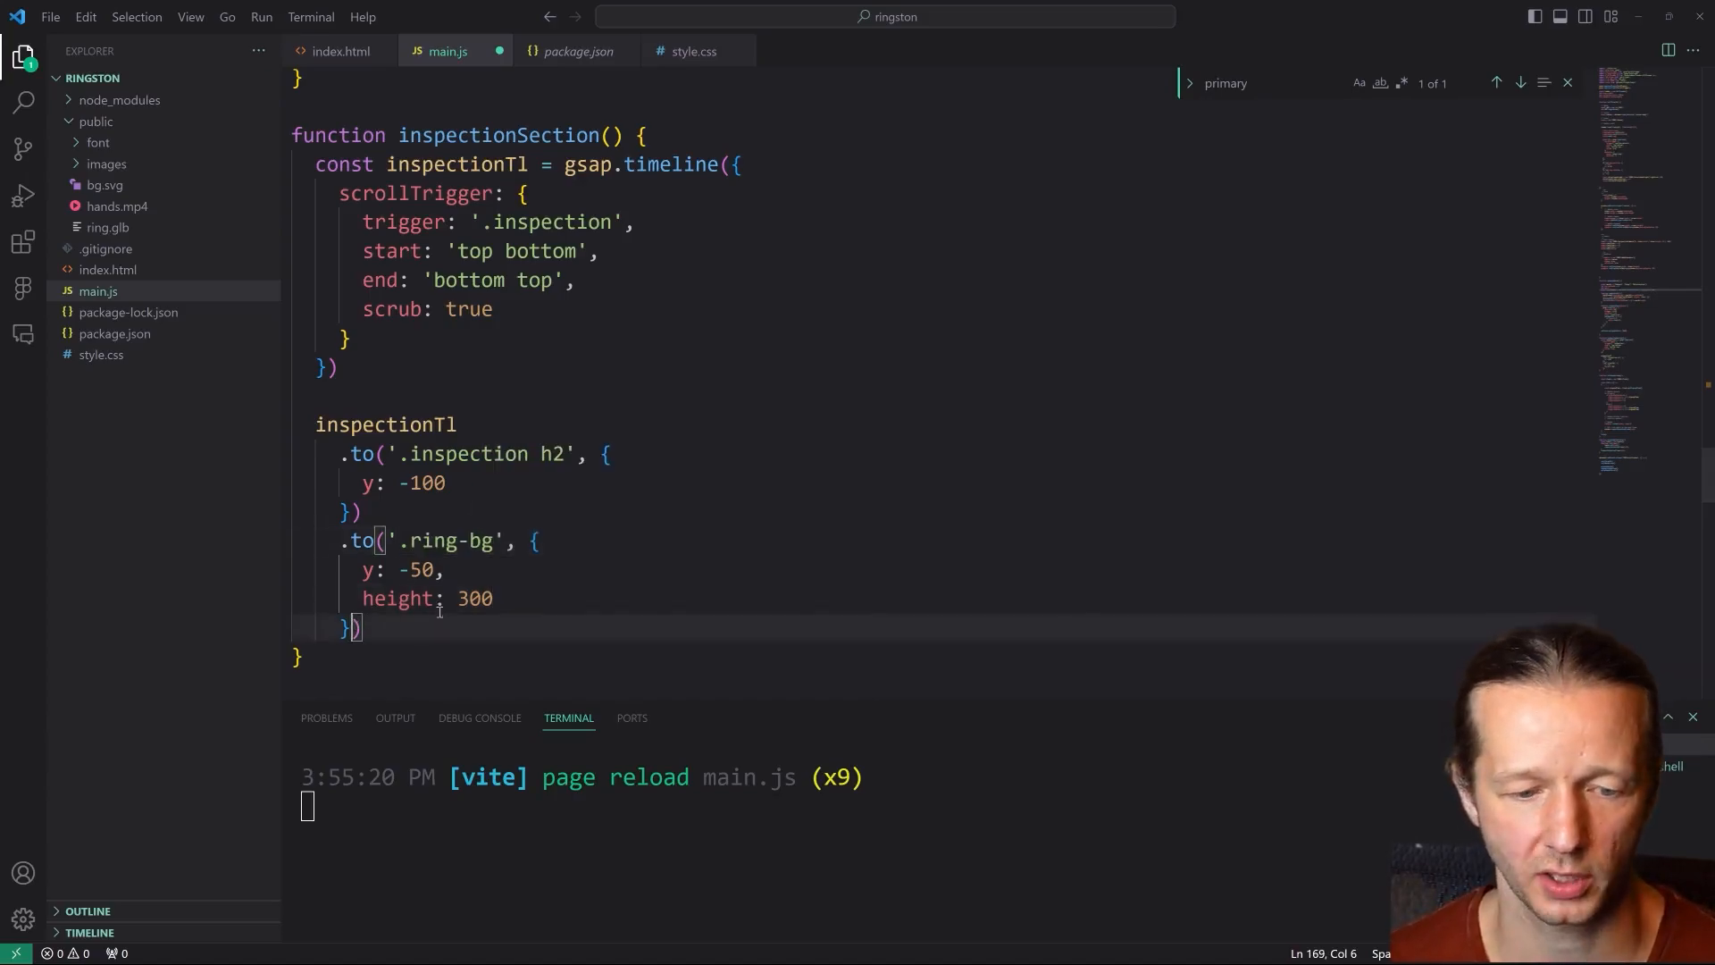
{"action": "type", "text": ", \"<\""}
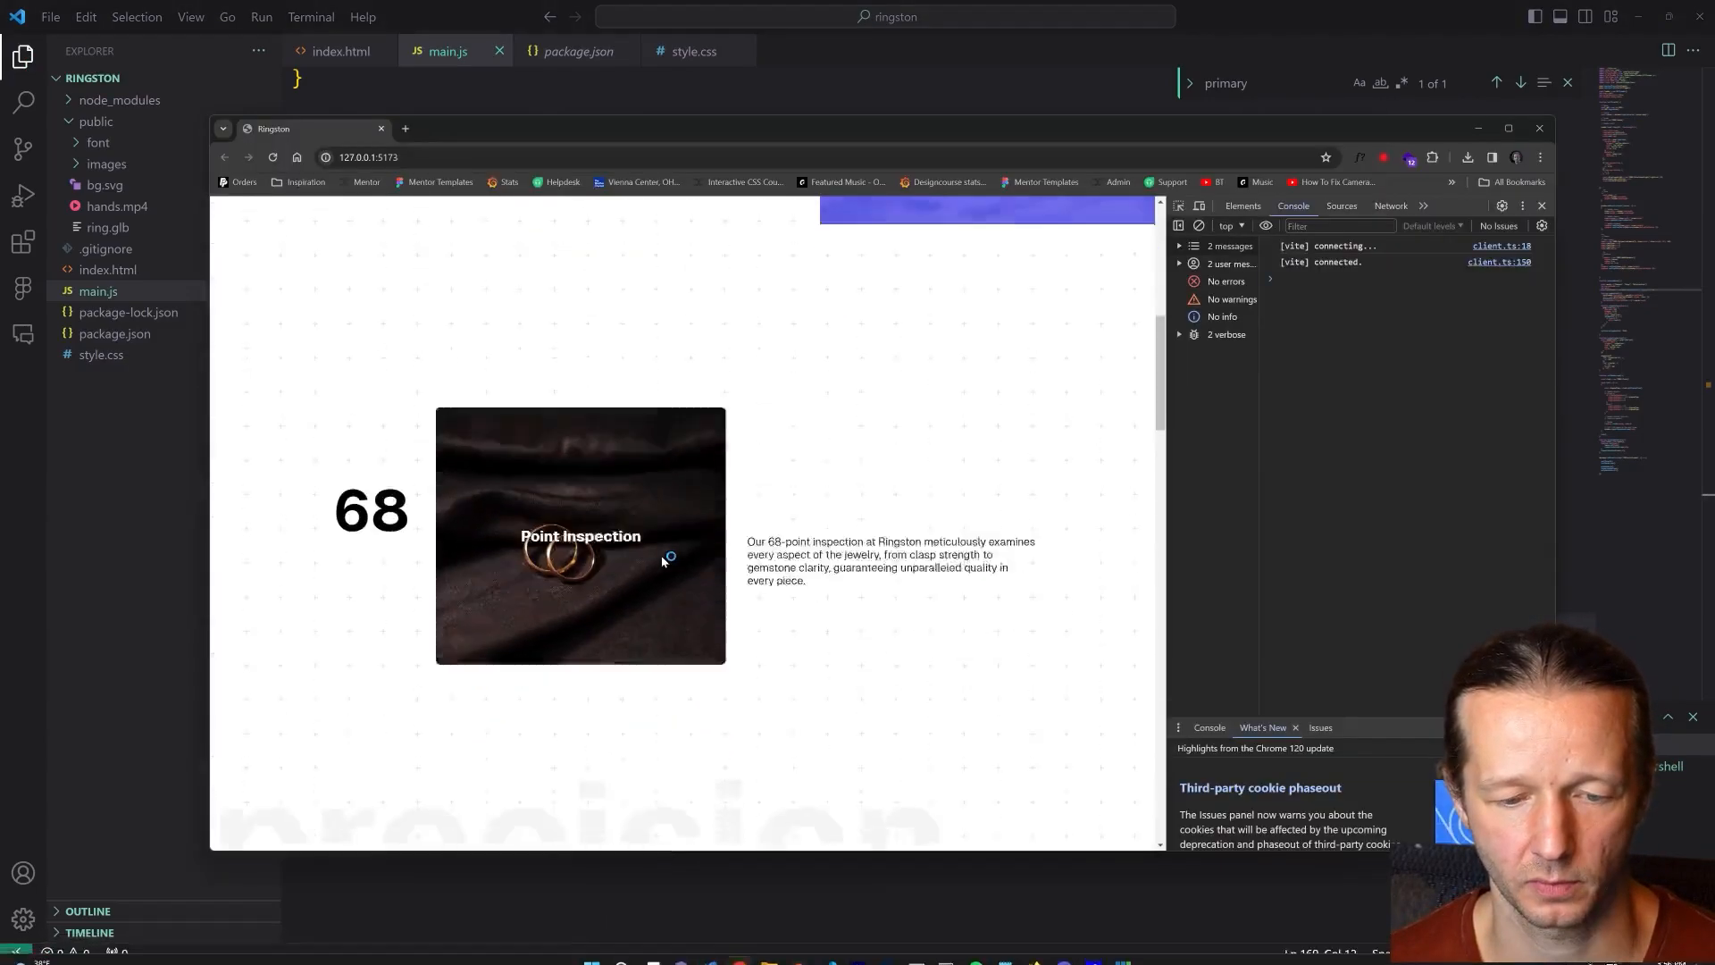
- Scroll through the 68 inspection section to preview the ring background animation
{"action": "scroll", "scroll_direction": "up", "scroll_amount": 3}
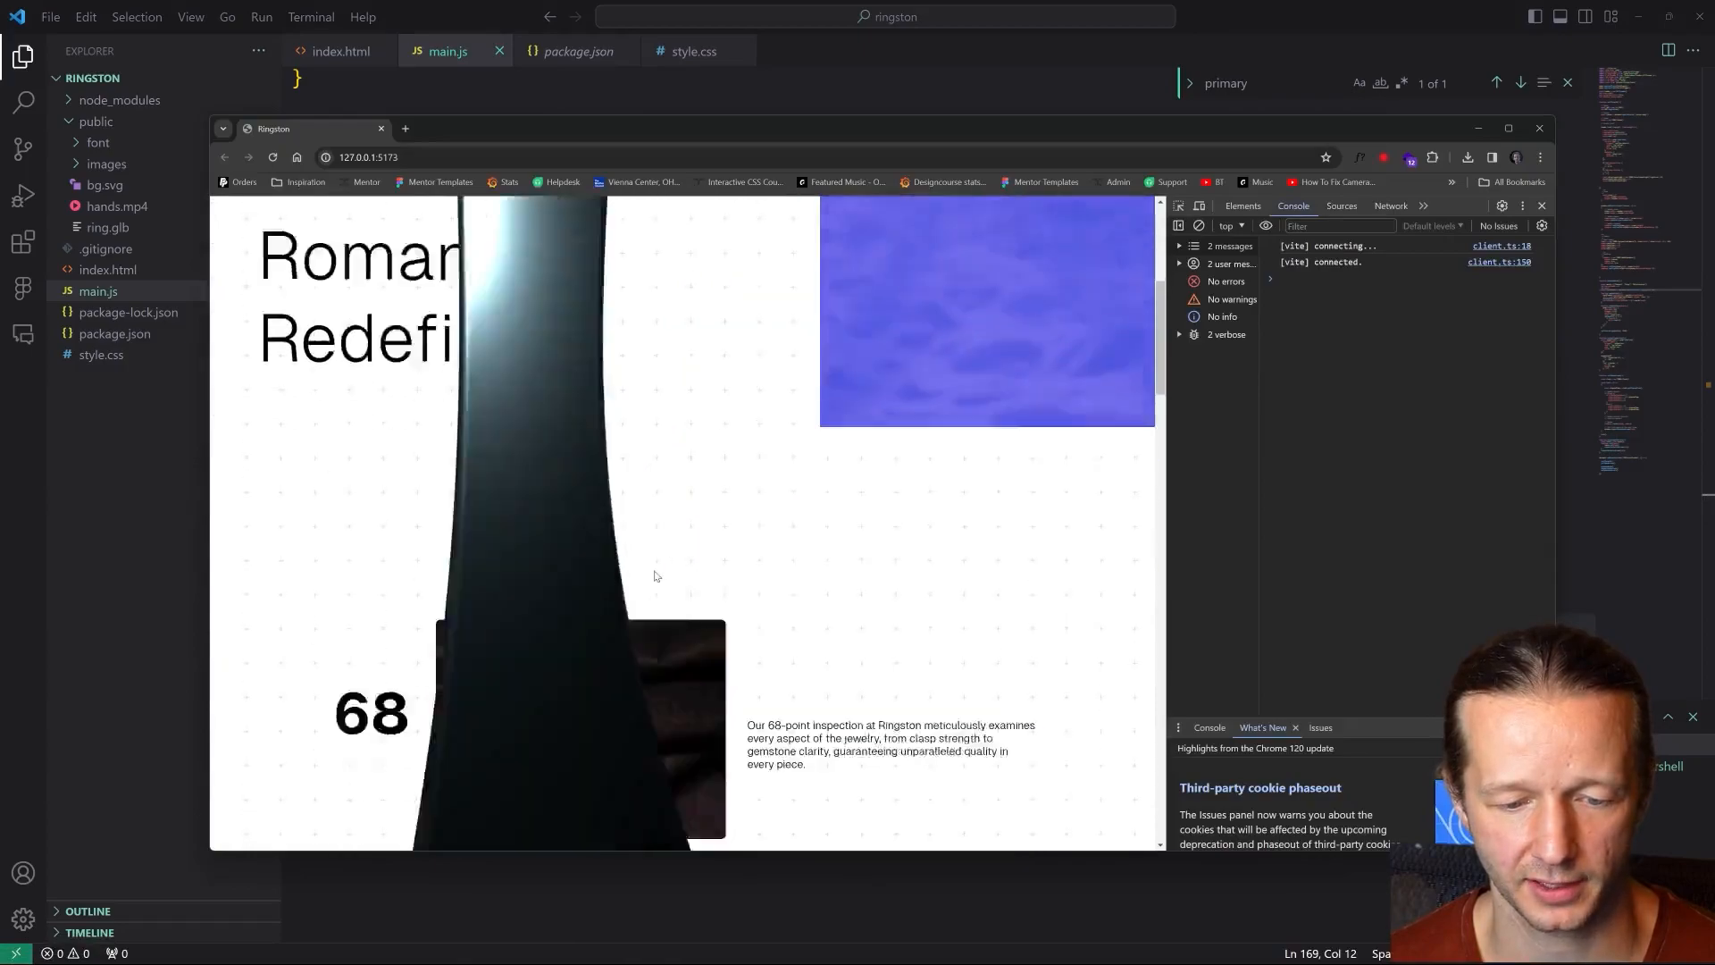
{"action": "scroll", "scroll_direction": "down", "scroll_amount": 3}
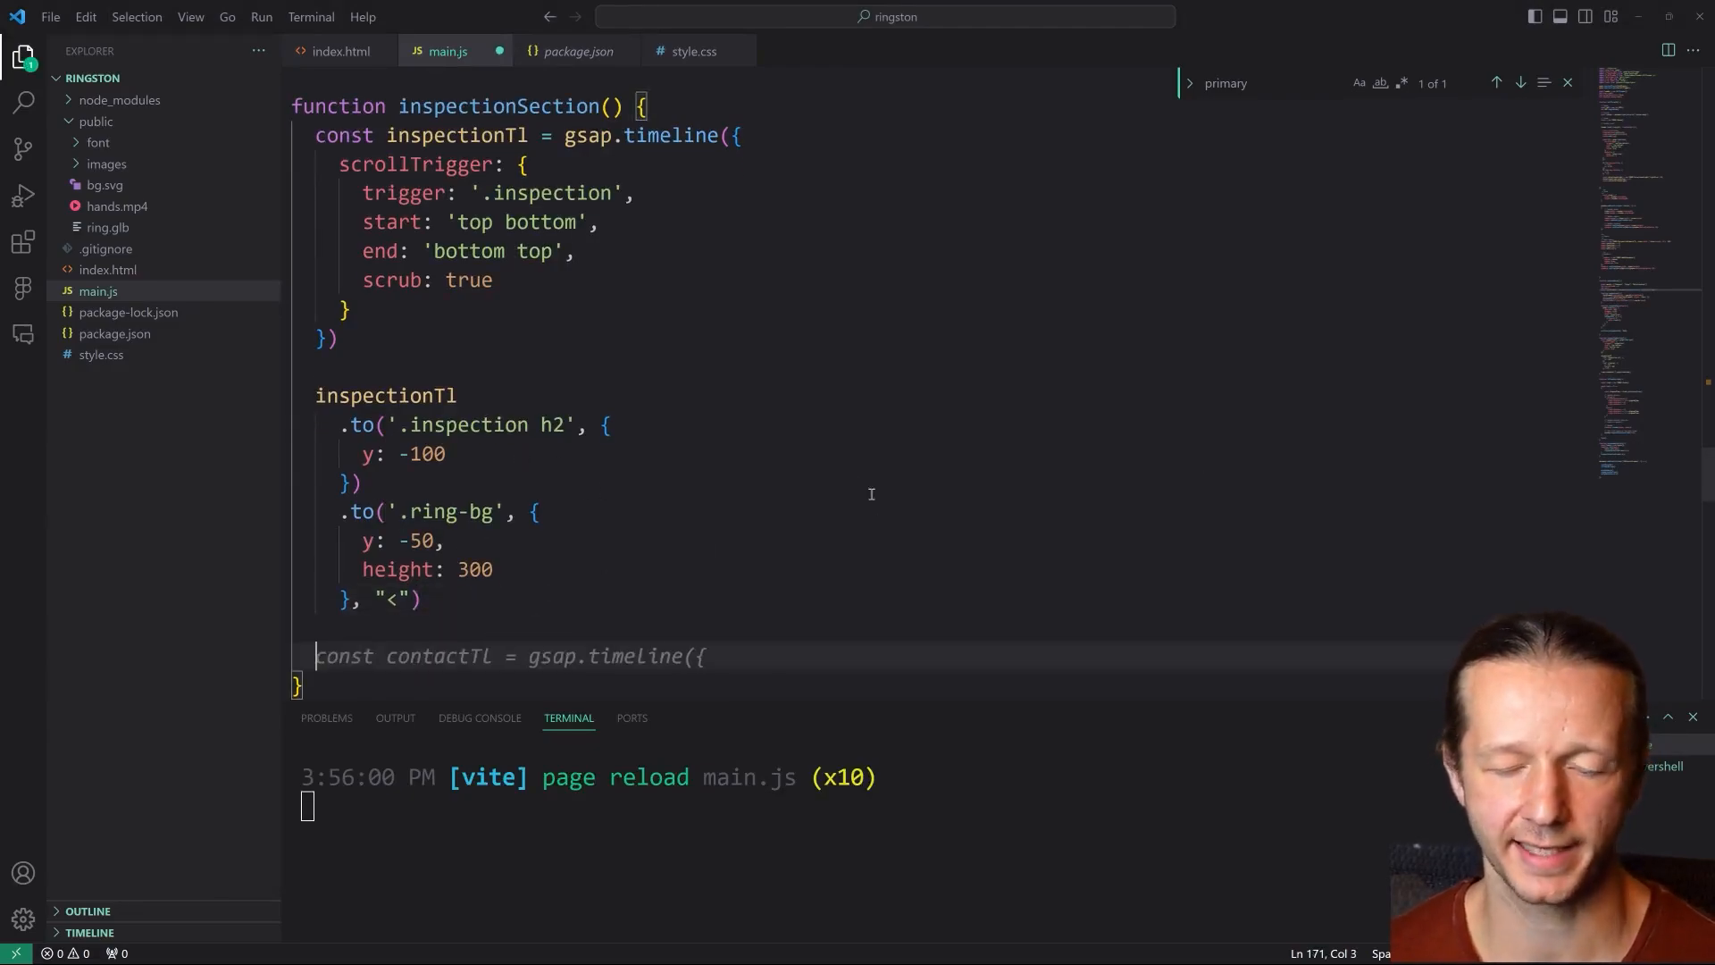
- Write gsap.to('.marquee h3') with a scrubbed scrollTrigger from 'top 80%' to 'bottom top'
{"action": "scroll", "scroll_direction": "down", "scroll_amount": 3}
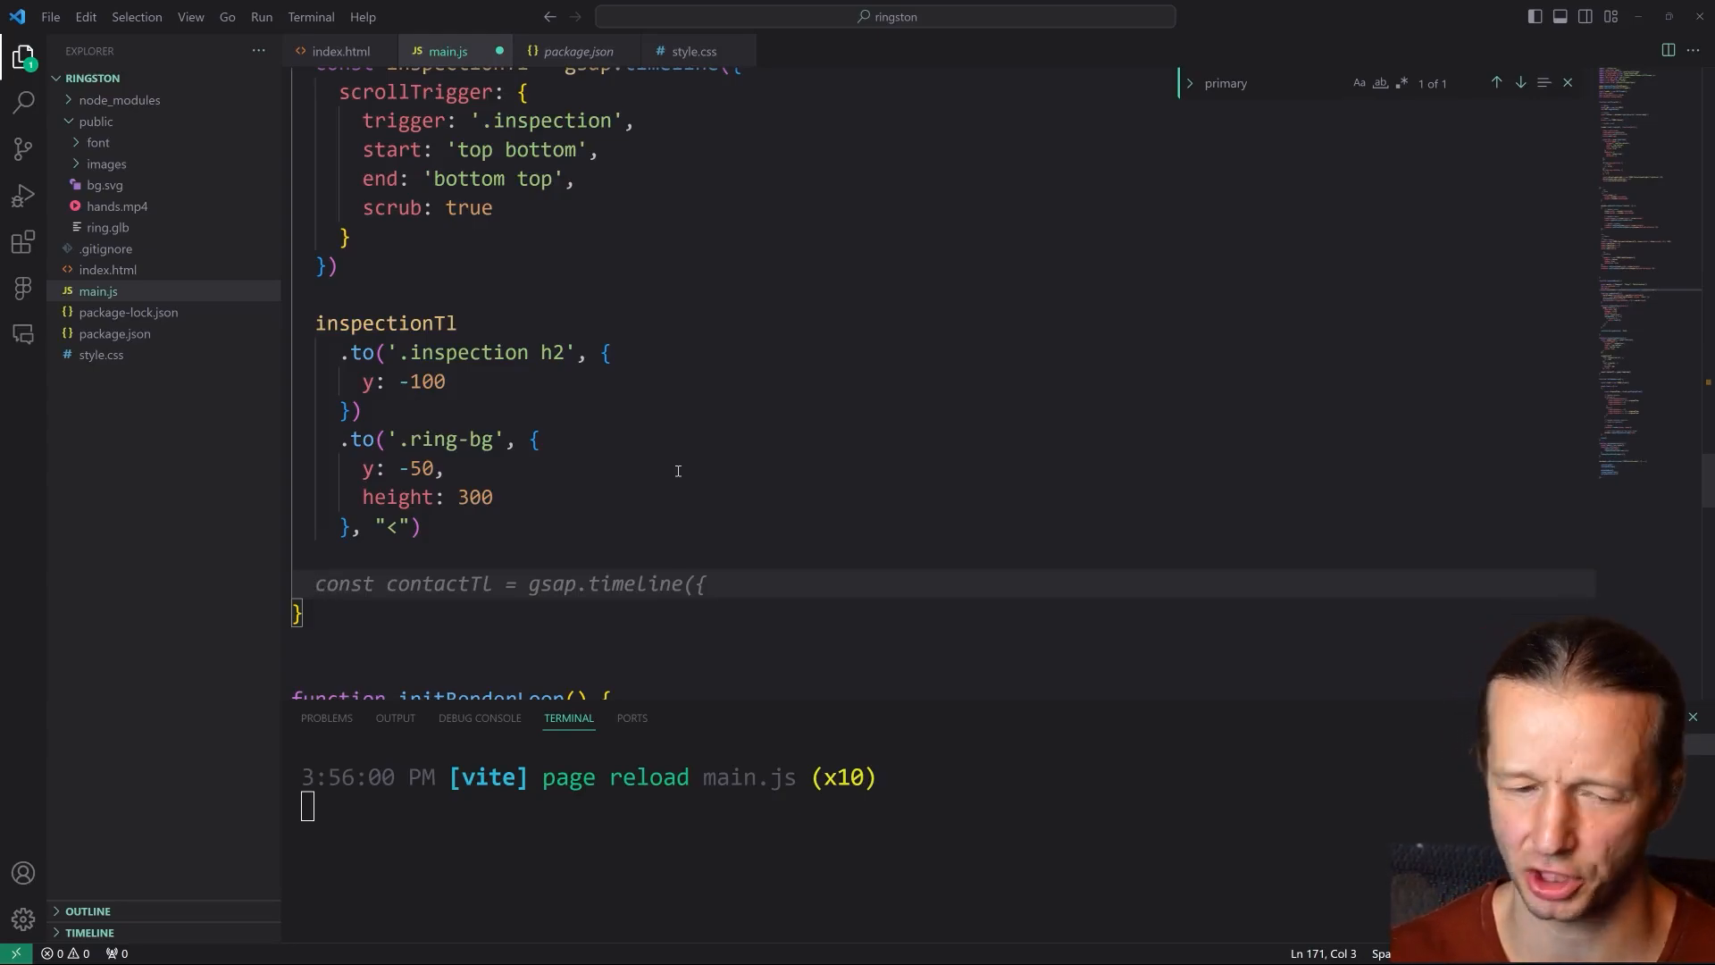
{"action": "type", "text": "gsap.to"}
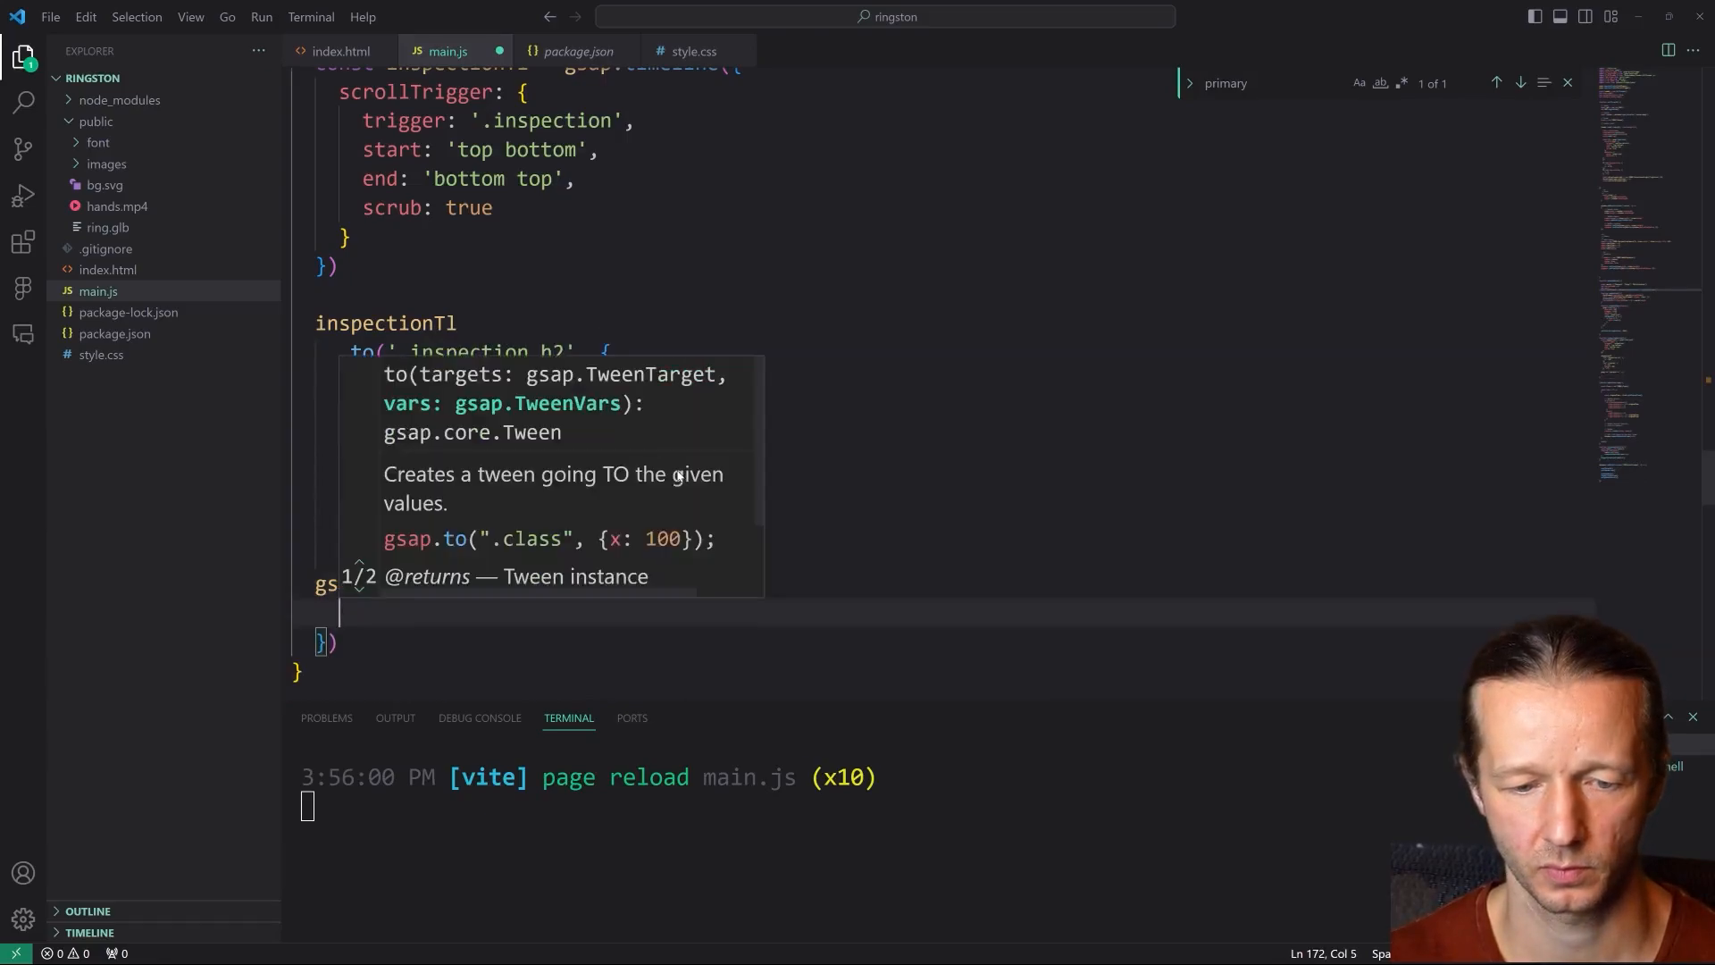
{"action": "type", "text": "trigger:"}
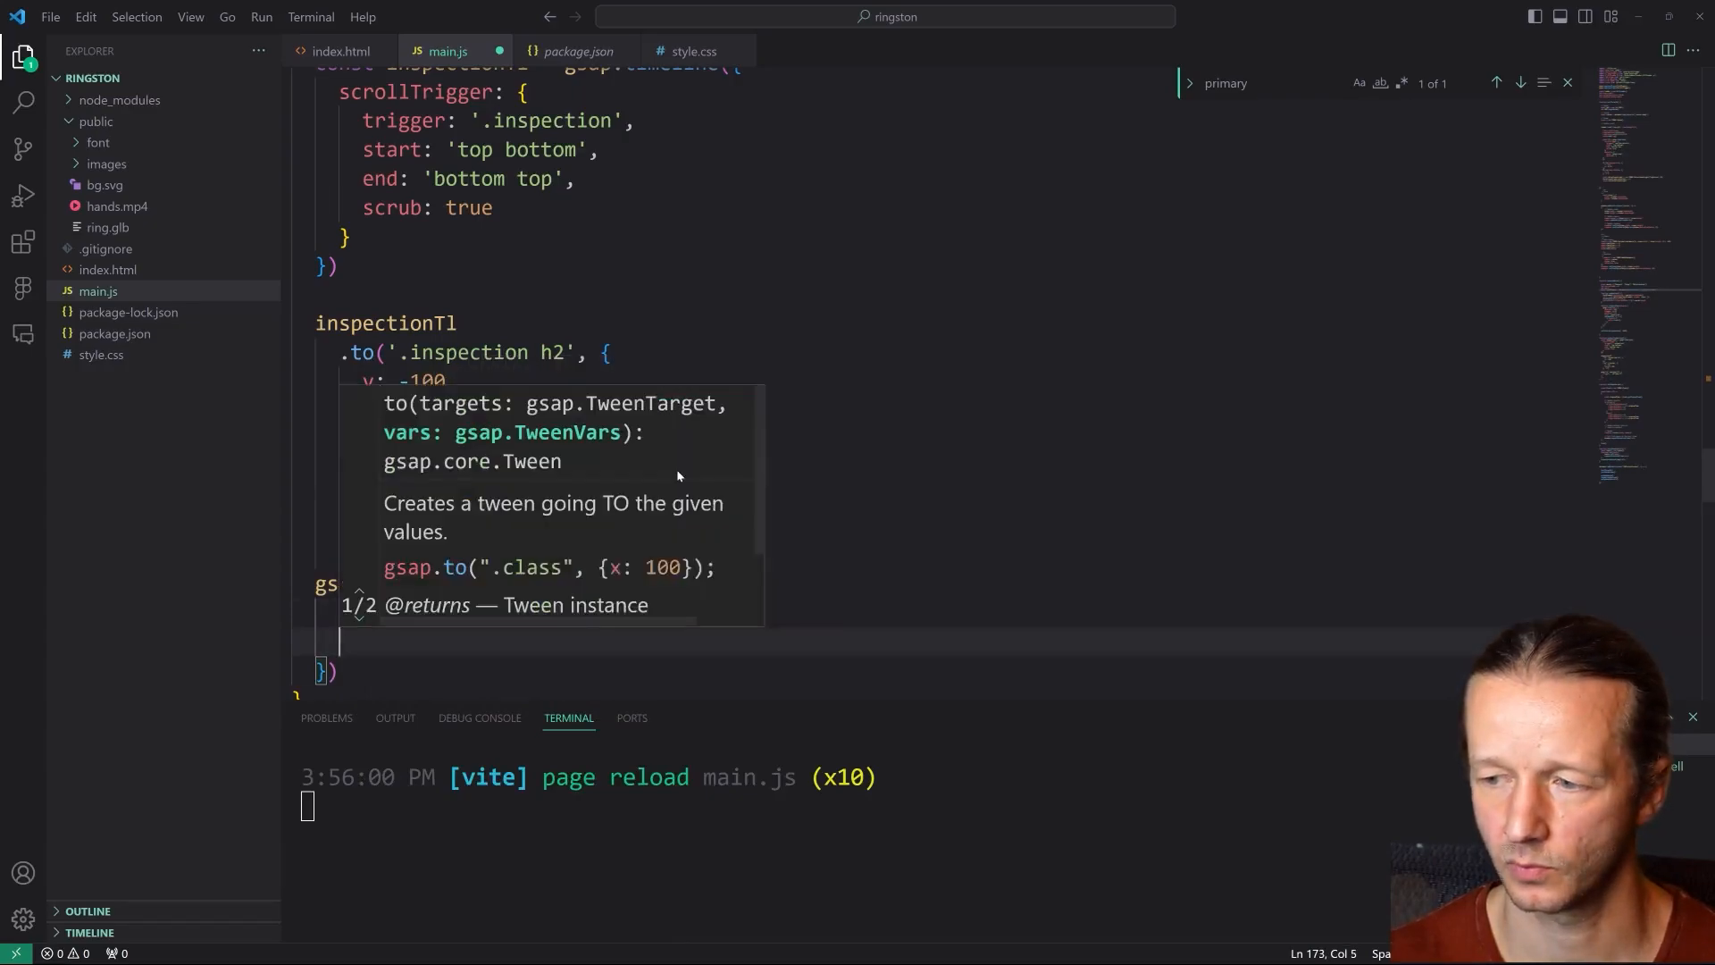
{"action": "type", "text": "top',"}
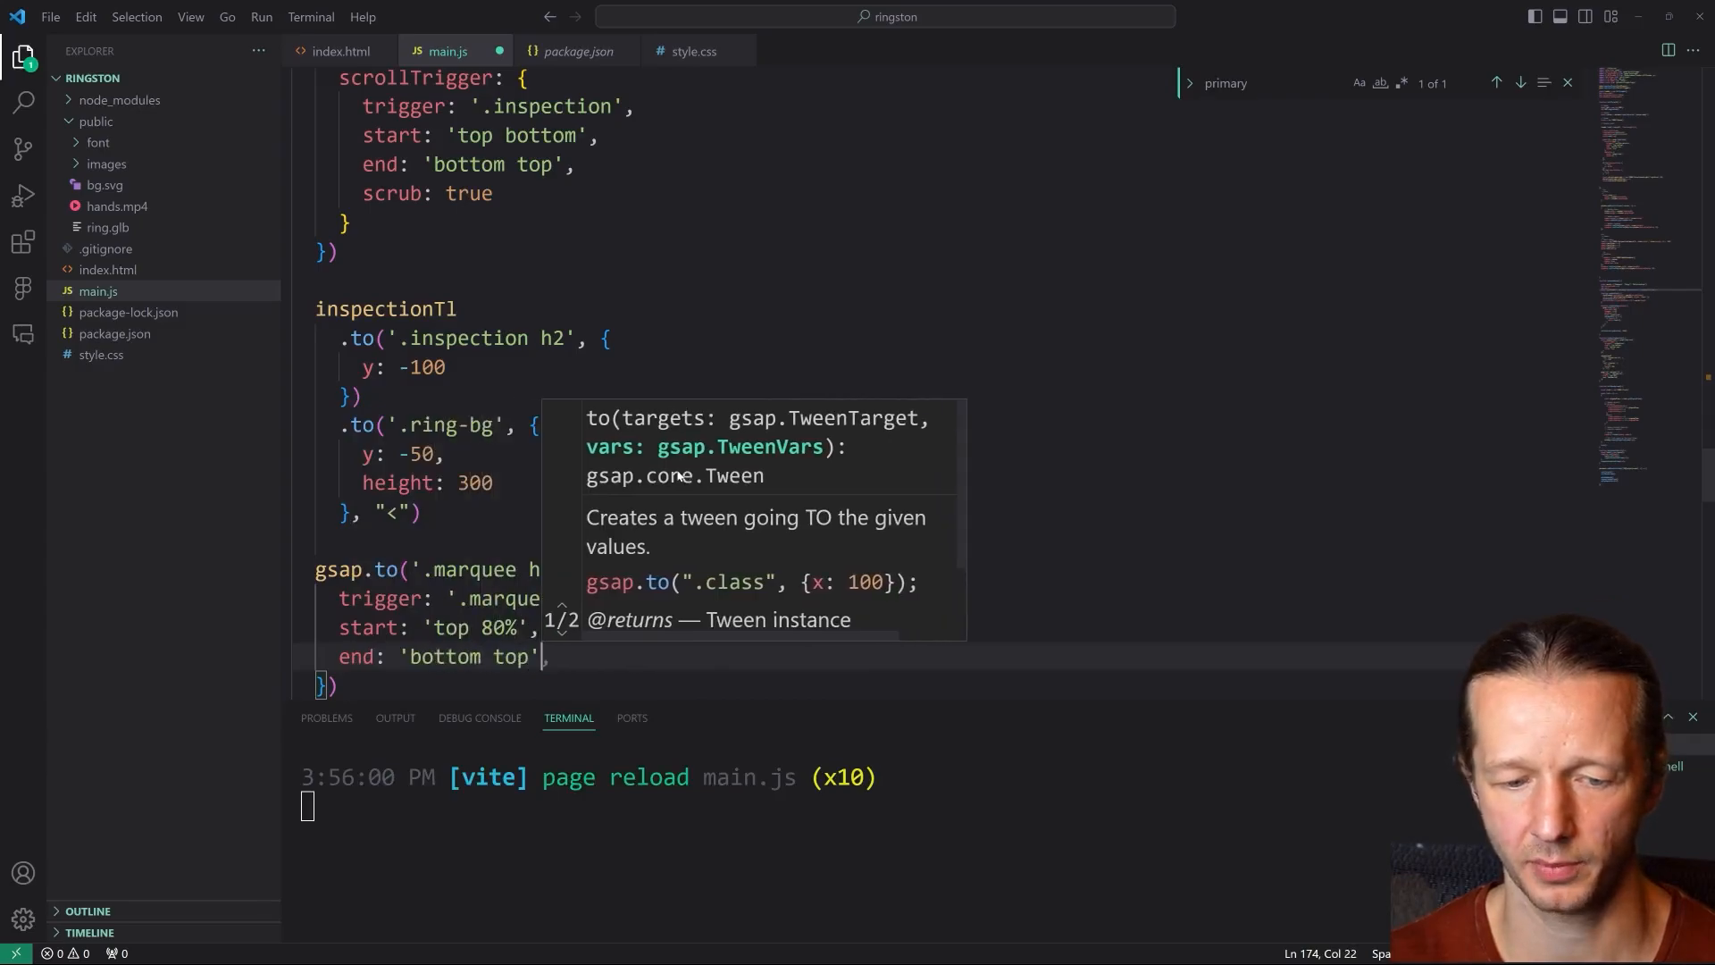
{"action": "type", "text": "scrub: true"}
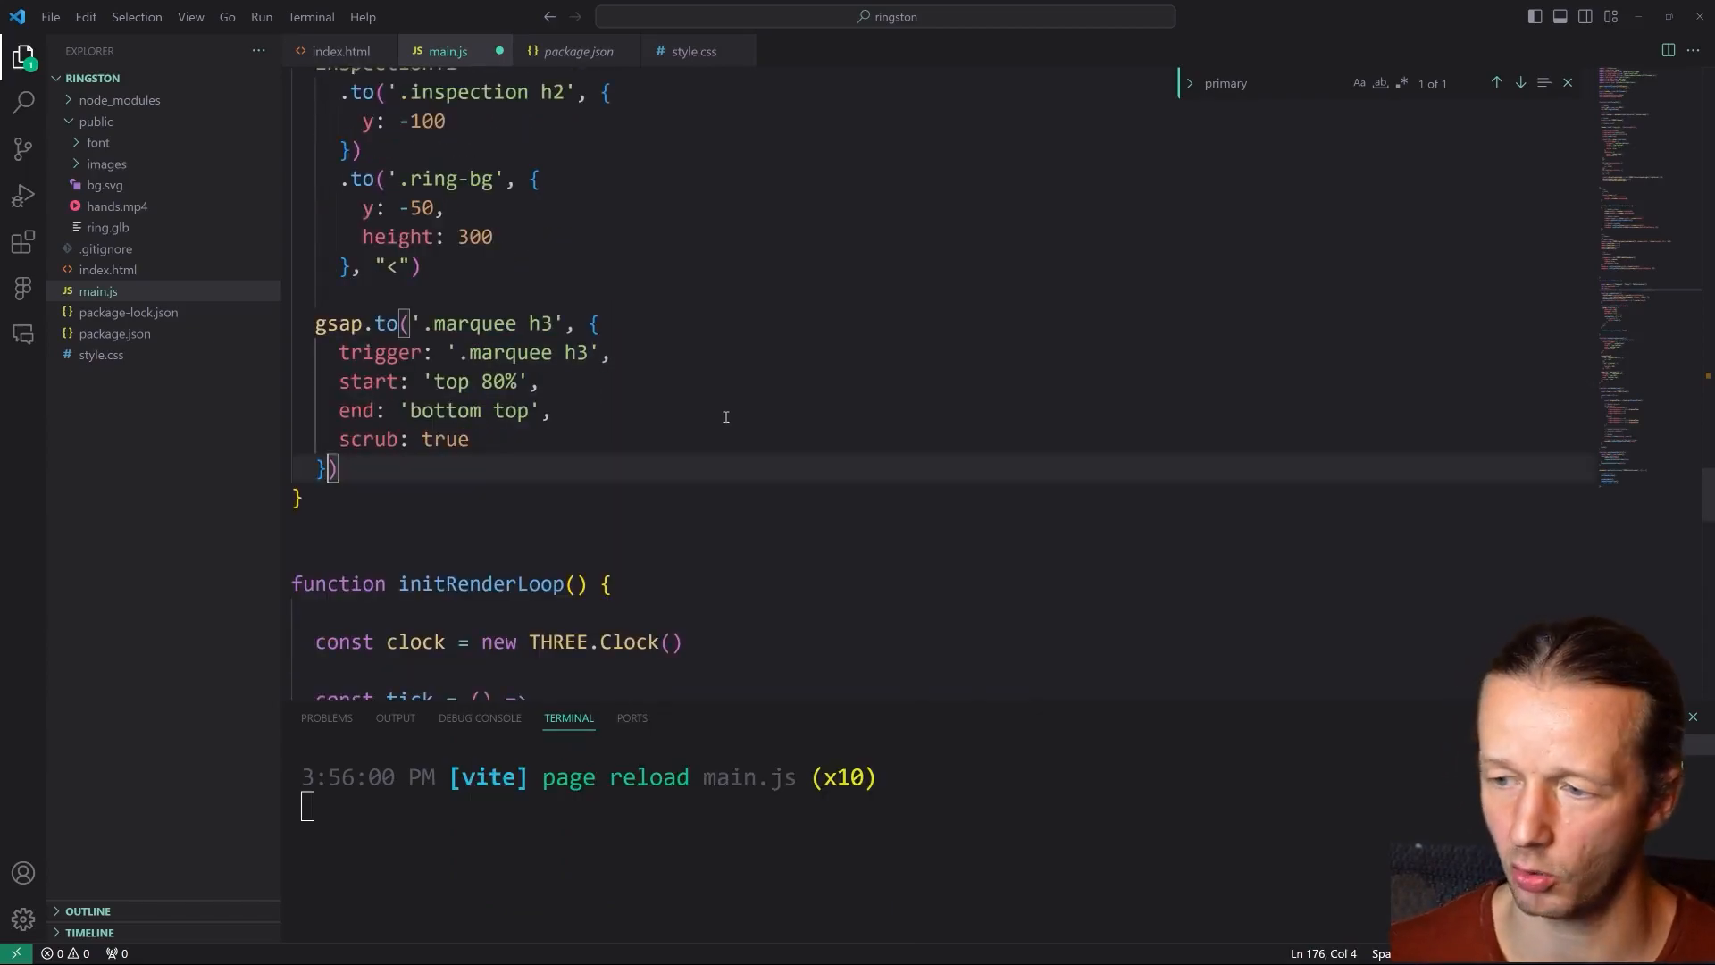
{"action": "type", "text": "scrollTrigger: {"}
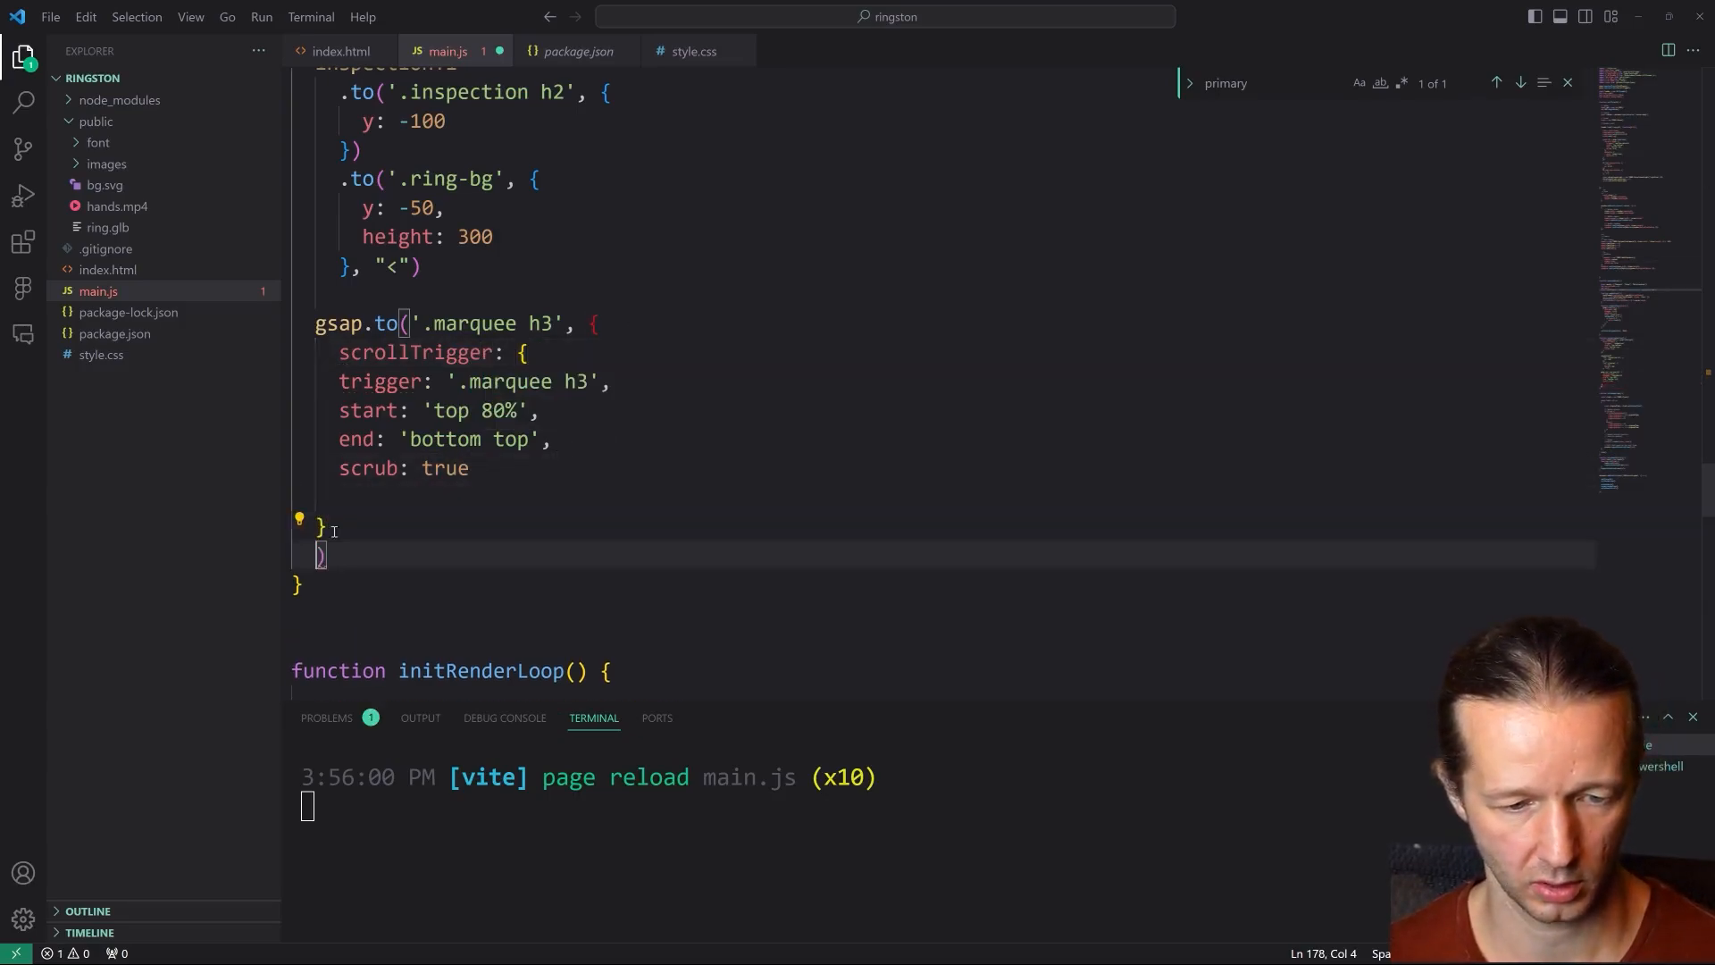
- Add x: 200 to the marquee h3 tween, remove the blank line, and save main.js
{"action": "key", "text": "Backspace"}
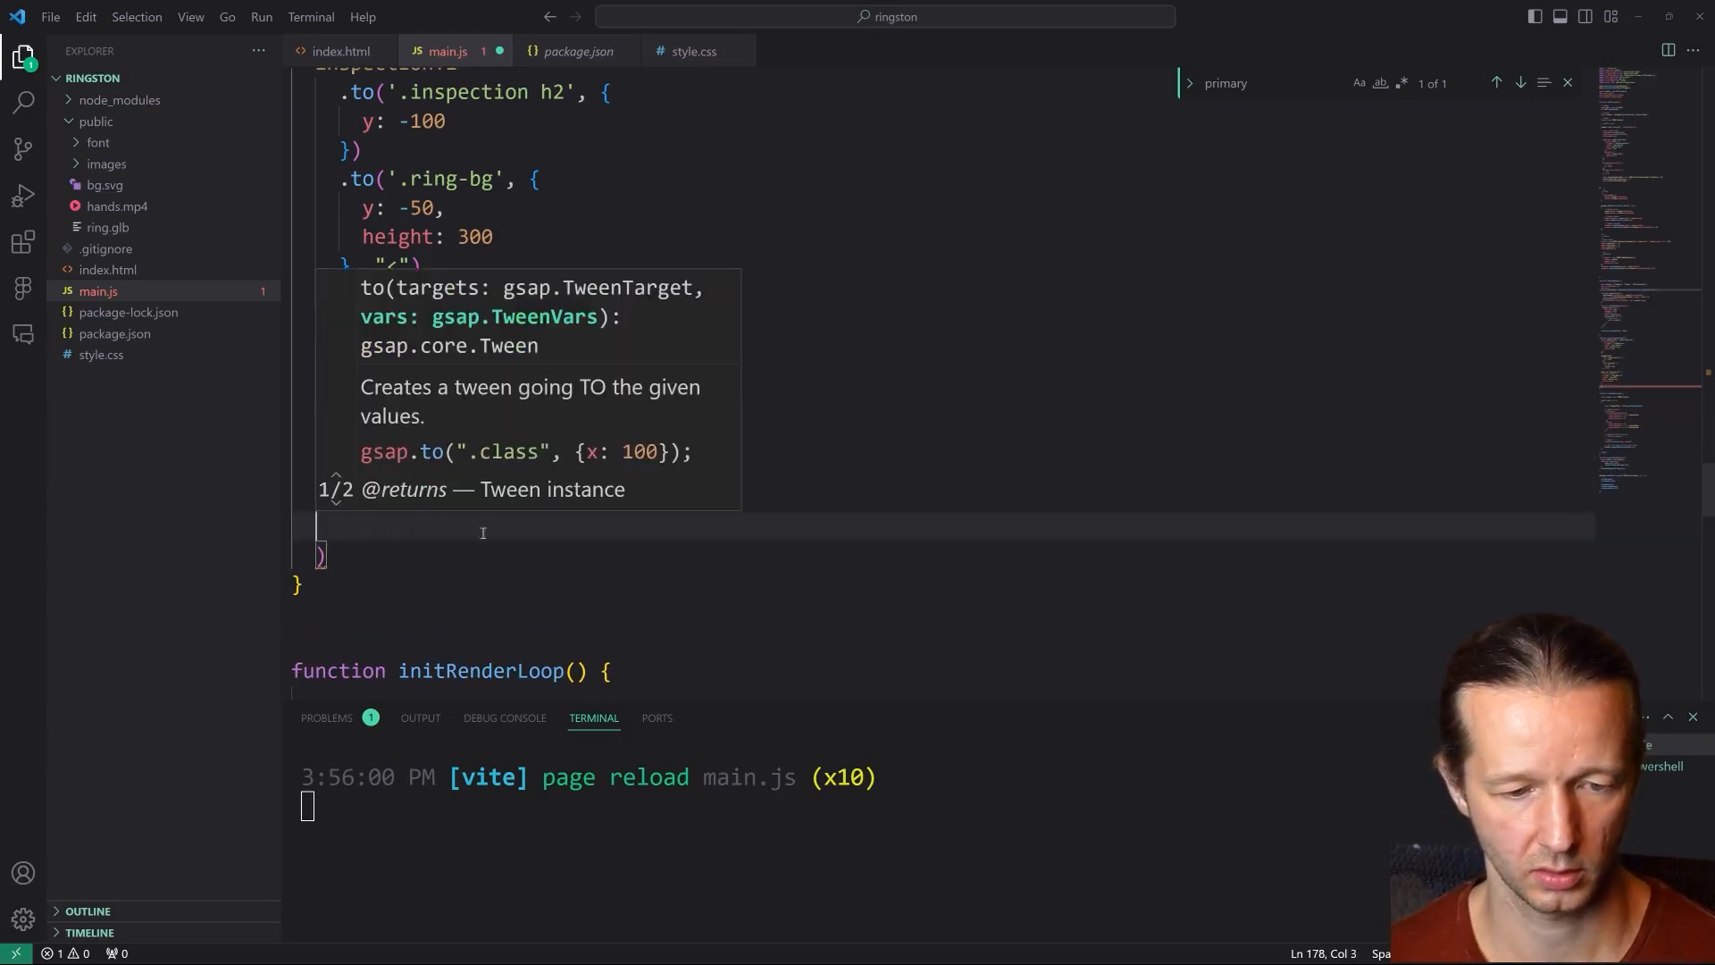
{"action": "type", "text": "x: 200"}
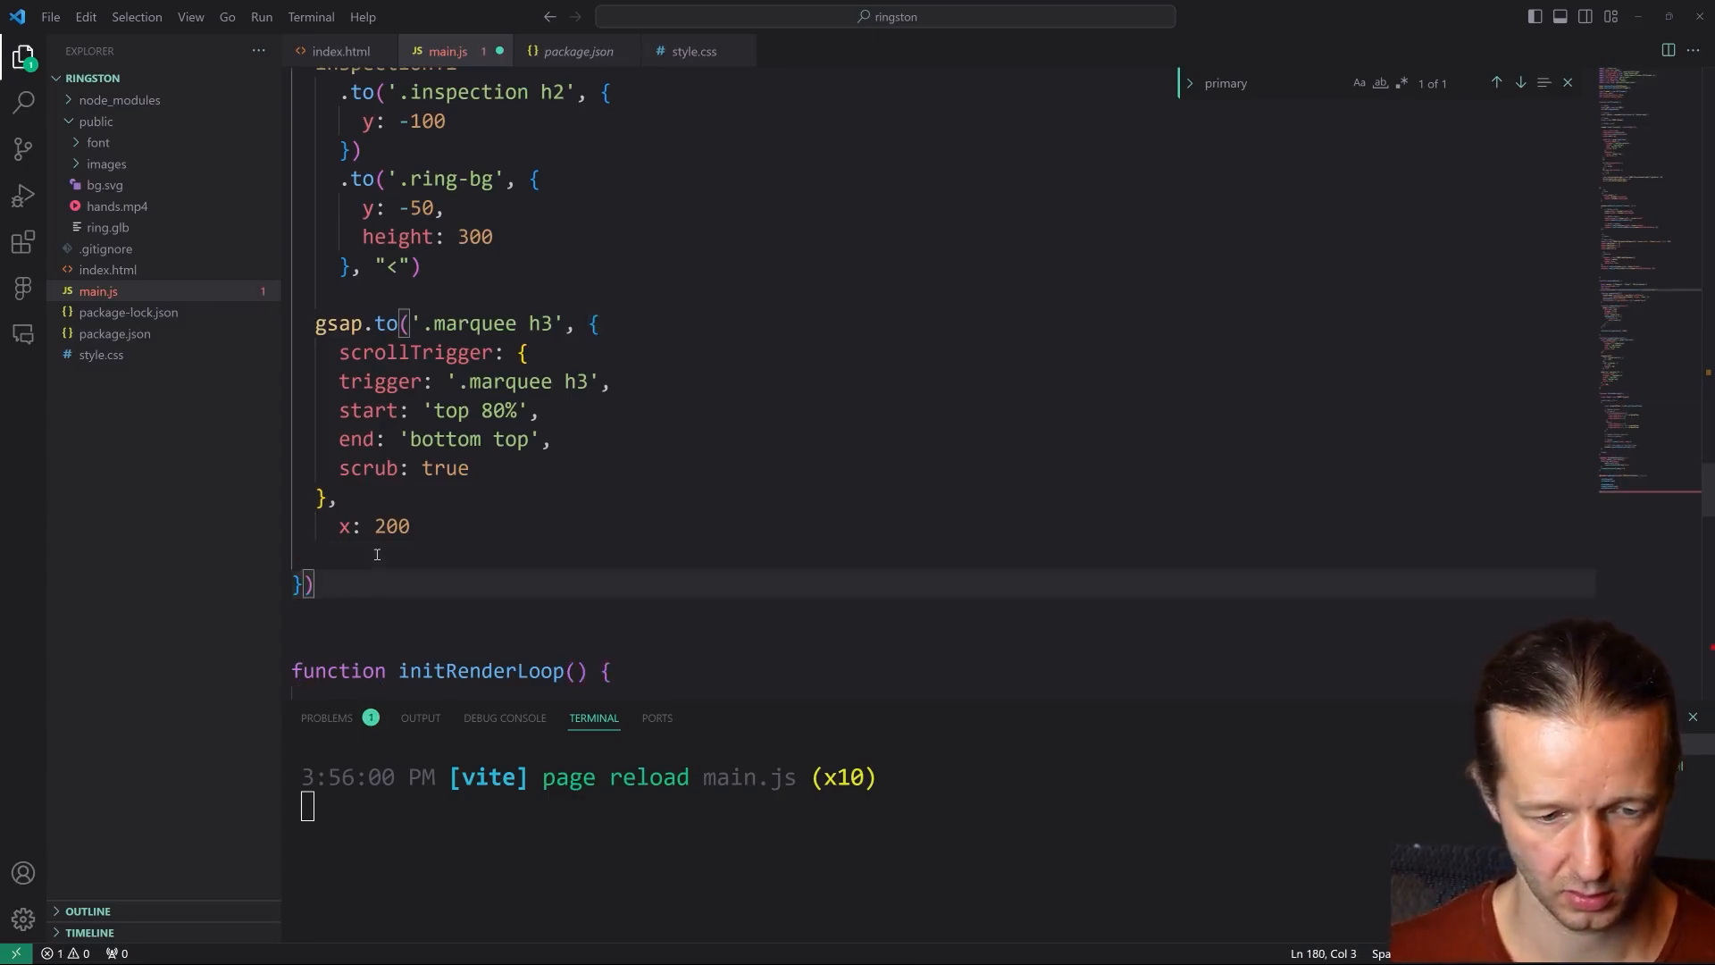
{"action": "scroll", "scroll_direction": "down", "scroll_amount": 3}
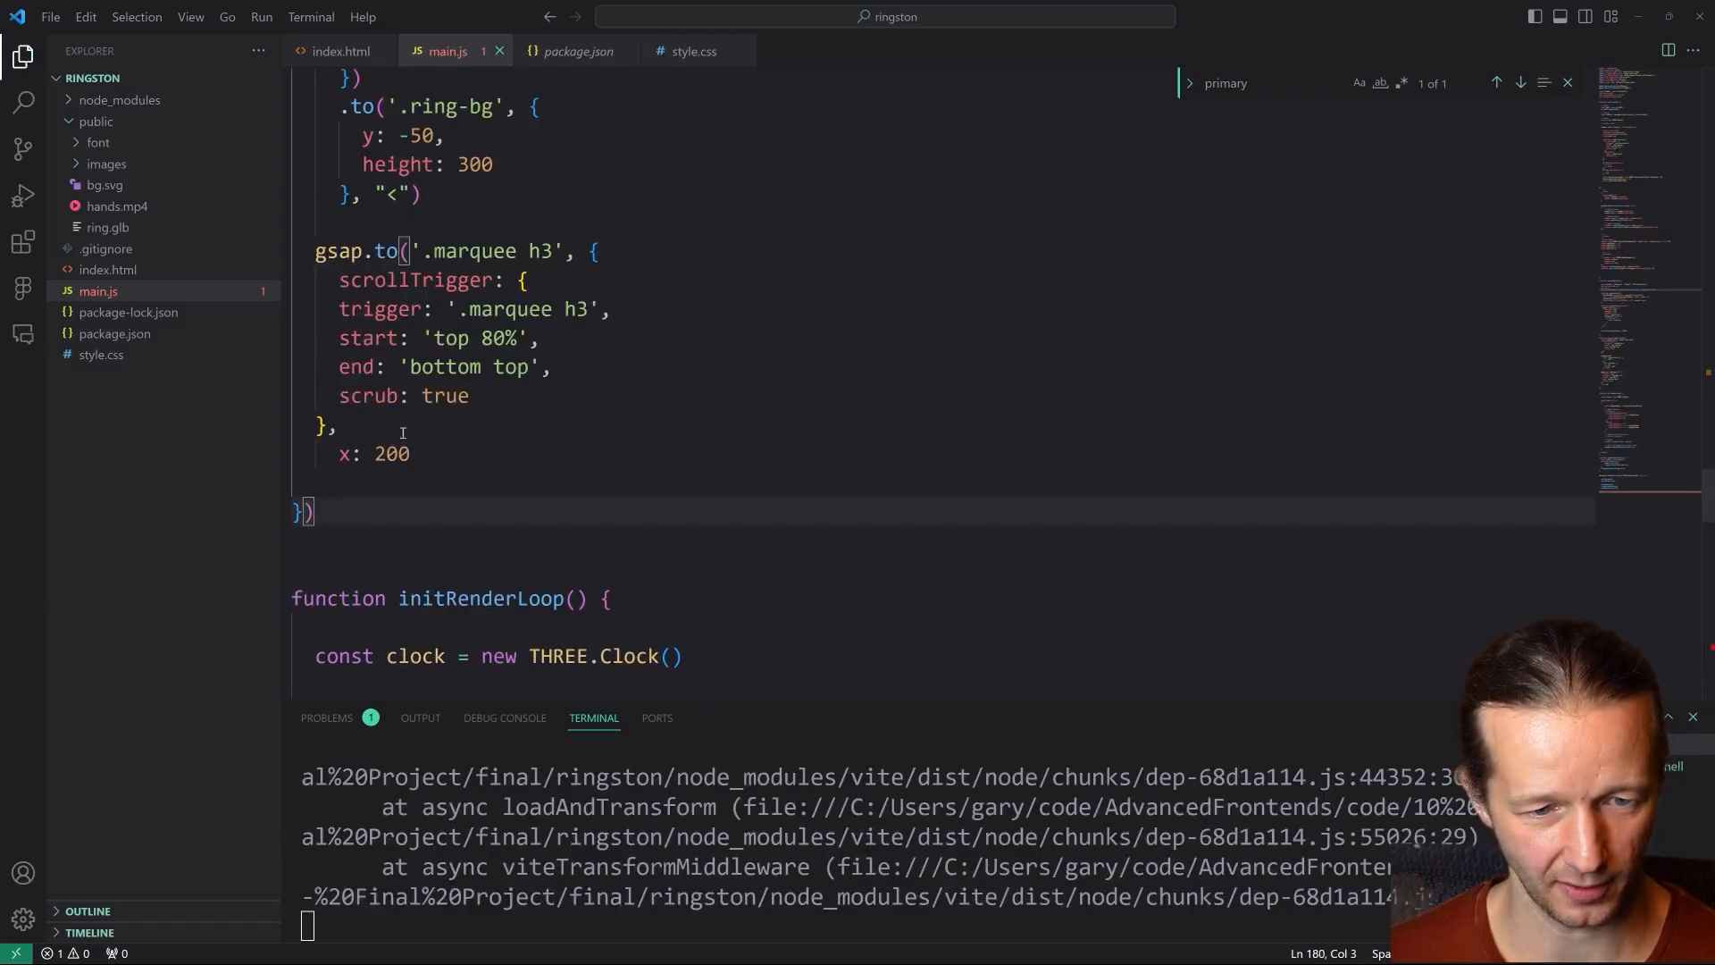
{"action": "key", "text": "enter"}
{"action": "type", "text": "}"}
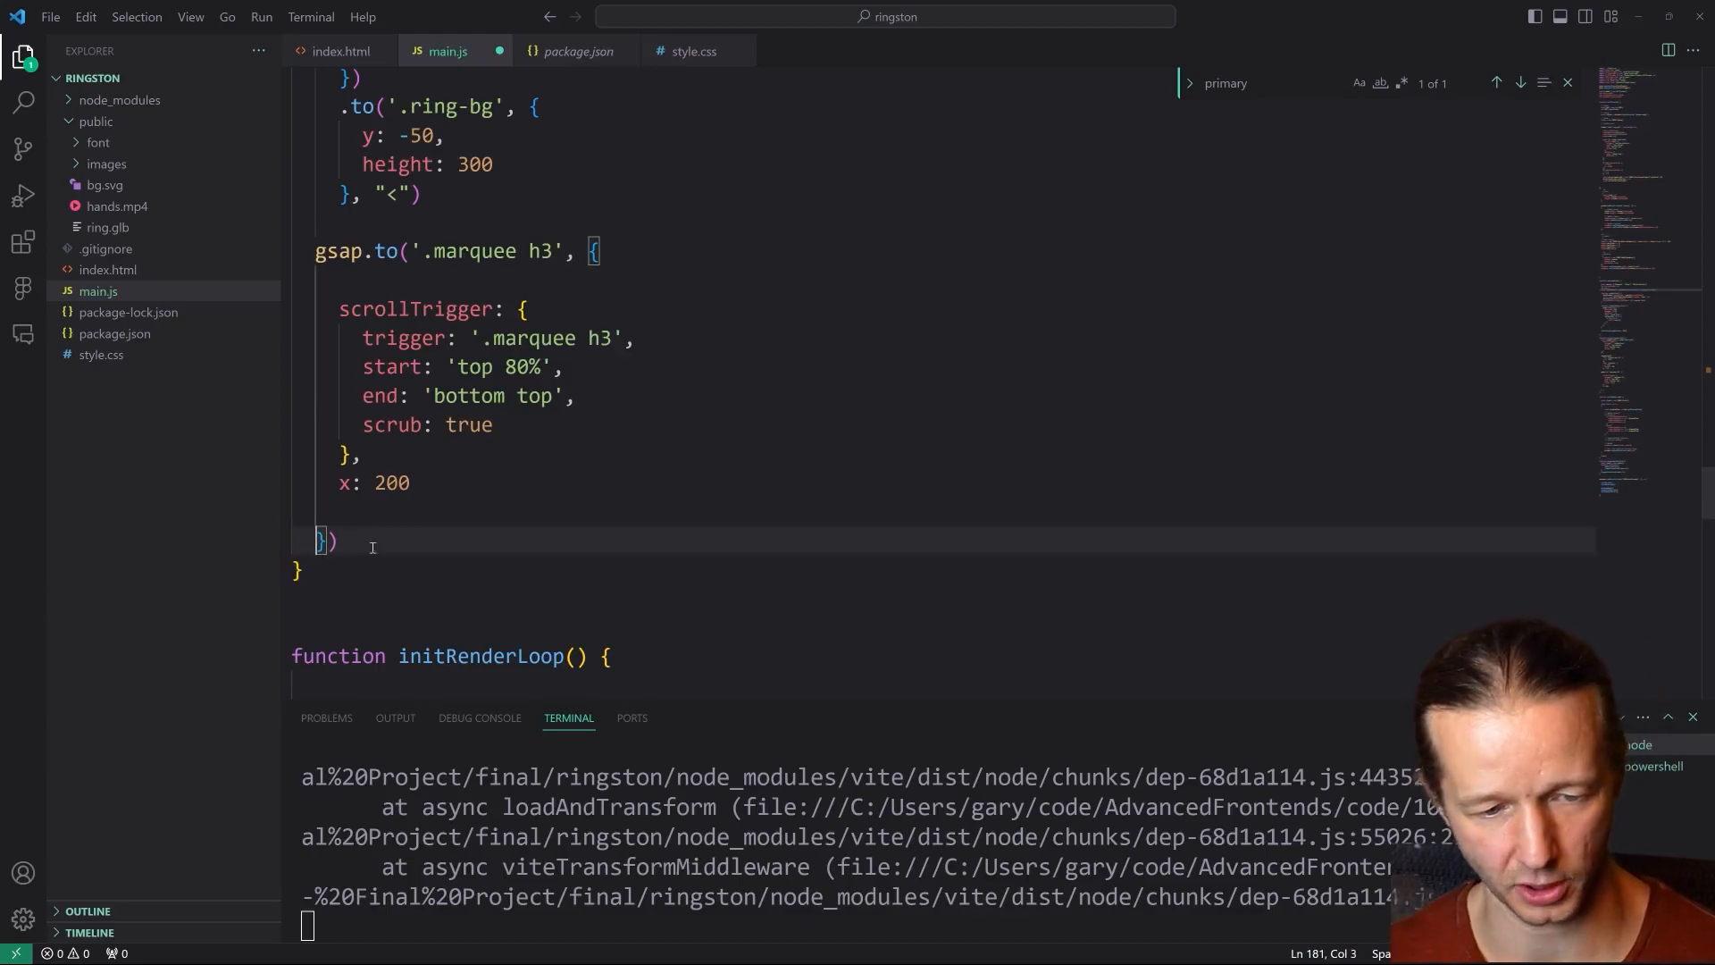
{"action": "key", "text": "Backspace"}
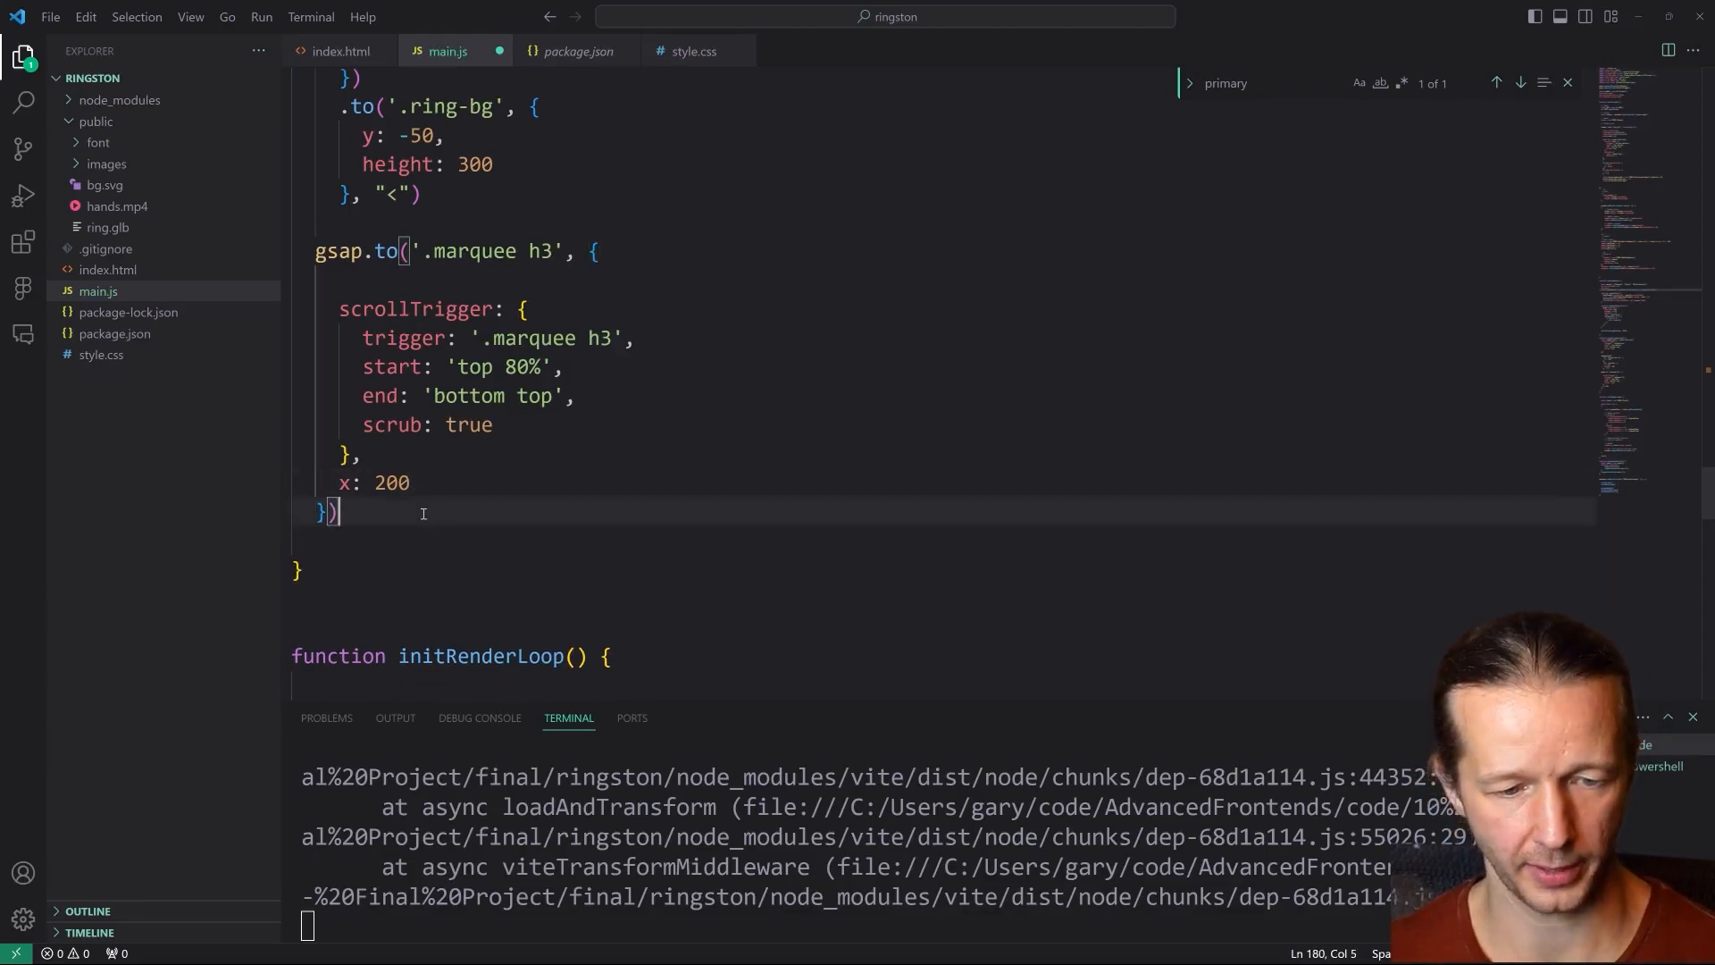
{"action": "key", "text": "ctrl+s"}
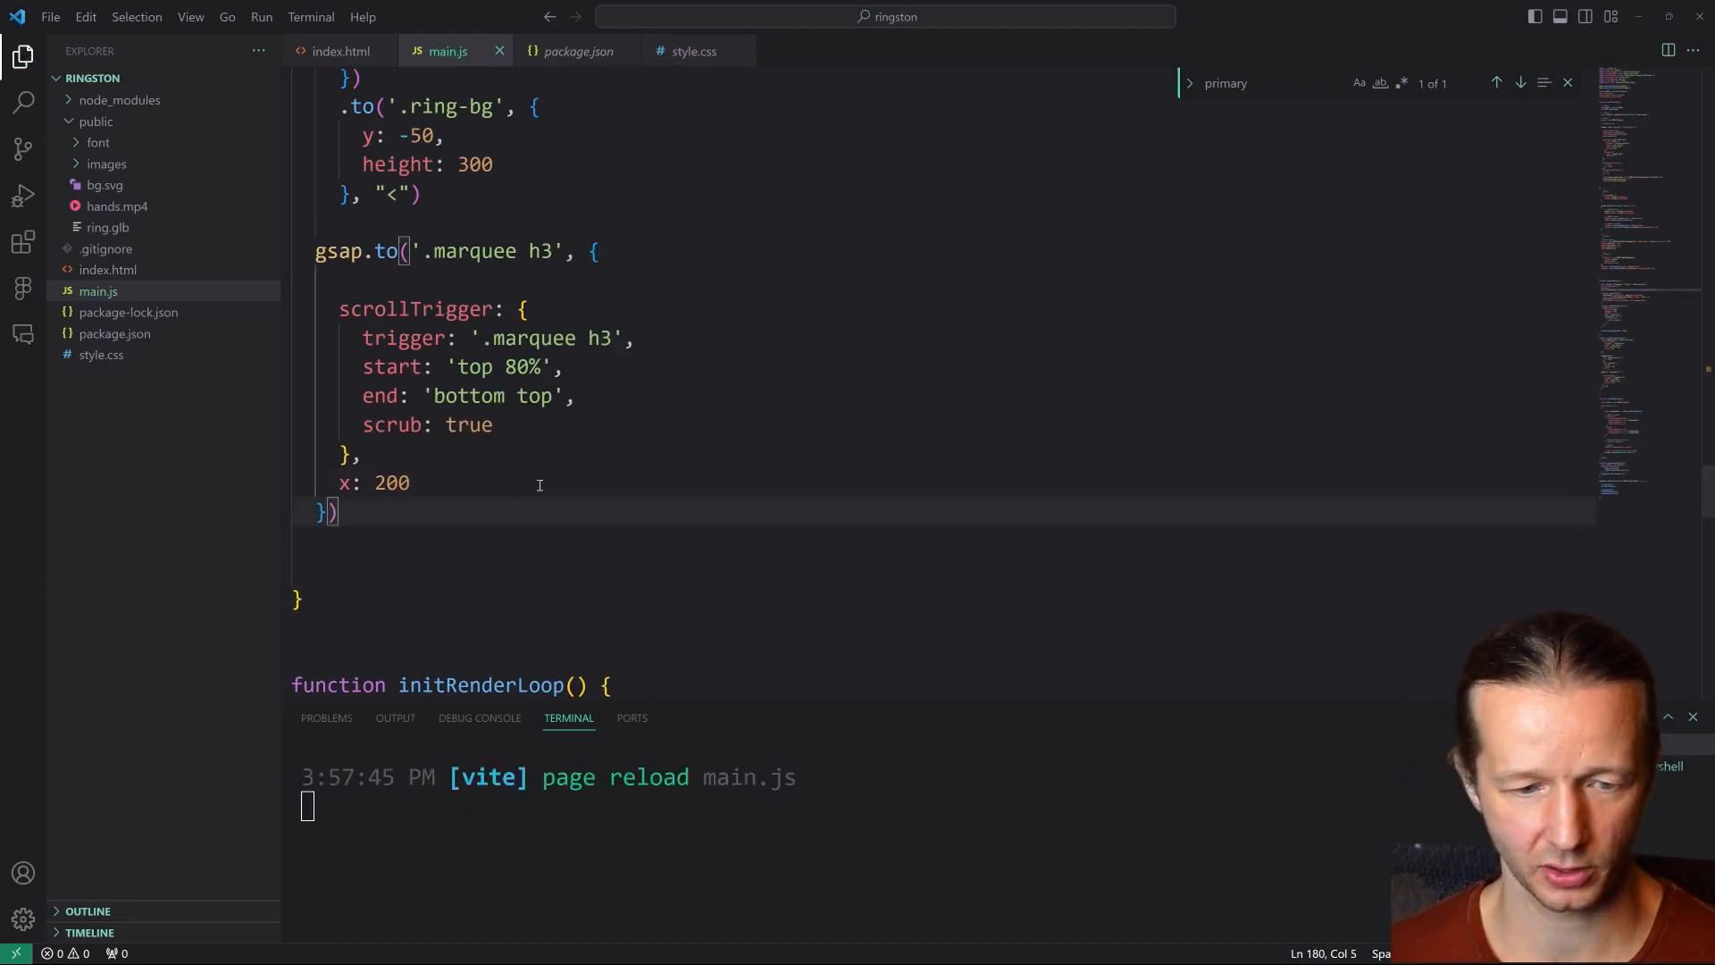
{"action": "mouse_move", "coordinate": [740, 949]}
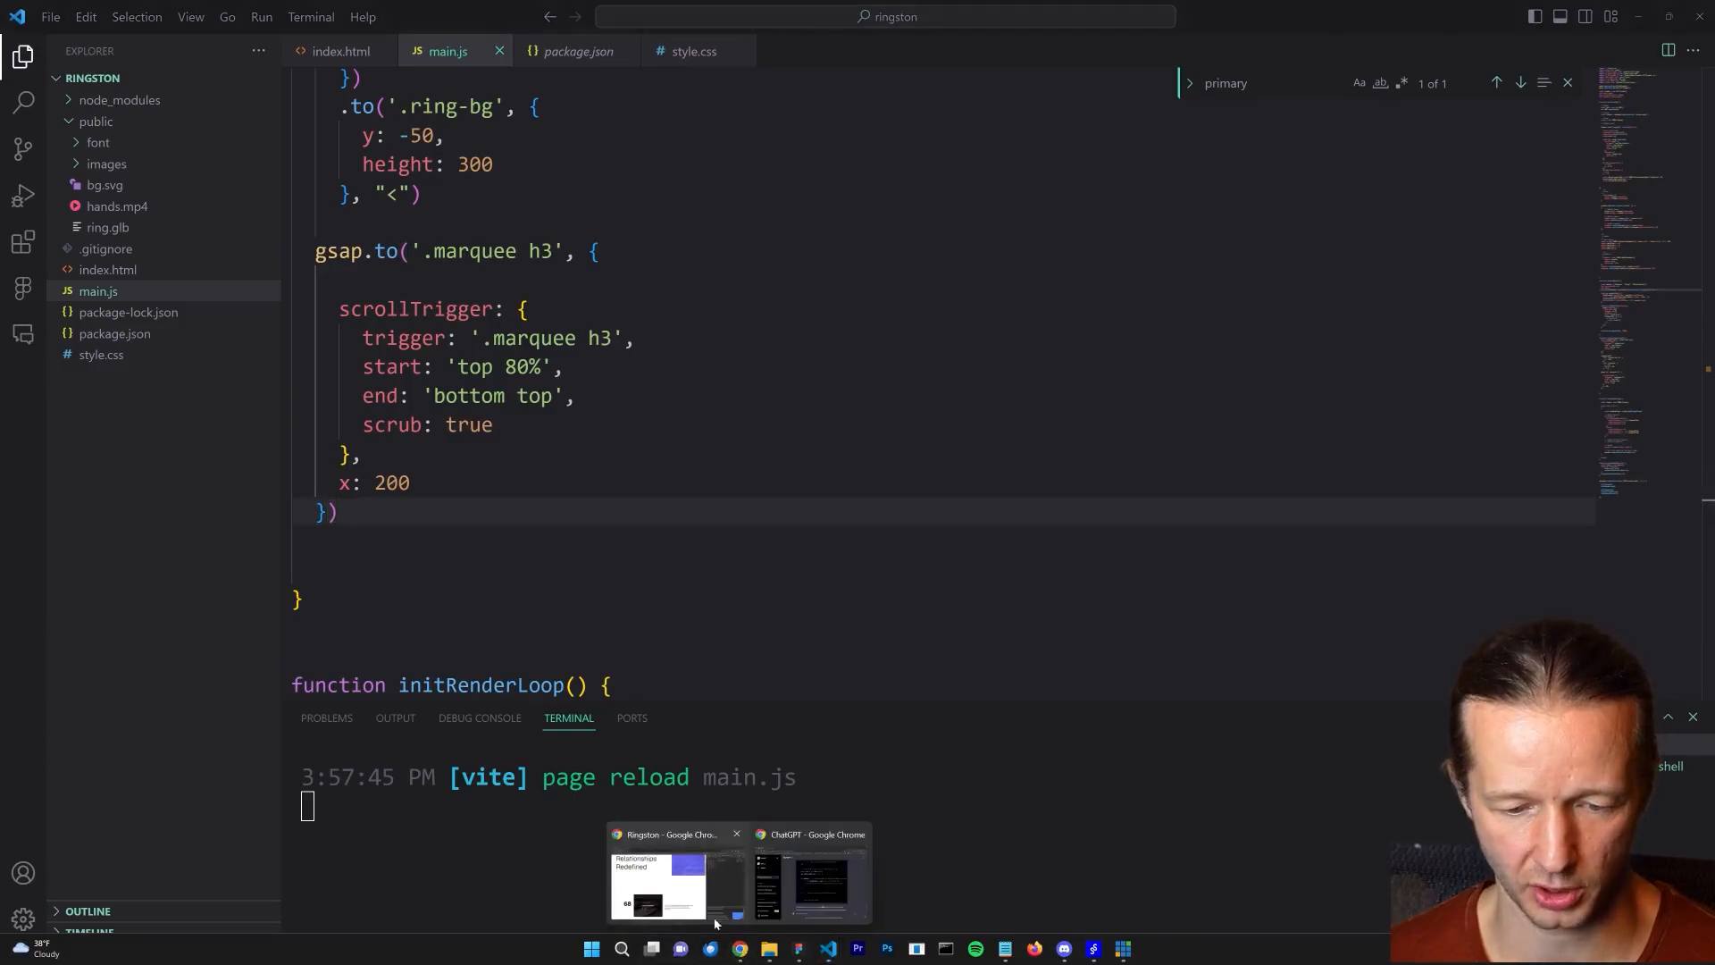
- Bring up Chrome and scroll past the precision marquee into the necklace section
{"action": "left_click", "coordinate": [667, 875]}
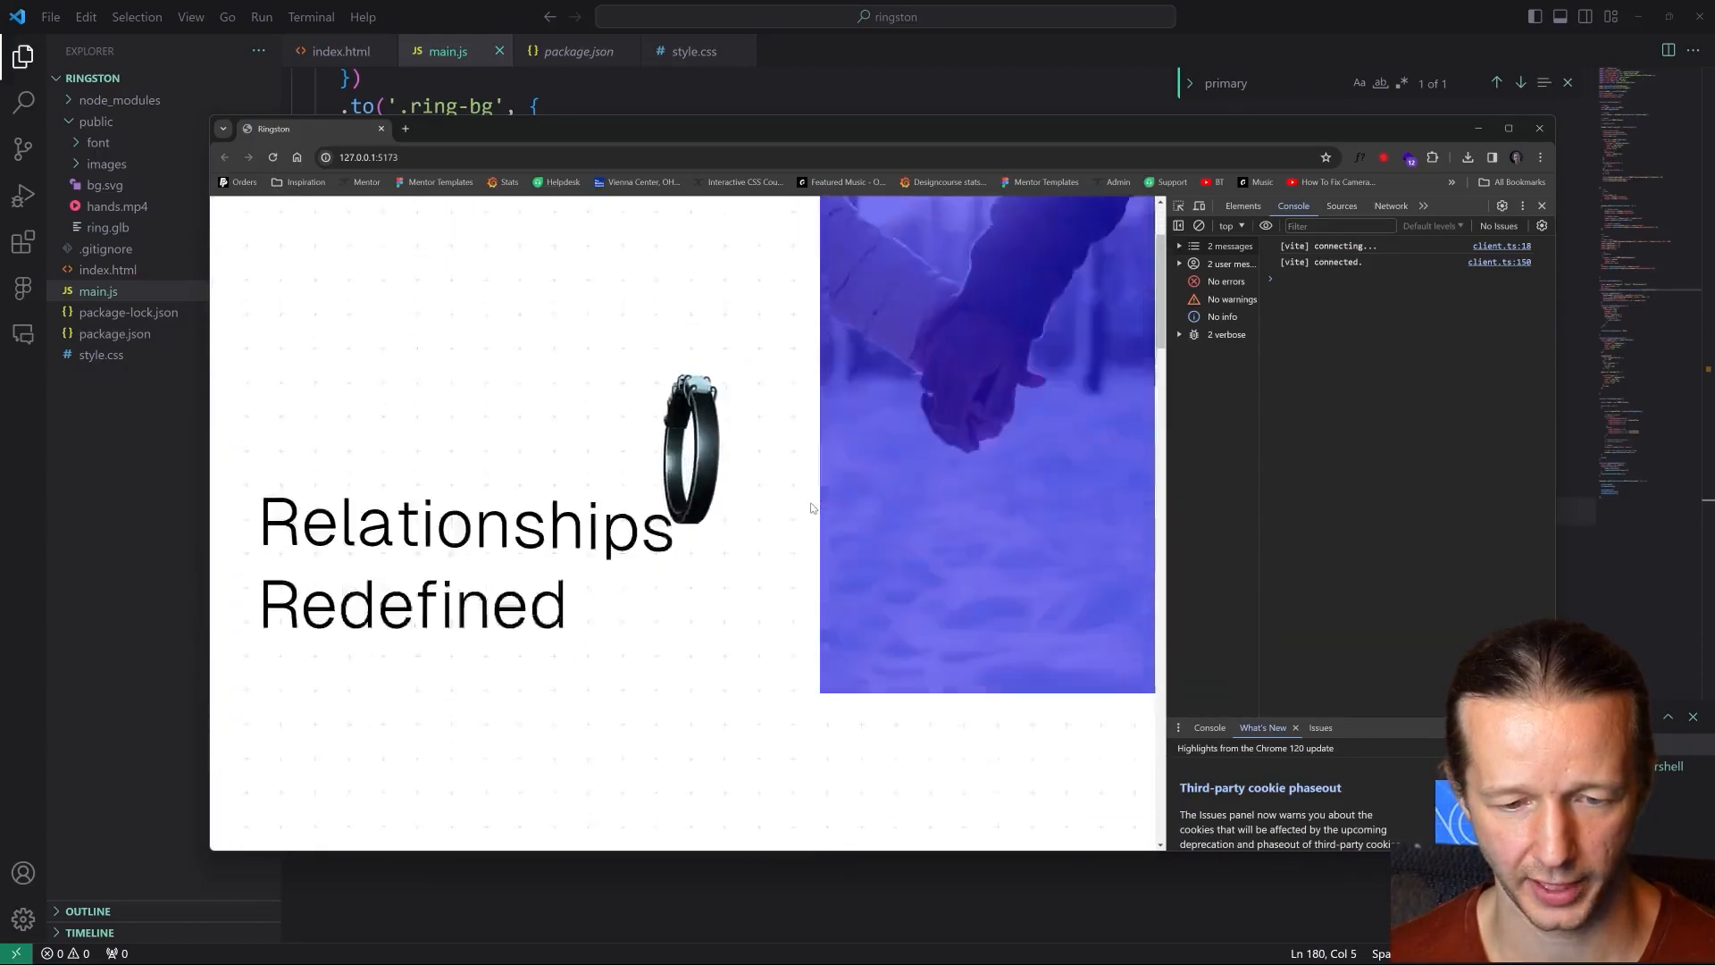
{"action": "scroll", "scroll_direction": "down", "scroll_amount": 3}
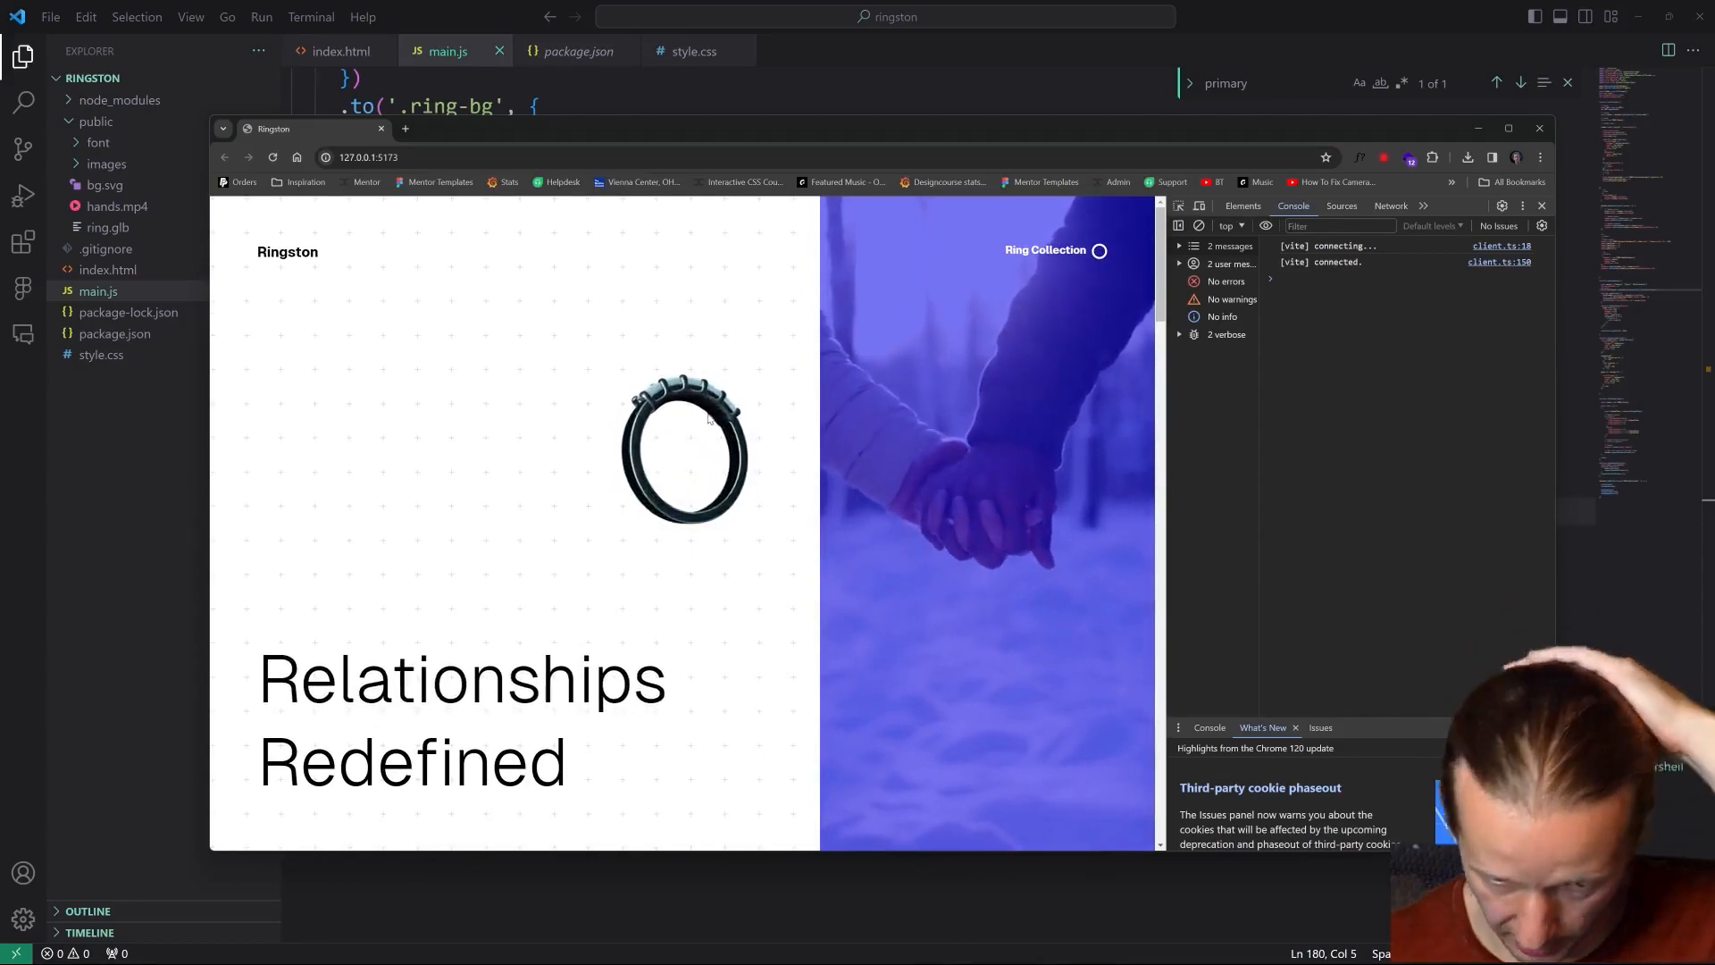
{"action": "scroll", "scroll_direction": "down", "scroll_amount": 3}
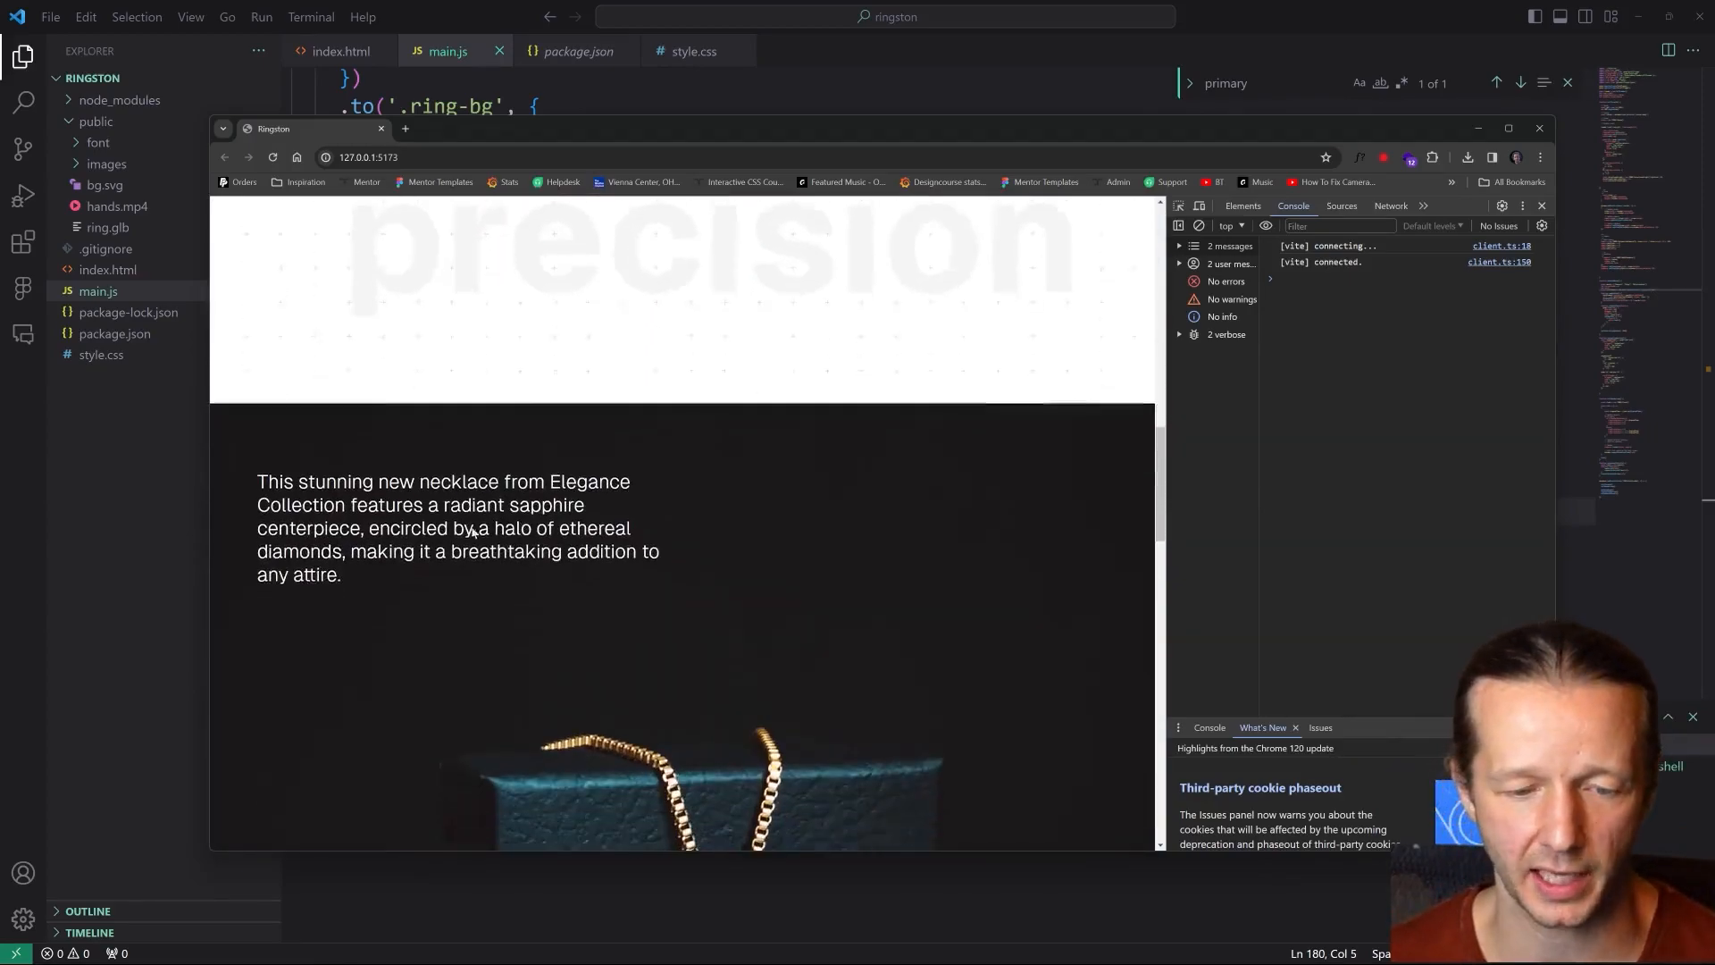